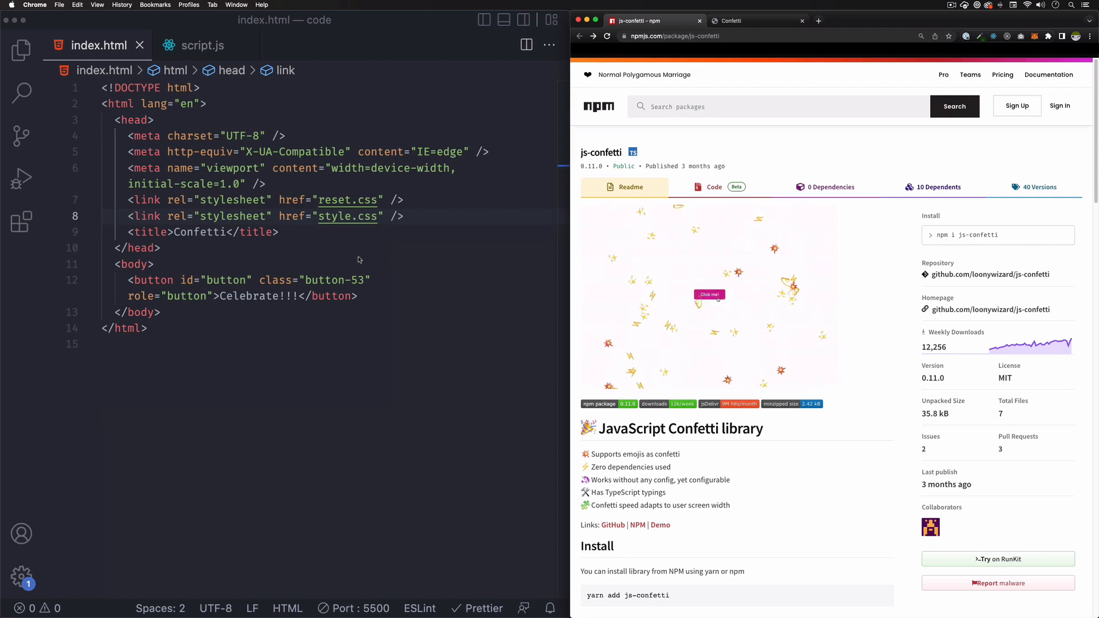
# - Fire several confetti bursts in the js-confetti demo
pyautogui.click(708, 294)
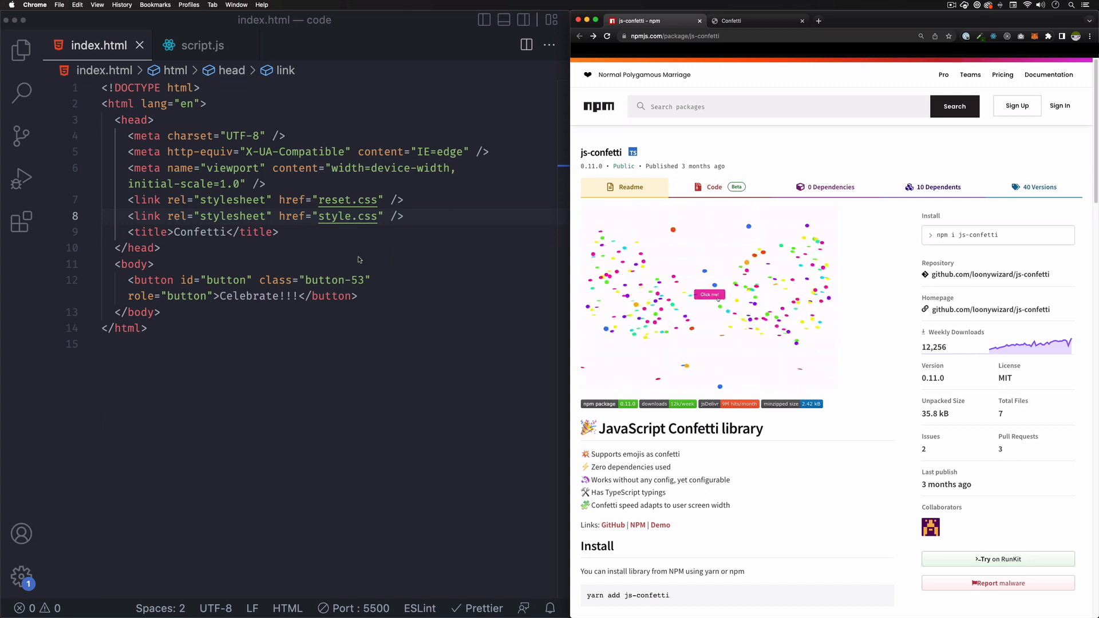
pyautogui.click(709, 294)
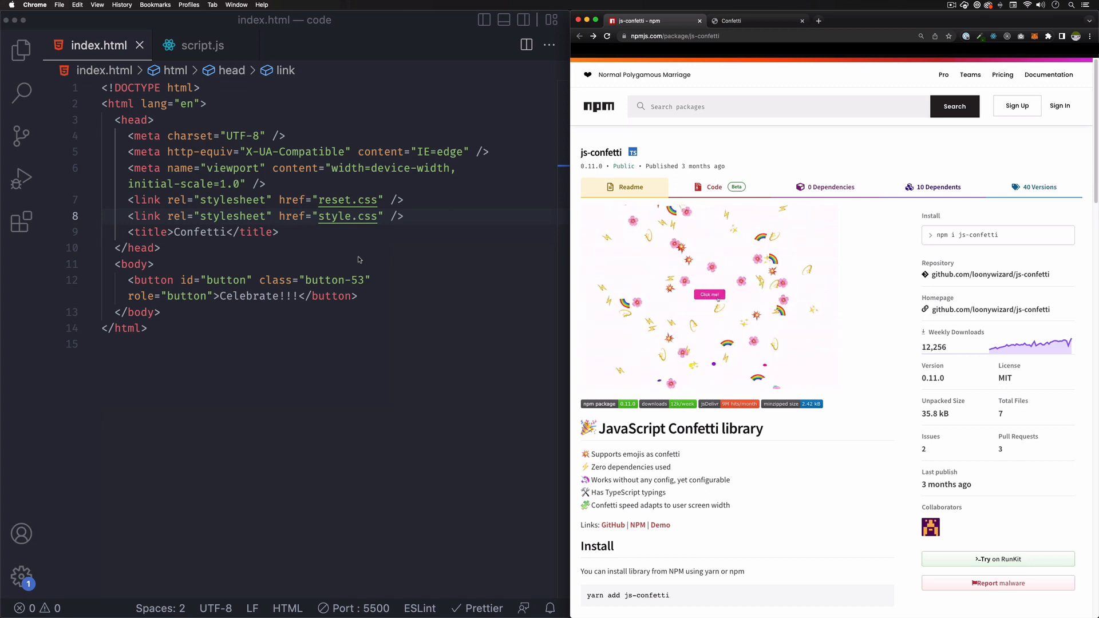
pyautogui.click(709, 293)
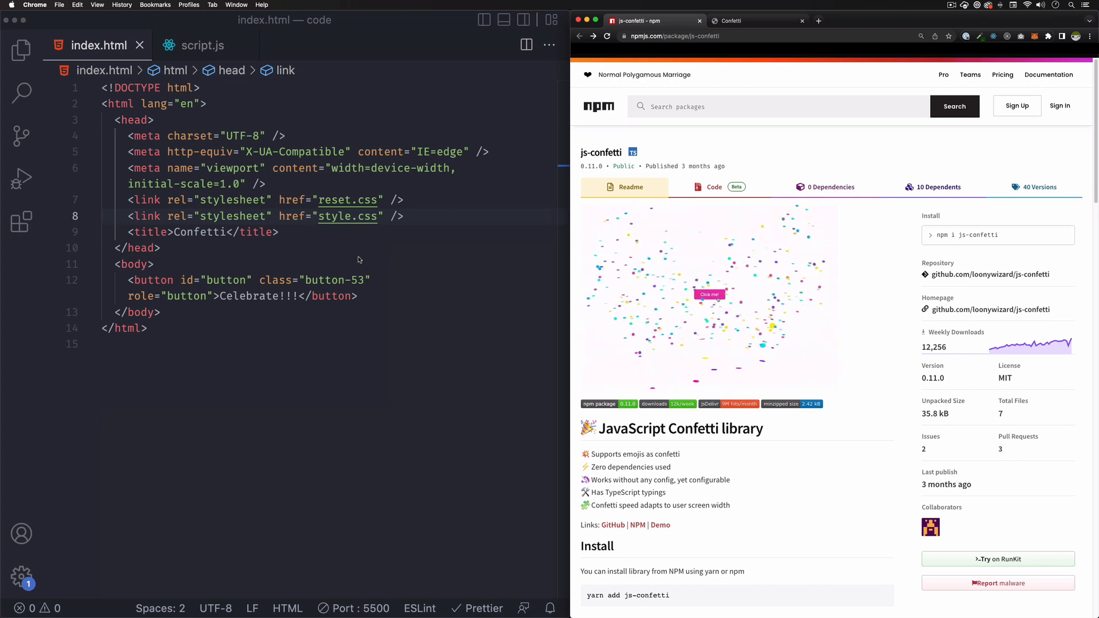
pyautogui.click(708, 294)
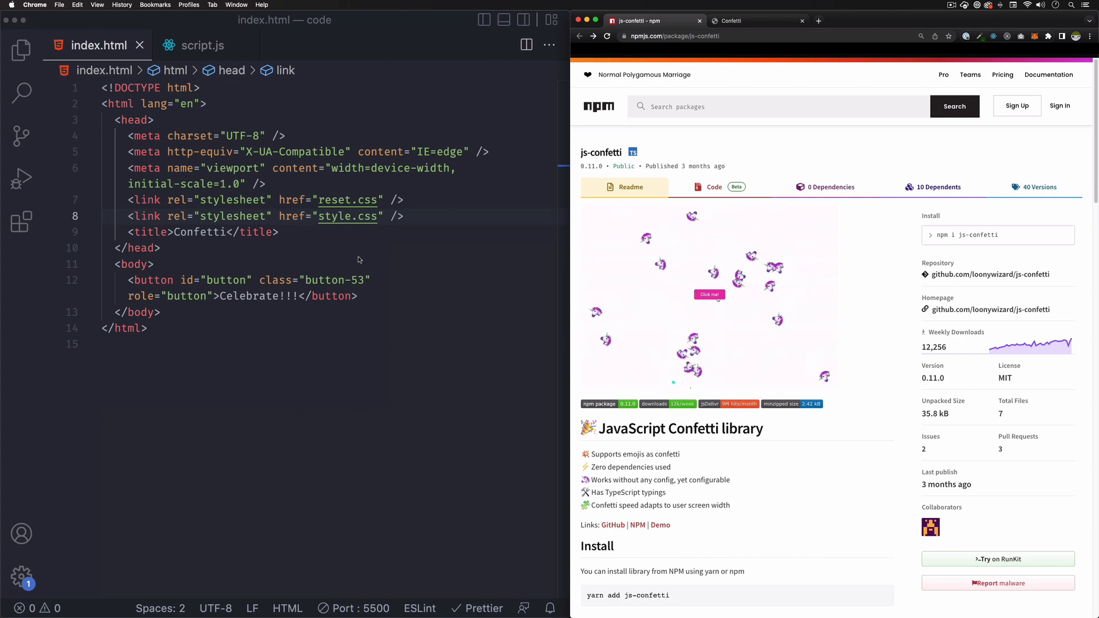
pyautogui.click(709, 295)
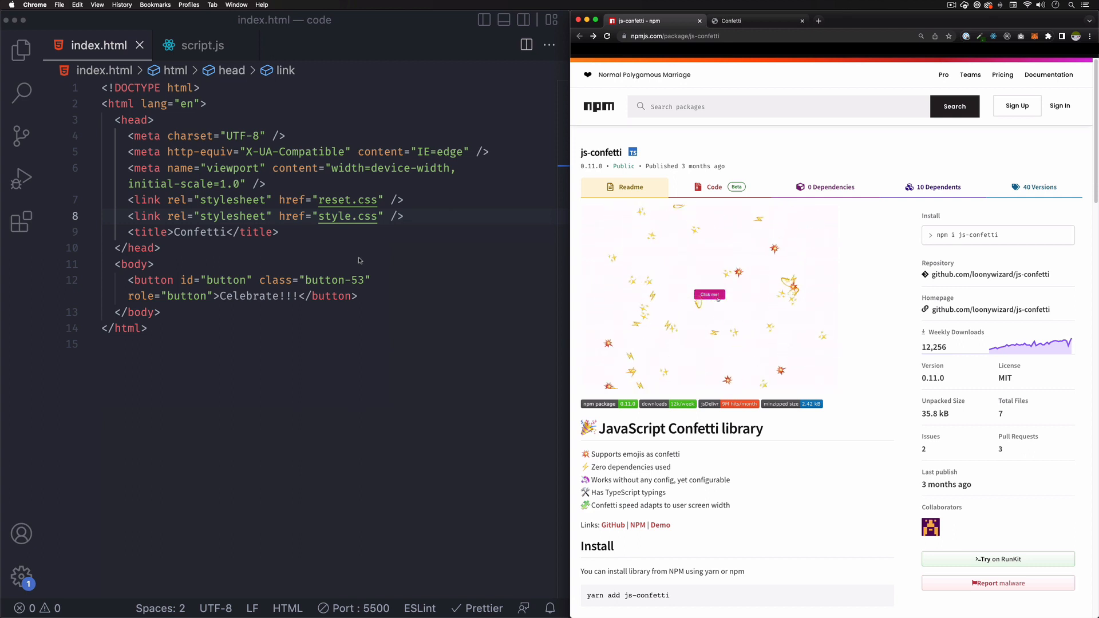
pyautogui.click(709, 293)
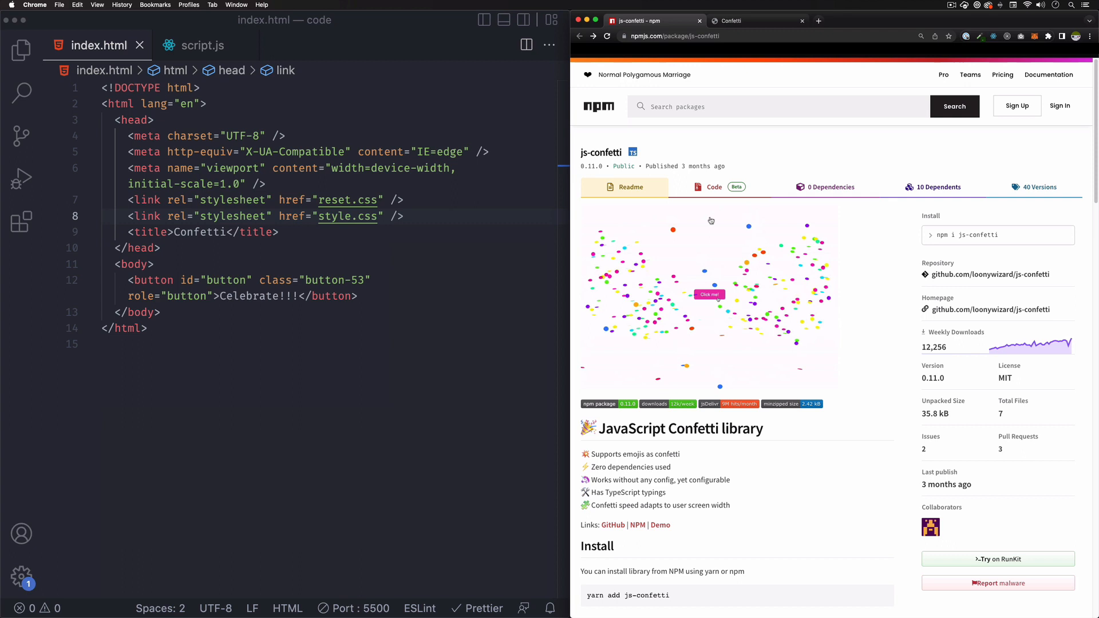
pyautogui.click(709, 293)
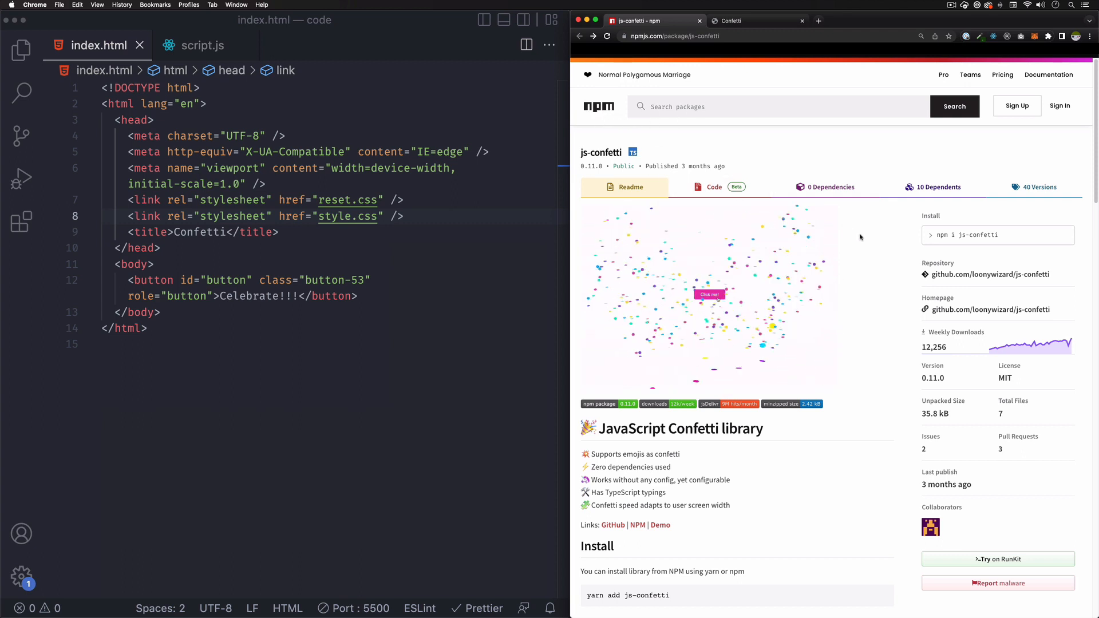
pyautogui.click(709, 294)
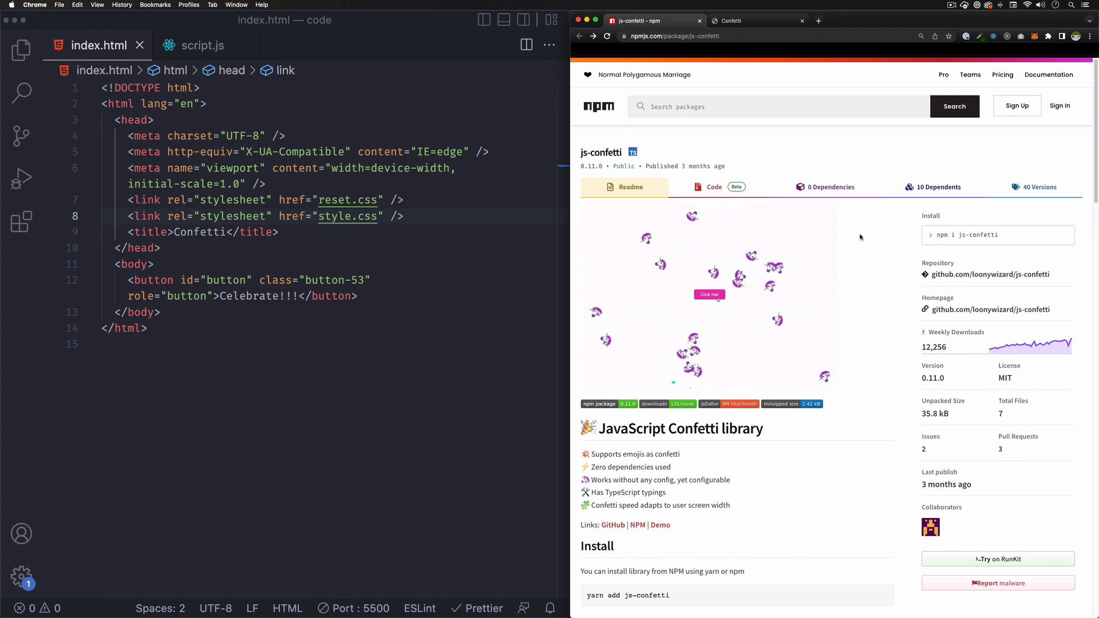
# - Scroll to the Install section and copy the CDN script tag line
pyautogui.scroll(-3)
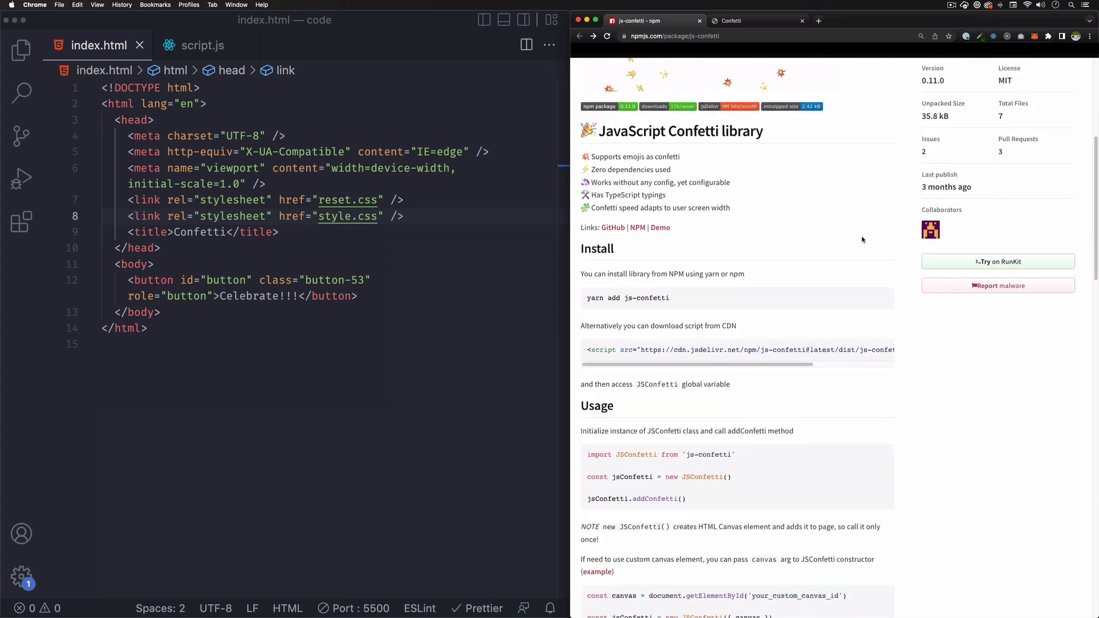
pyautogui.scroll(-3)
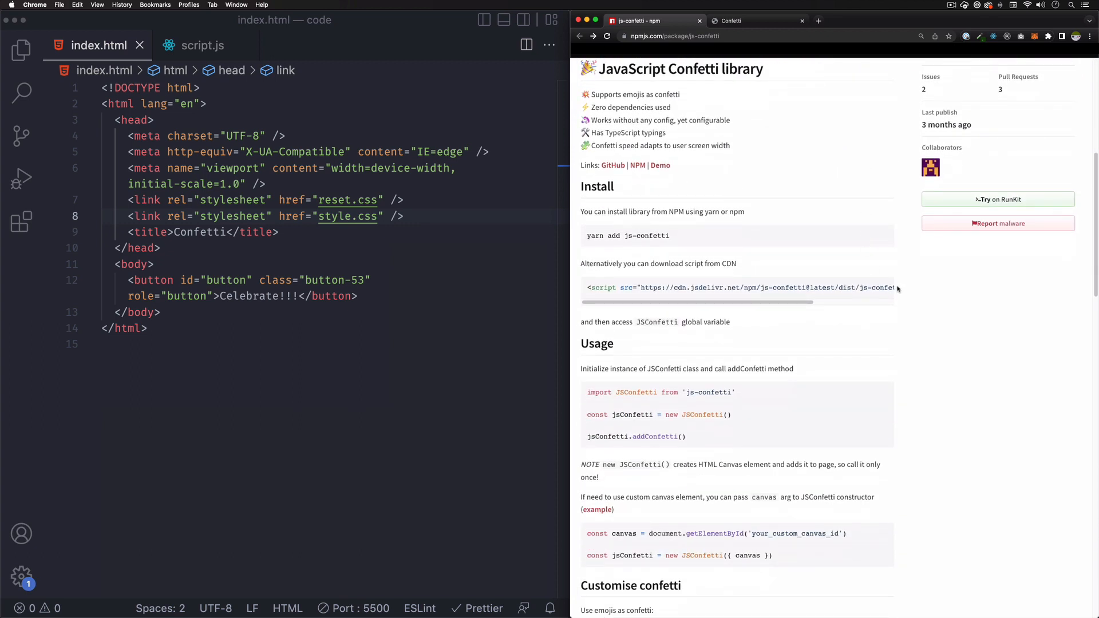
pyautogui.scroll(-3)
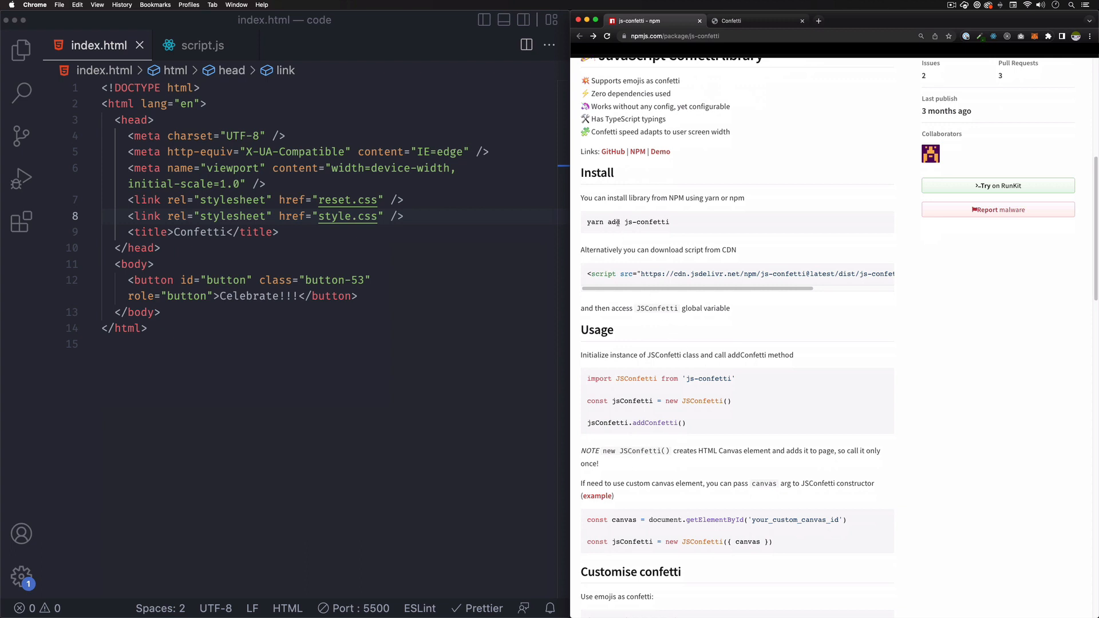
pyautogui.doubleClick(627, 221)
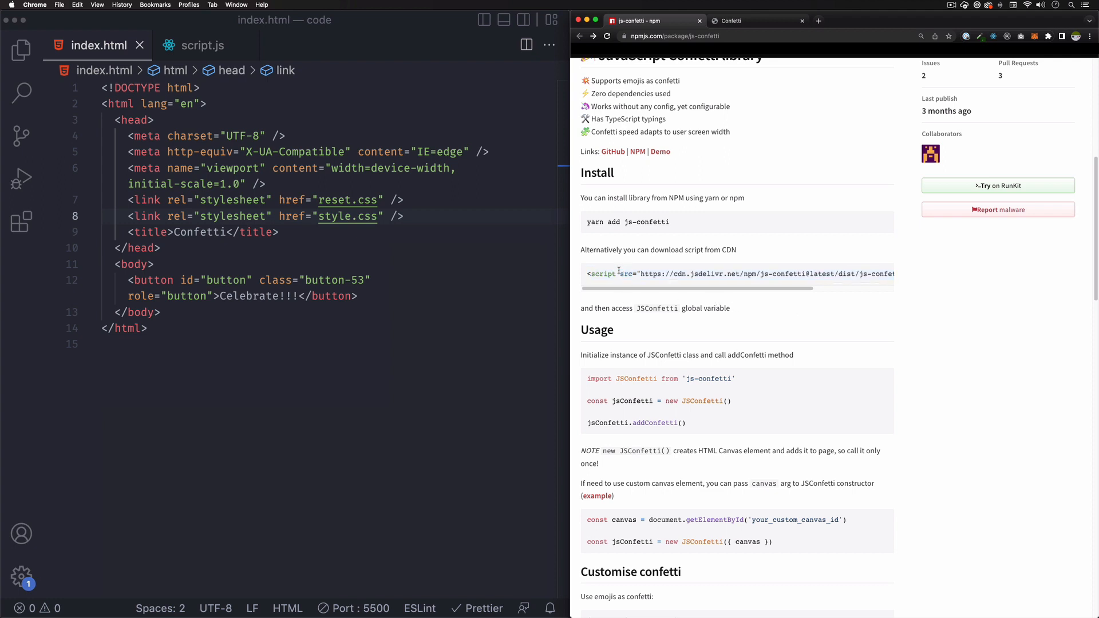
pyautogui.tripleClick(736, 273)
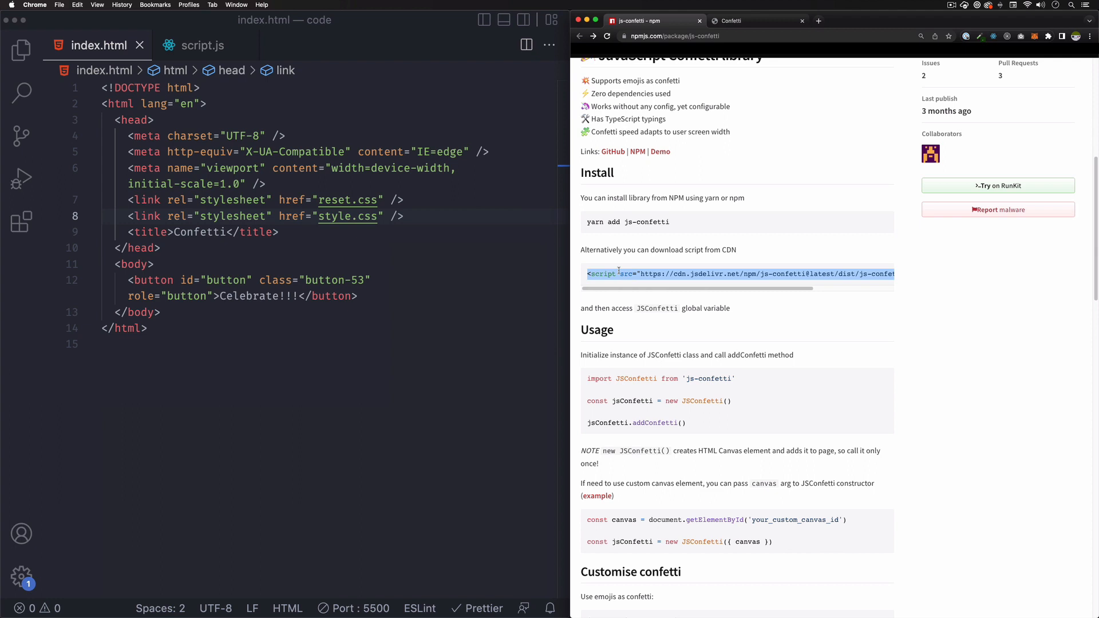
pyautogui.click(224, 343)
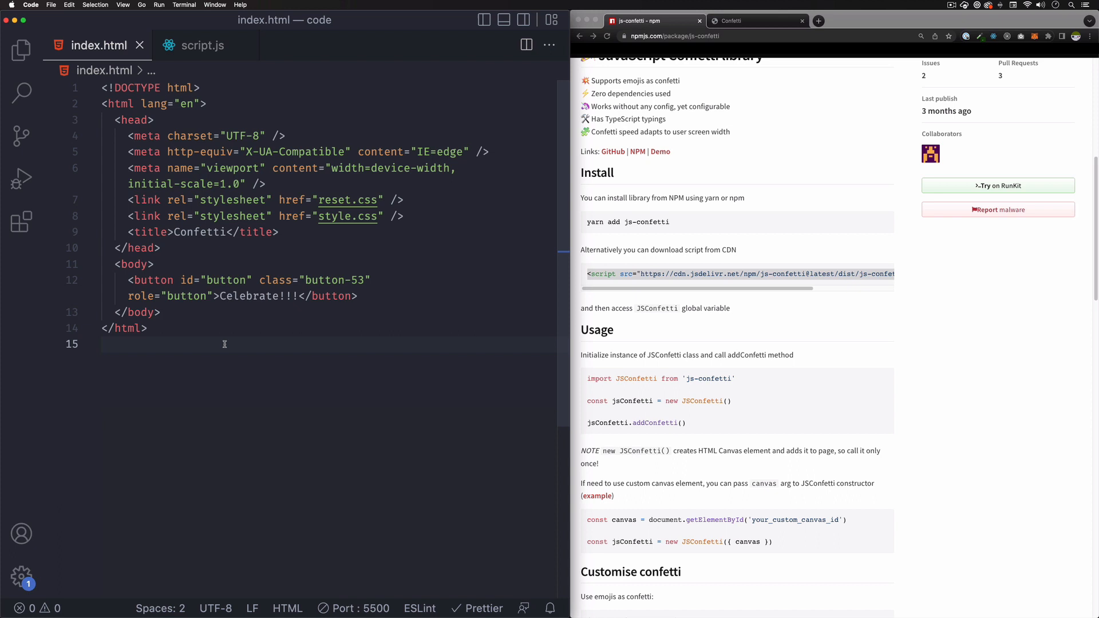
pyautogui.moveTo(312, 268)
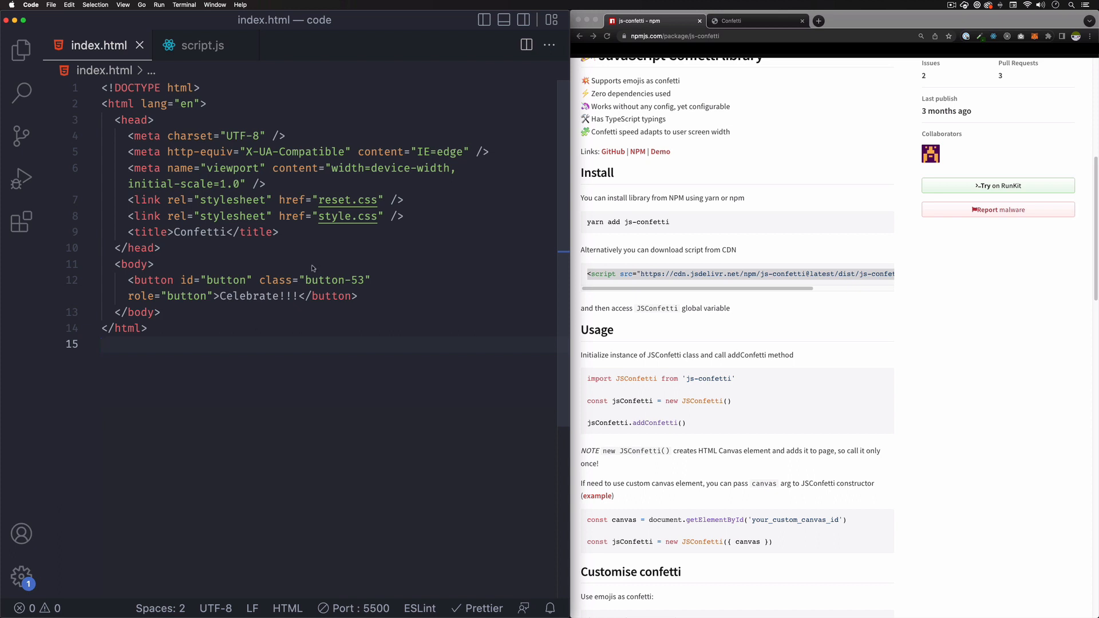
pyautogui.click(731, 21)
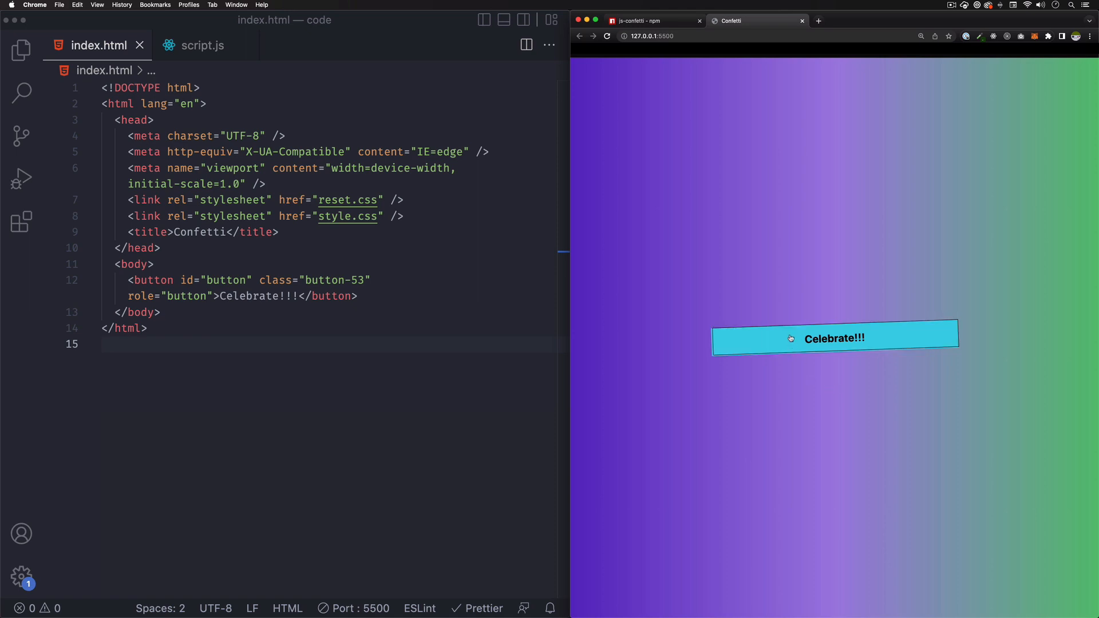
pyautogui.moveTo(686, 343)
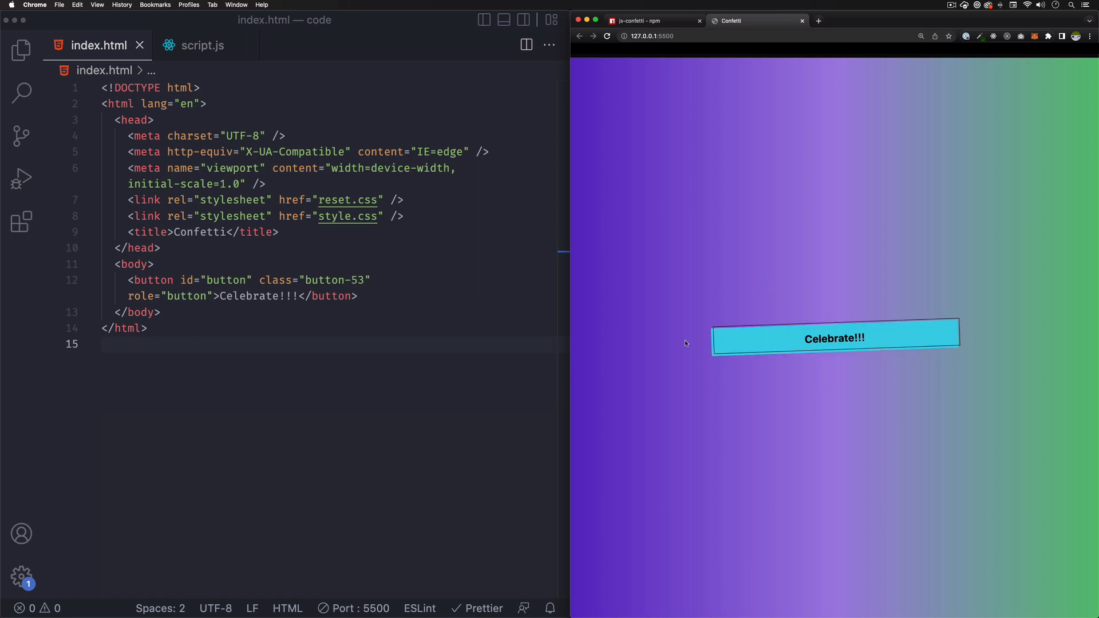
pyautogui.moveTo(675, 322)
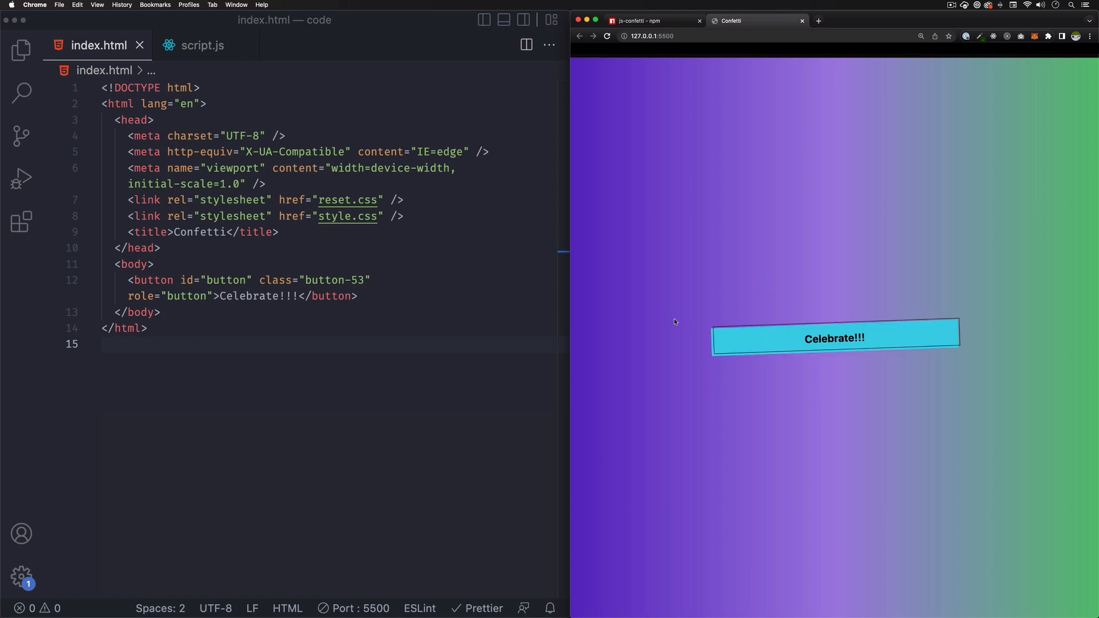
pyautogui.moveTo(734, 397)
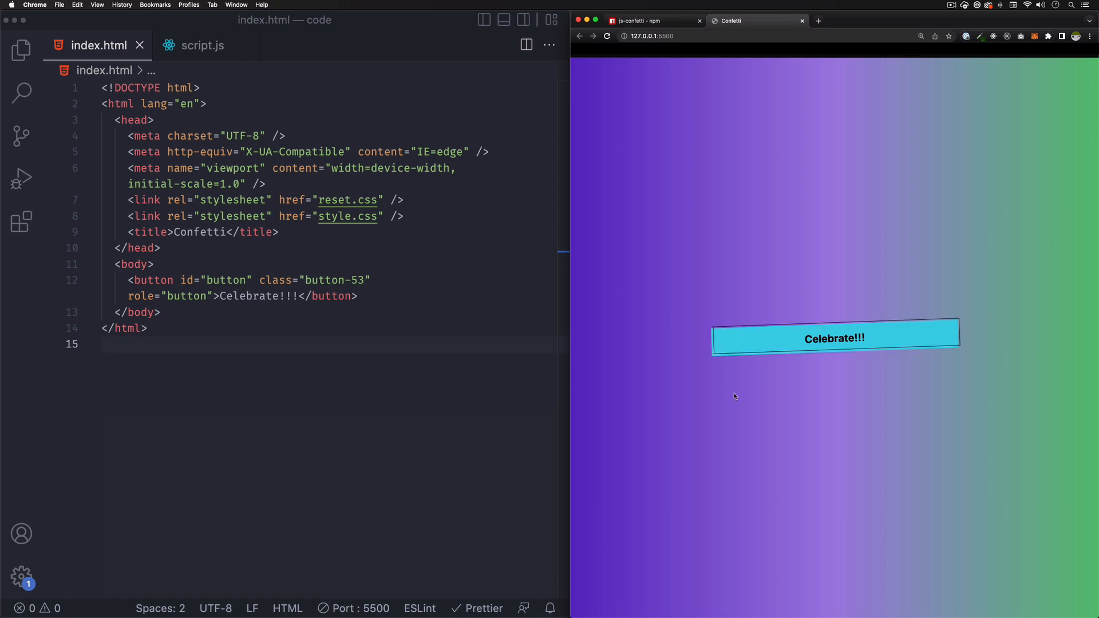
pyautogui.click(649, 20)
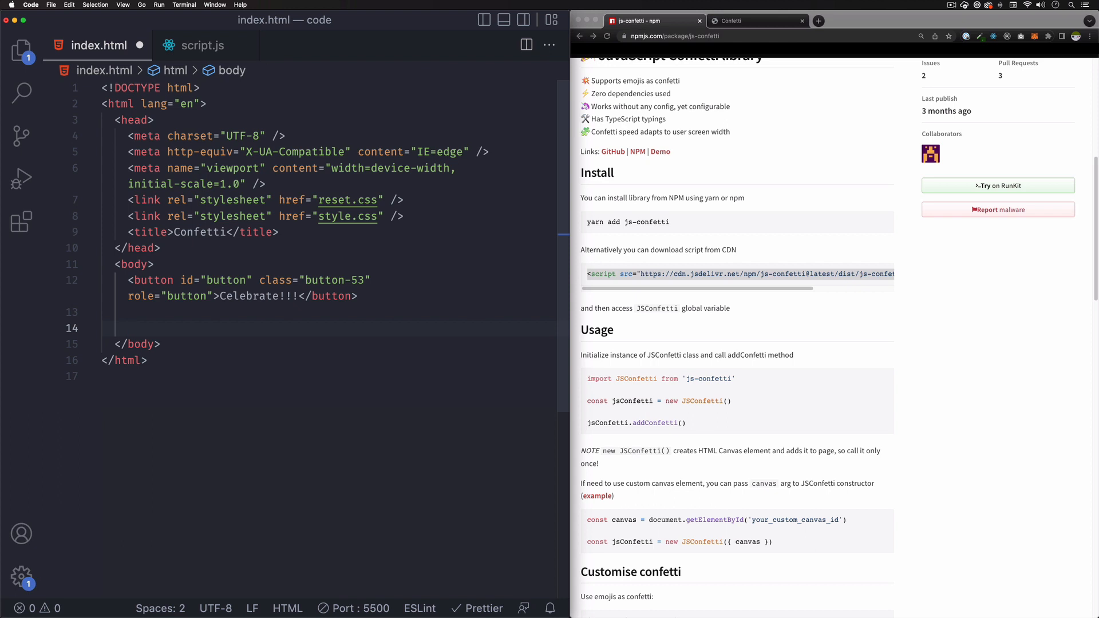
# - Add the js-confetti CDN script tag and a script:src tag before </body>
pyautogui.write('<script src="https://cdn.jsdelivr.net/npm/js-confetti@latest/dist/js-confetti.browser.js"></script>')
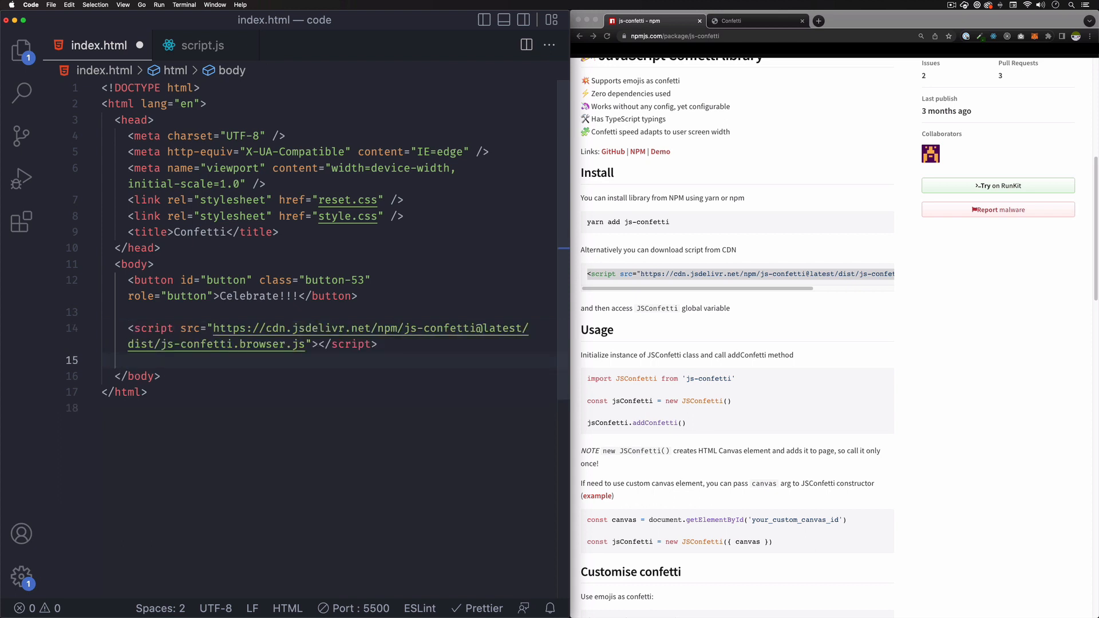
pyautogui.write('s')
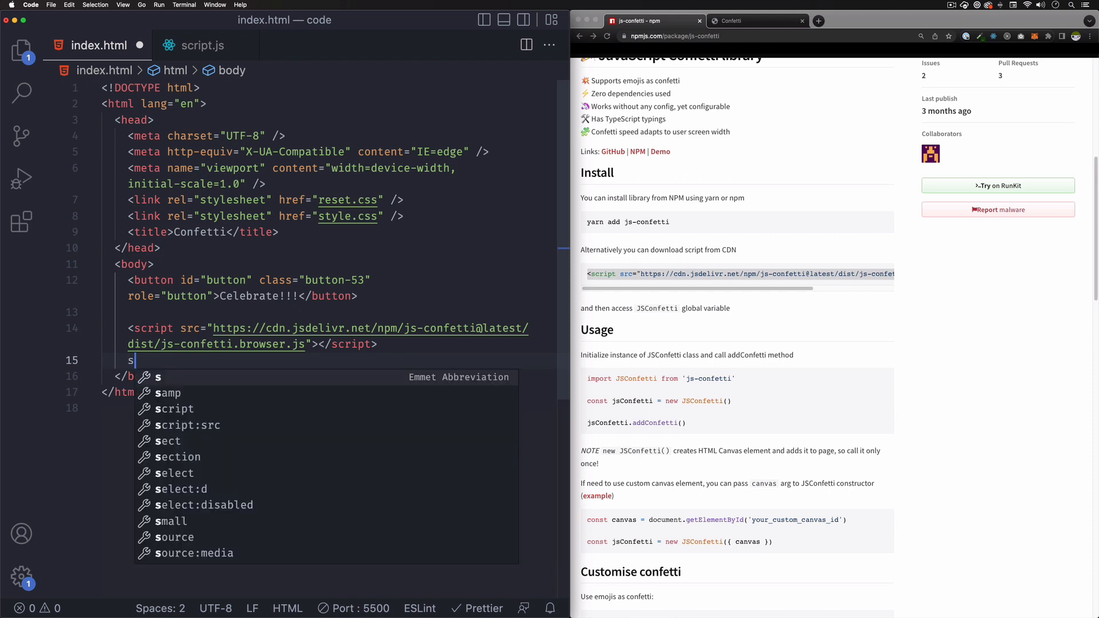
pyautogui.press('Tab')
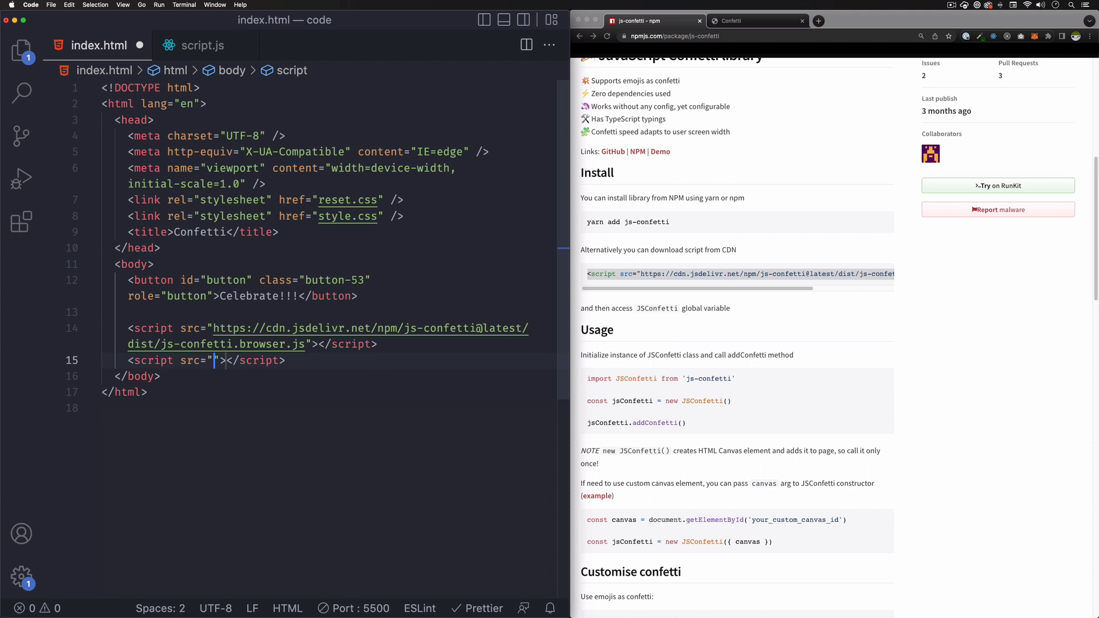
pyautogui.write('script.js')
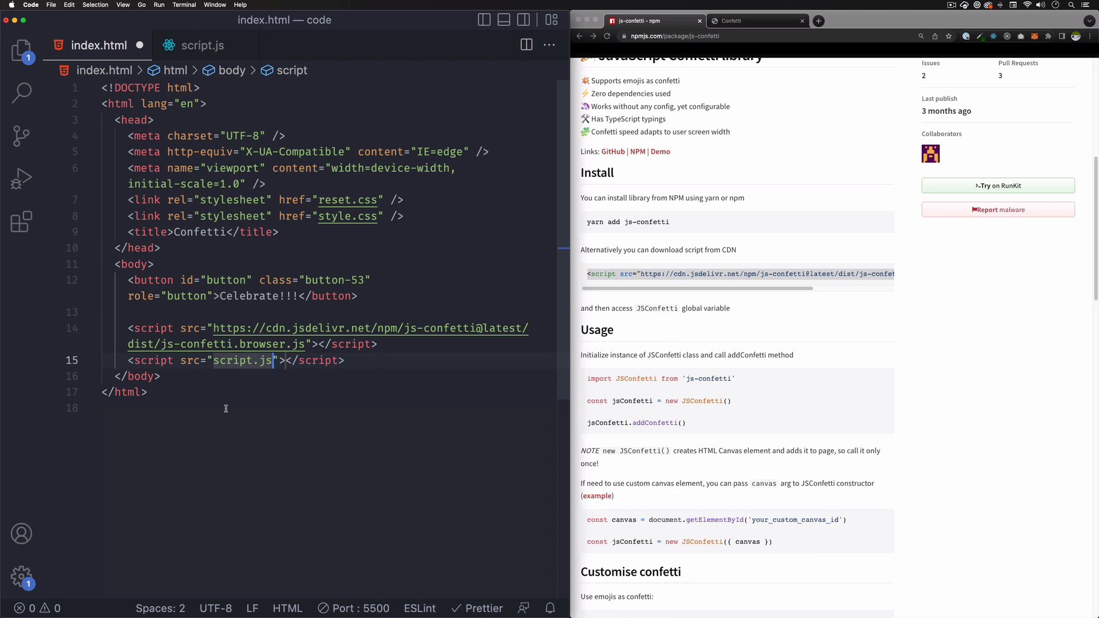
# - Open script.js from Explorer, then review the script tags in index.html
pyautogui.click(21, 51)
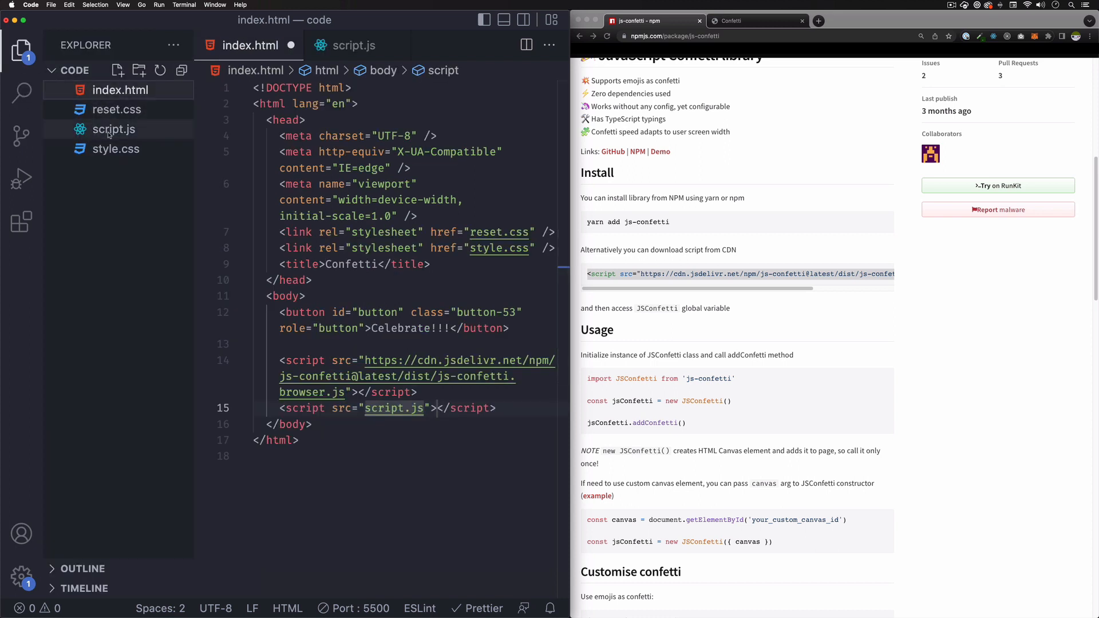
pyautogui.click(354, 45)
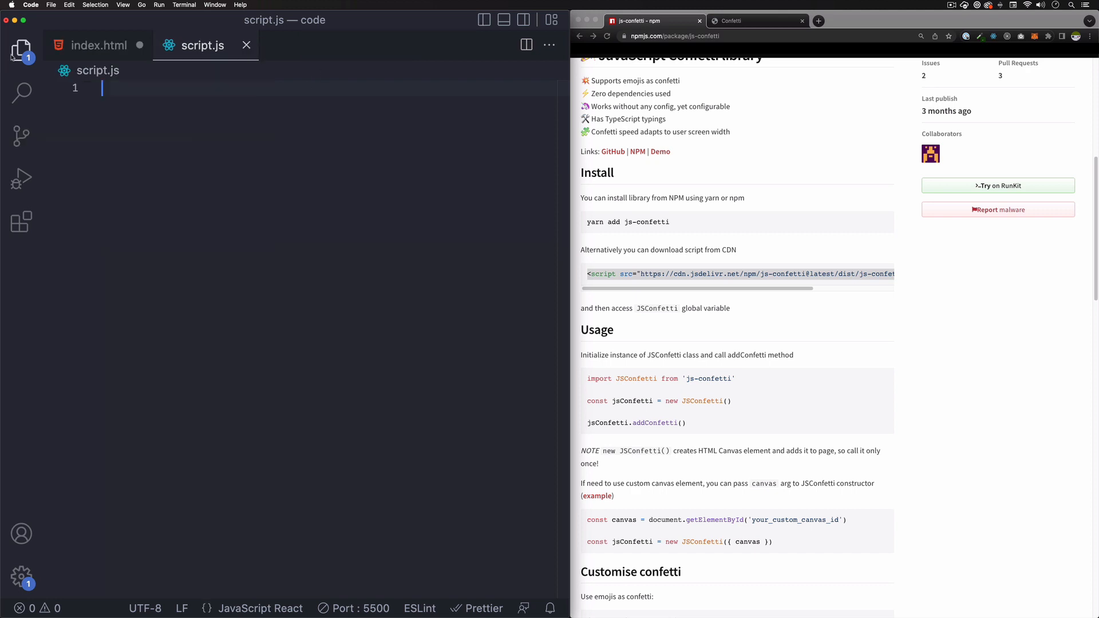
pyautogui.click(99, 44)
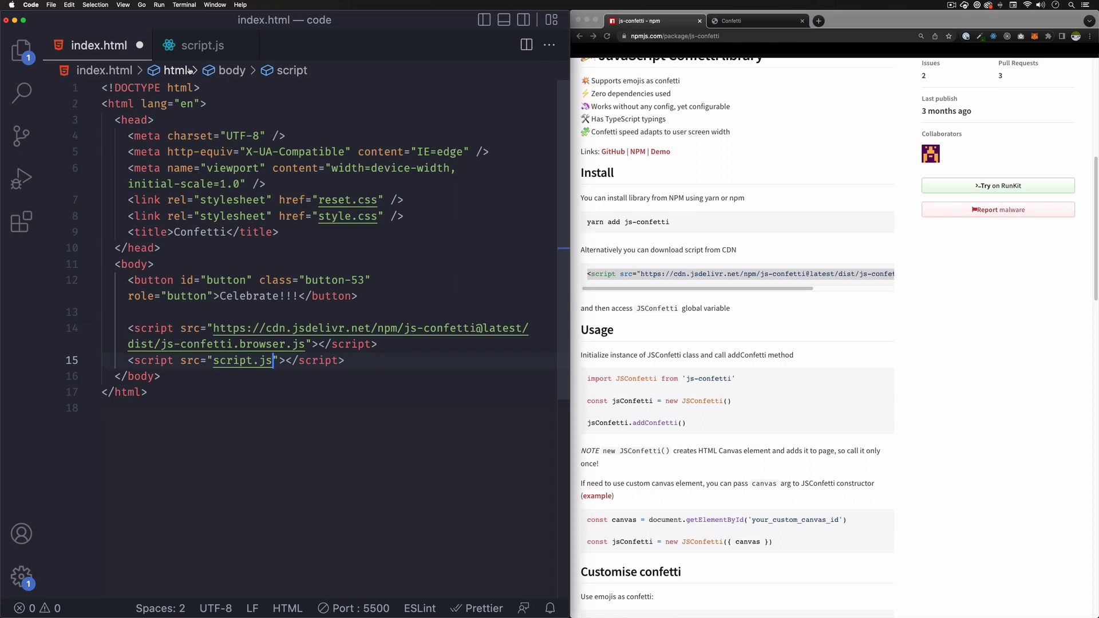
pyautogui.doubleClick(153, 328)
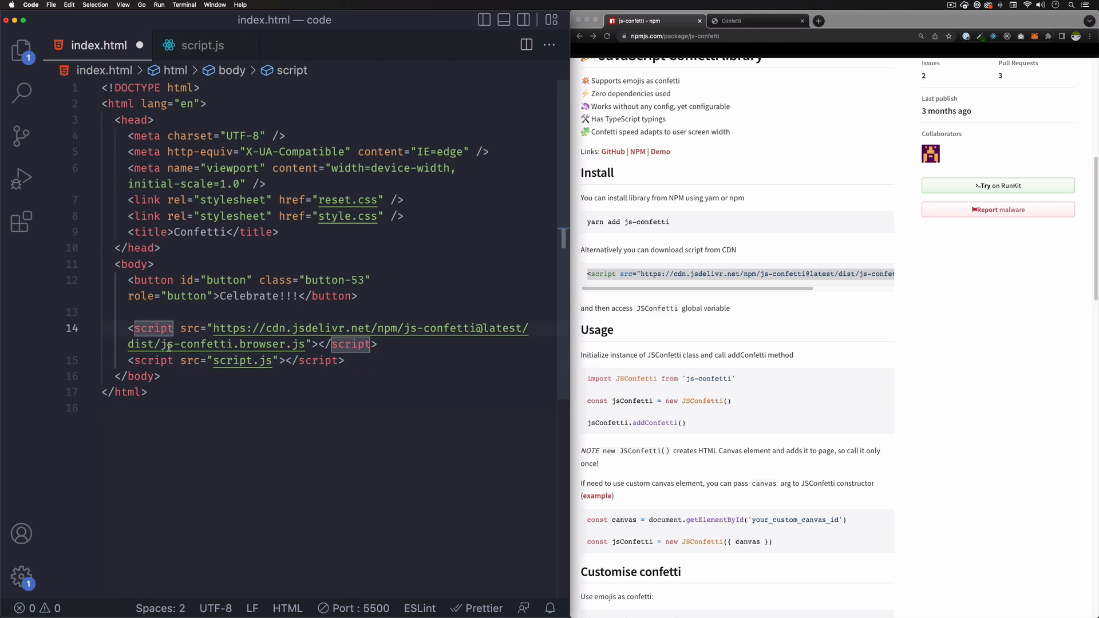
pyautogui.click(344, 360)
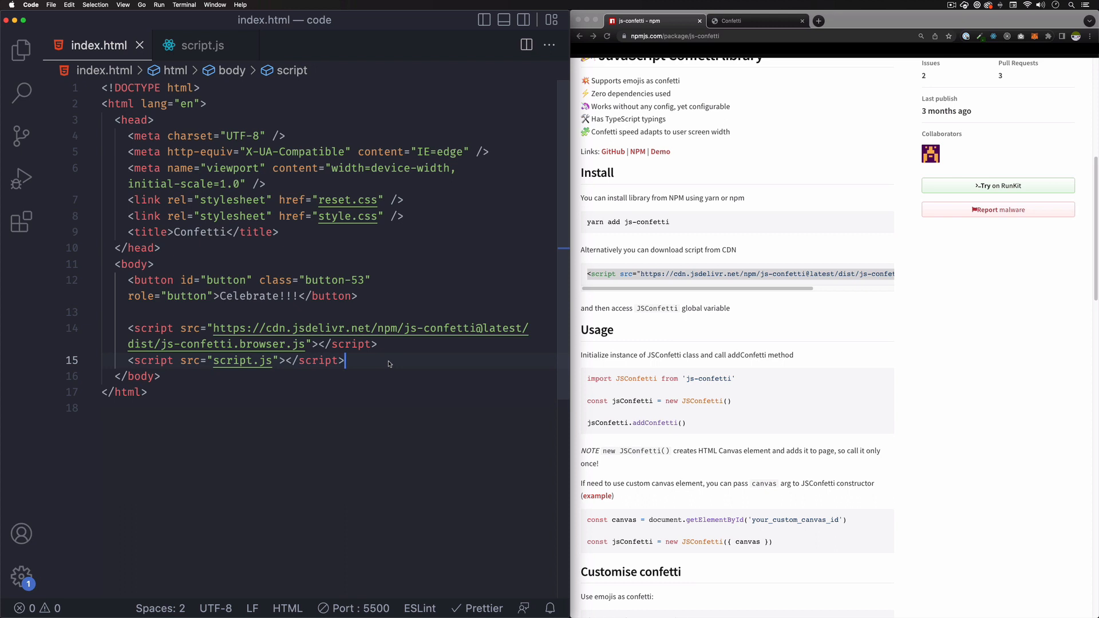
pyautogui.click(202, 45)
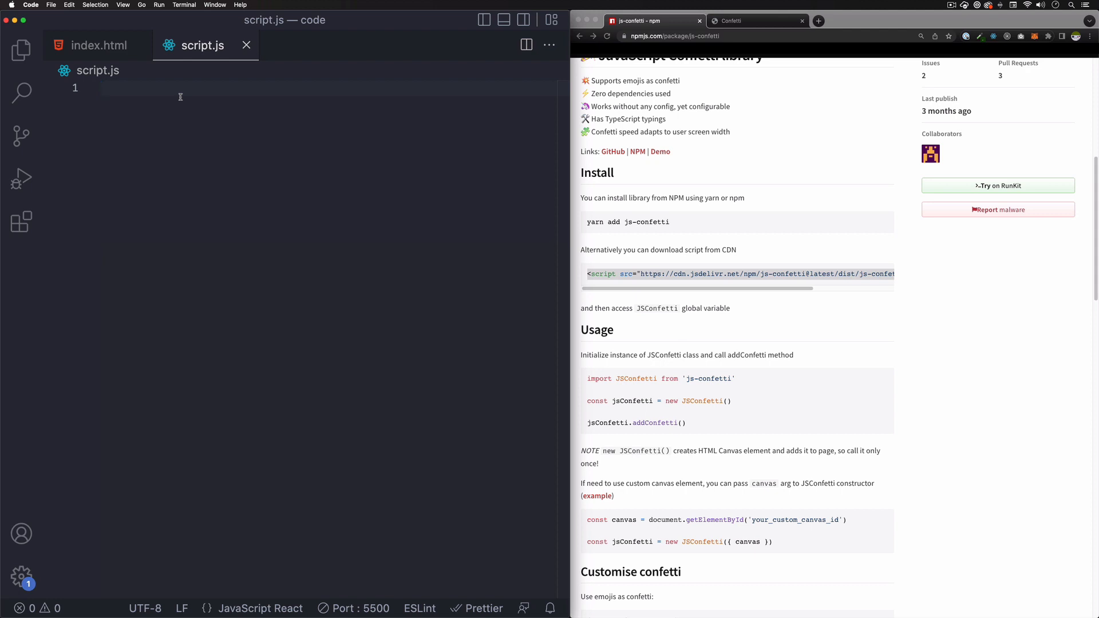
# - Scroll the npm docs to Usage and Customise confetti, and start a const in script.js
pyautogui.scroll(-3)
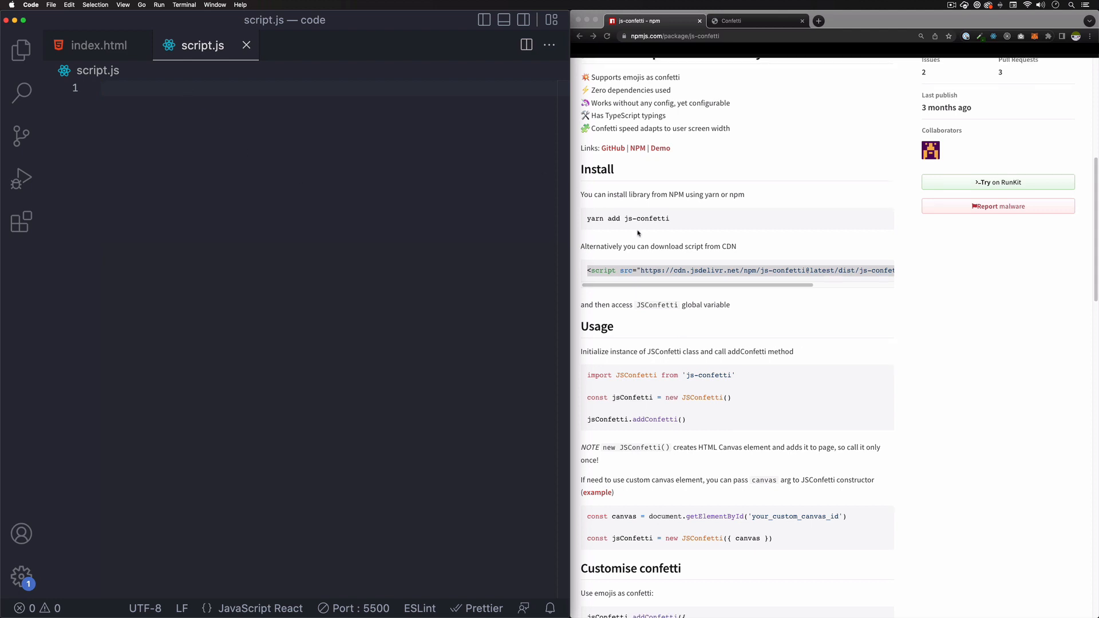
pyautogui.scroll(-3)
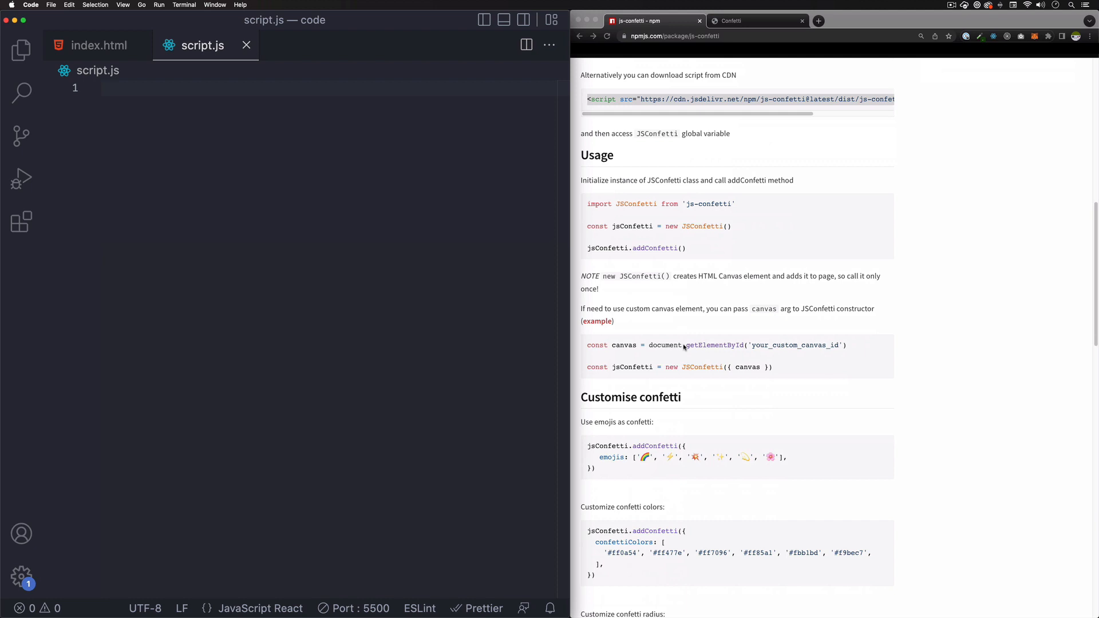
pyautogui.click(130, 90)
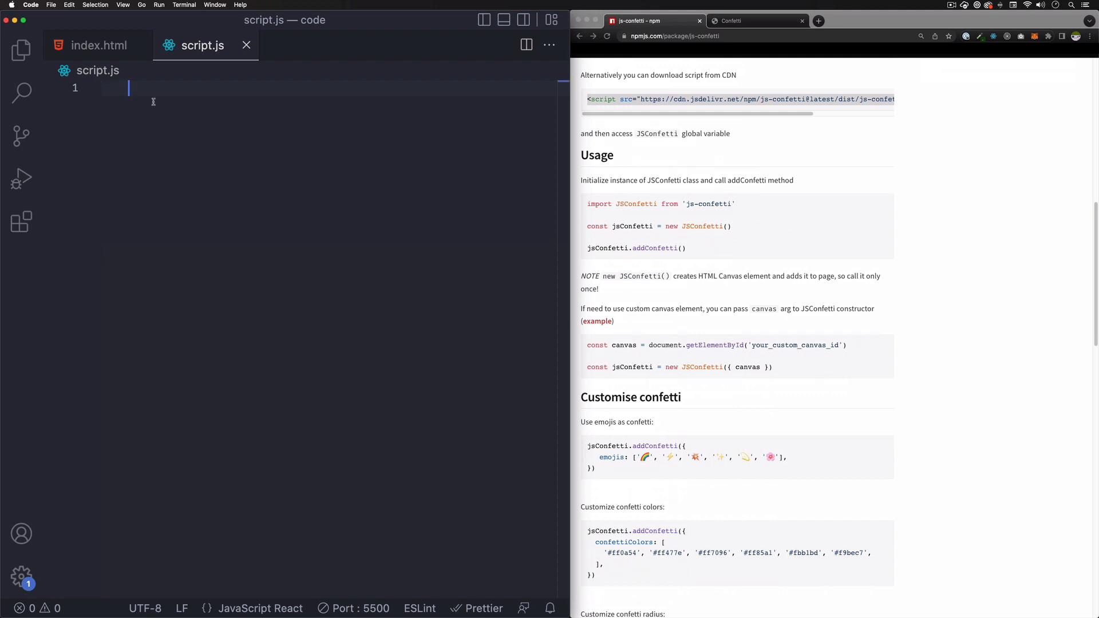
pyautogui.click(105, 90)
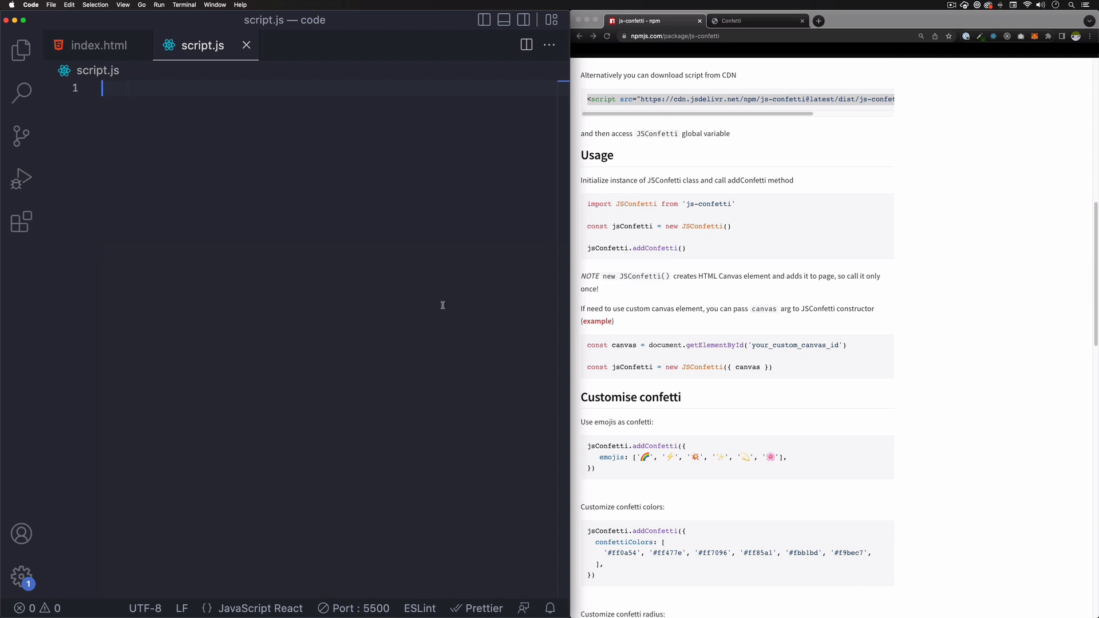
pyautogui.scroll(-3)
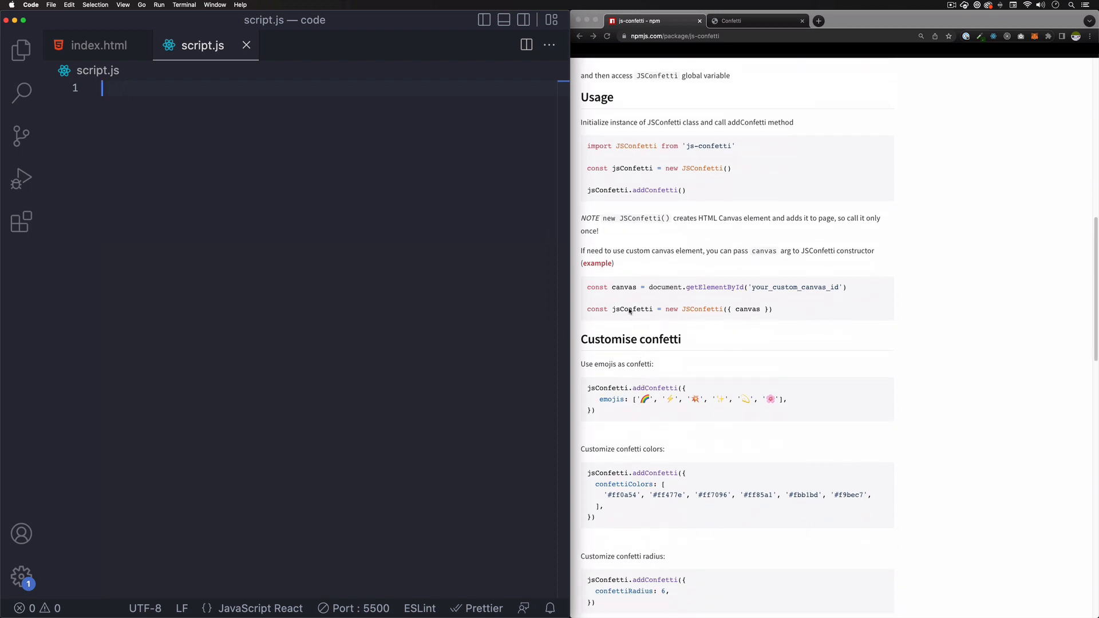
pyautogui.moveTo(694, 300)
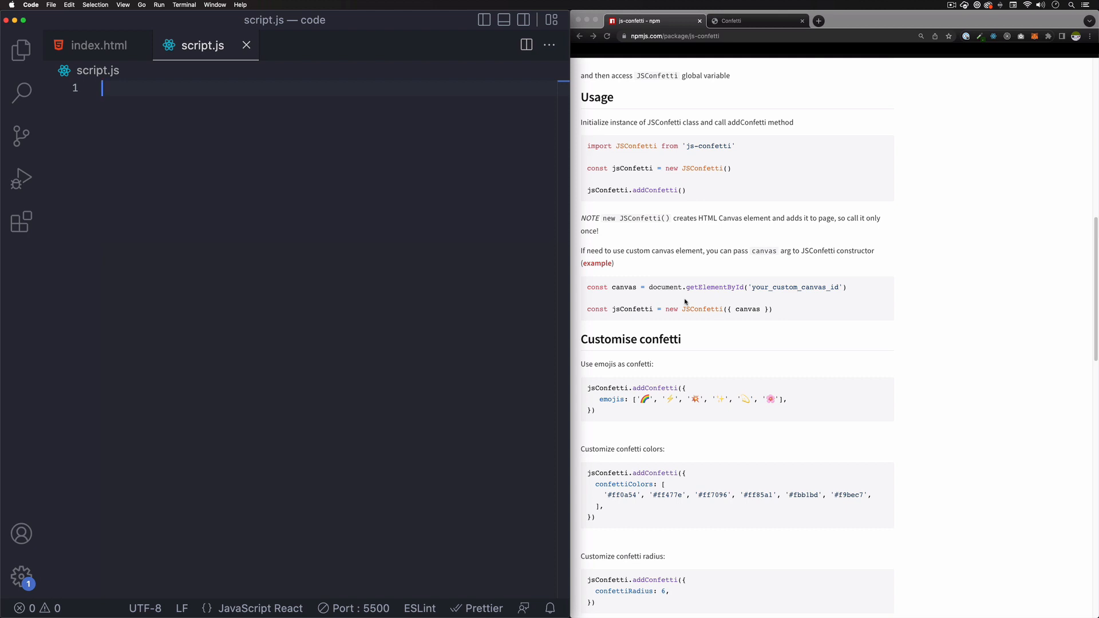
pyautogui.write('const button')
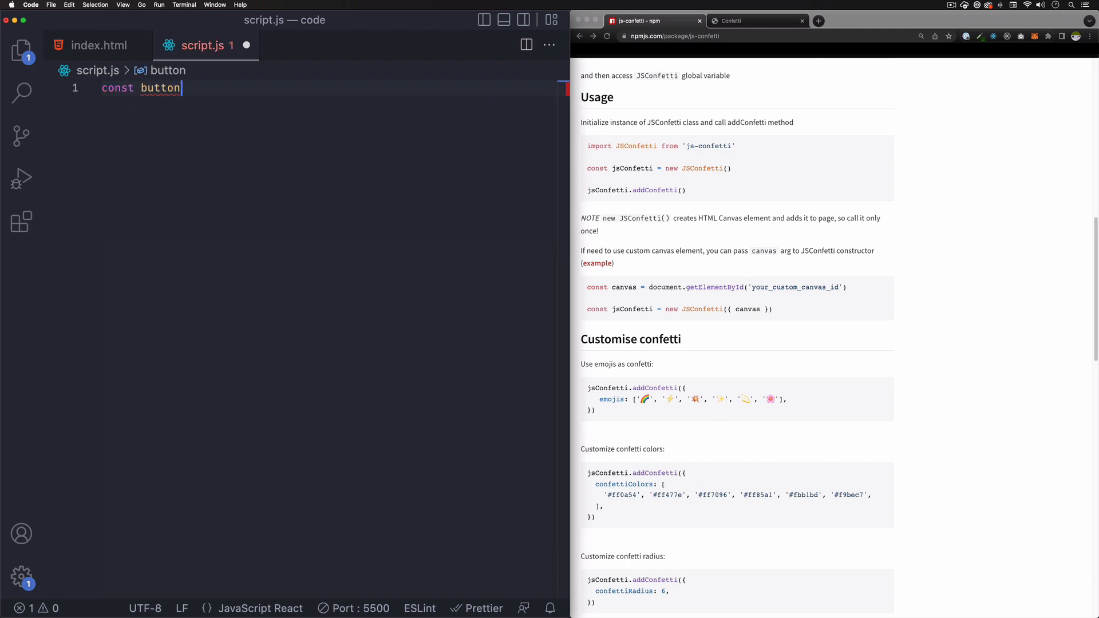
# - Write const button = document.querySelector('#button'), checking the id in index.html
pyautogui.write('=')
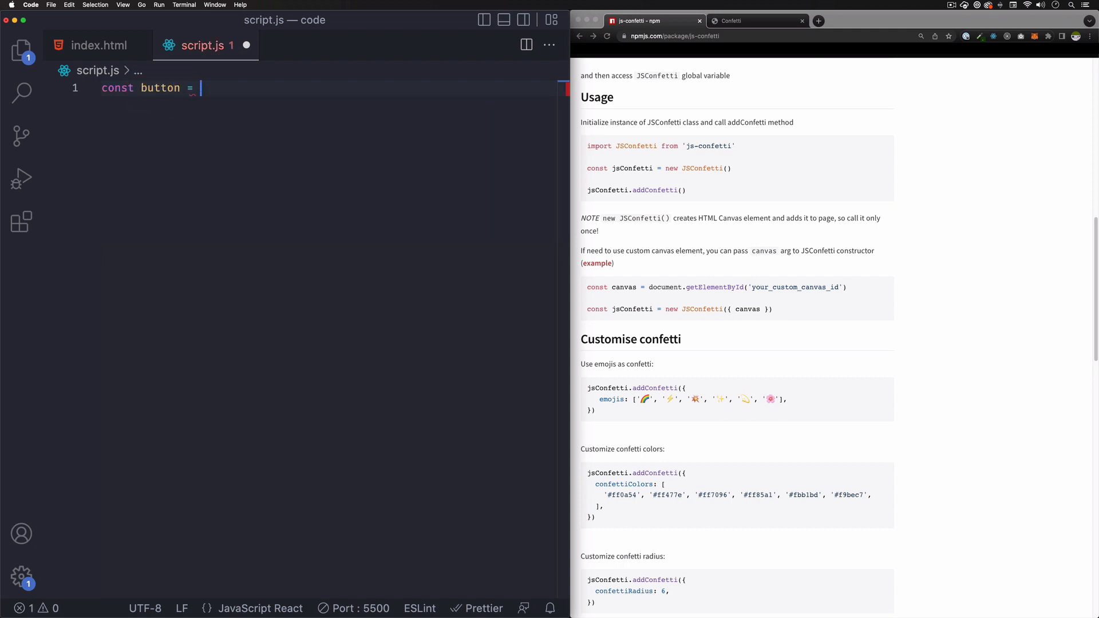
pyautogui.write('document.querySelector(')
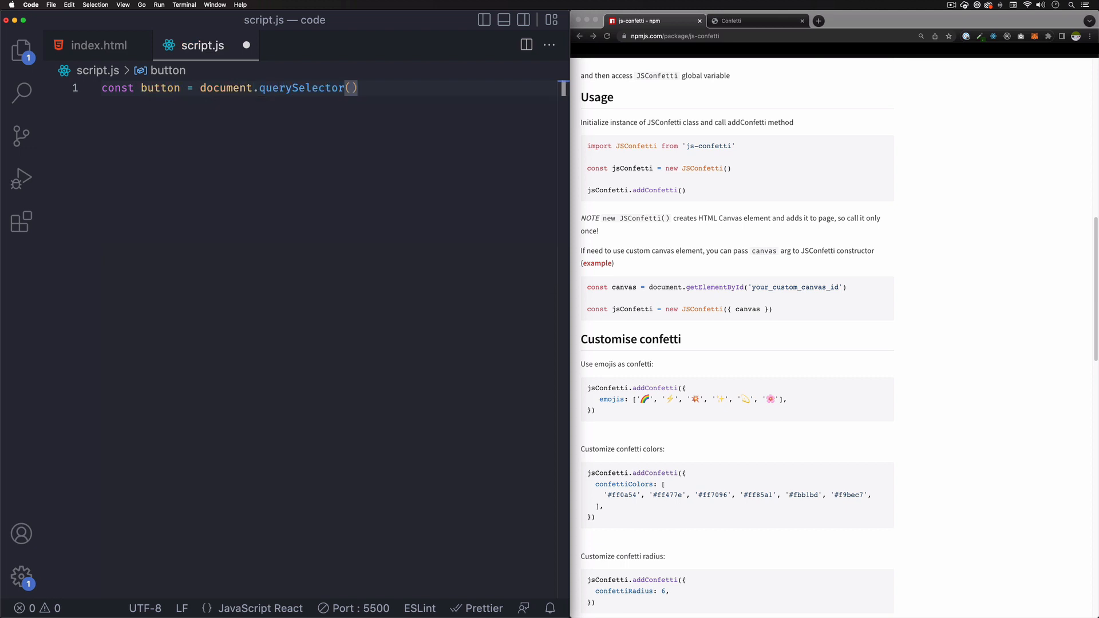
pyautogui.write("'")
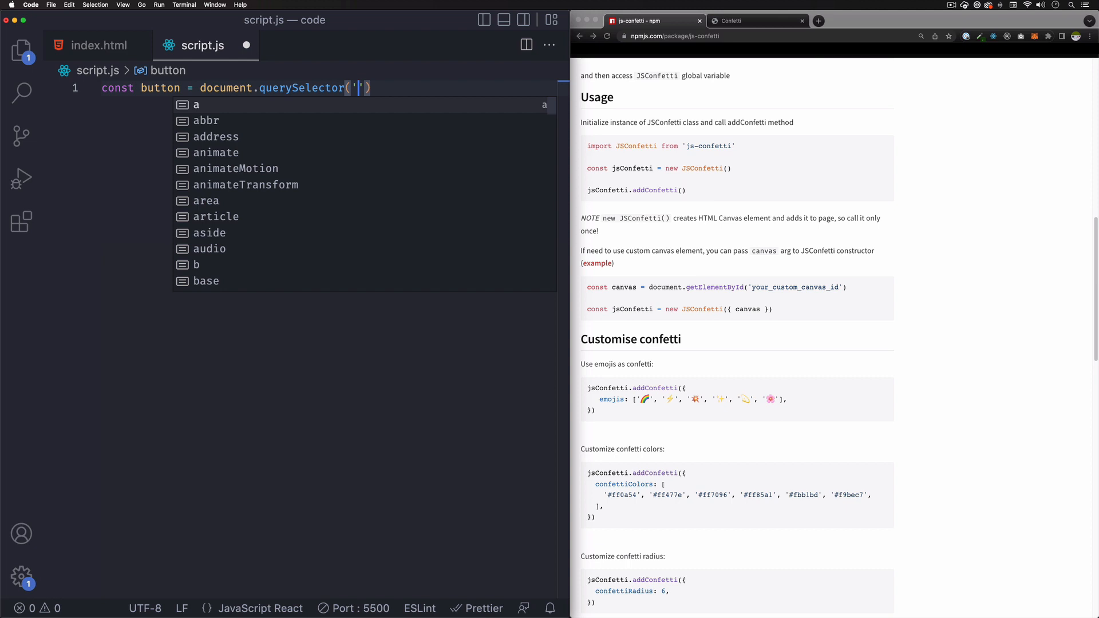
pyautogui.write('#')
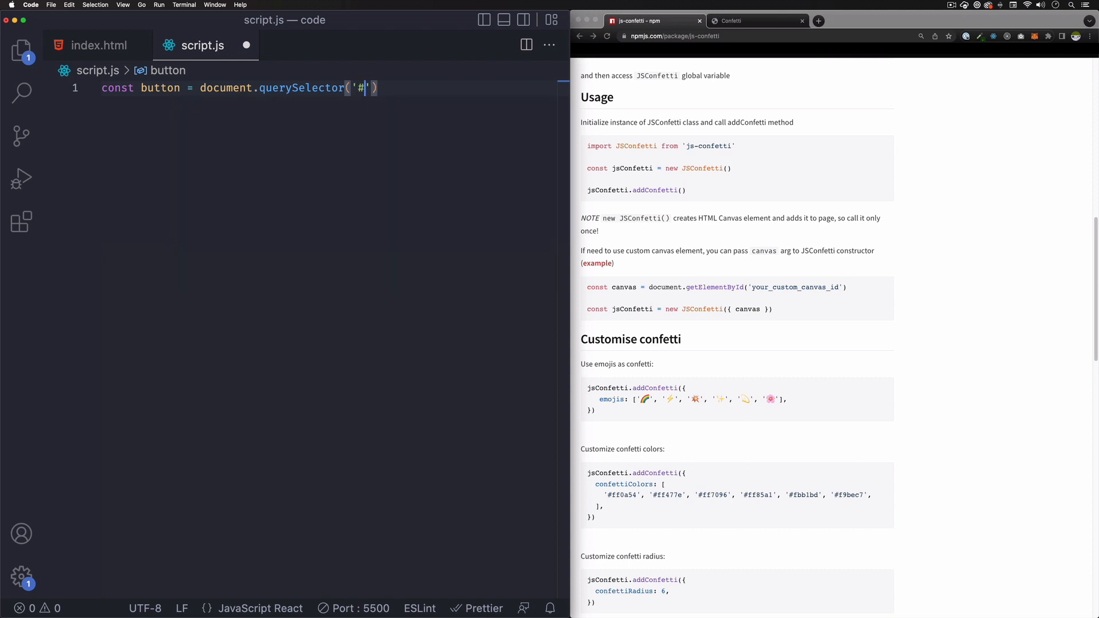
pyautogui.write('button')
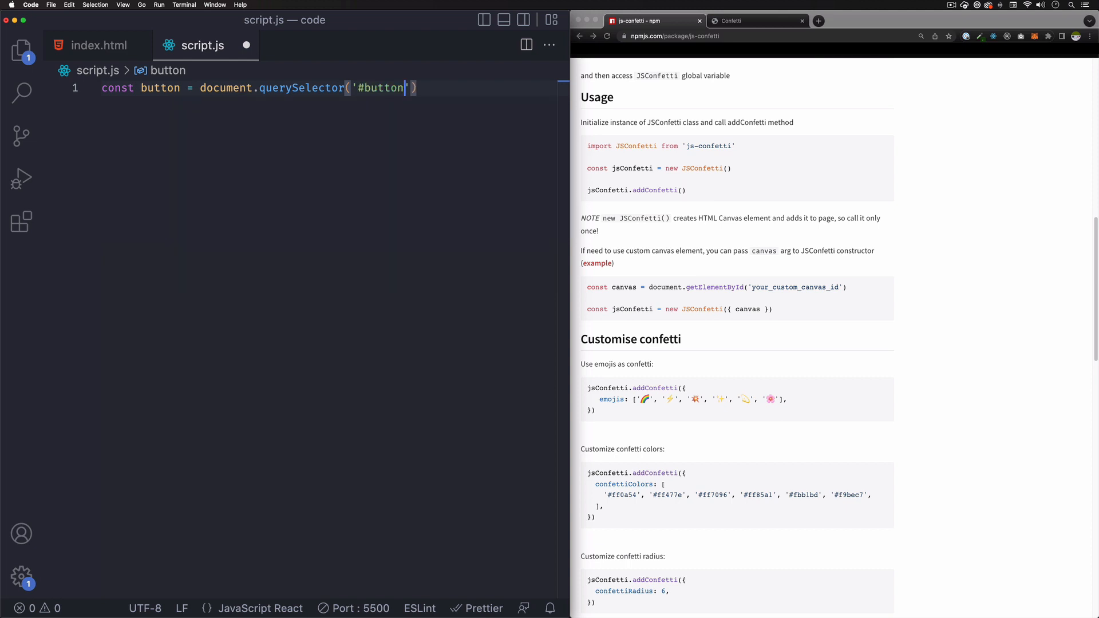
pyautogui.click(97, 45)
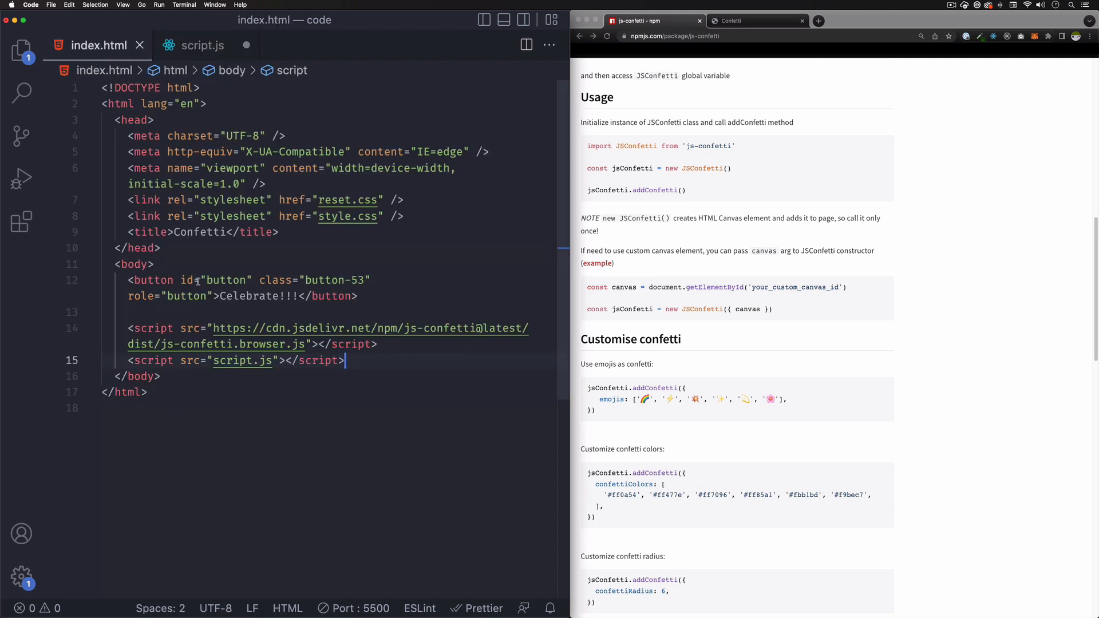
pyautogui.click(202, 45)
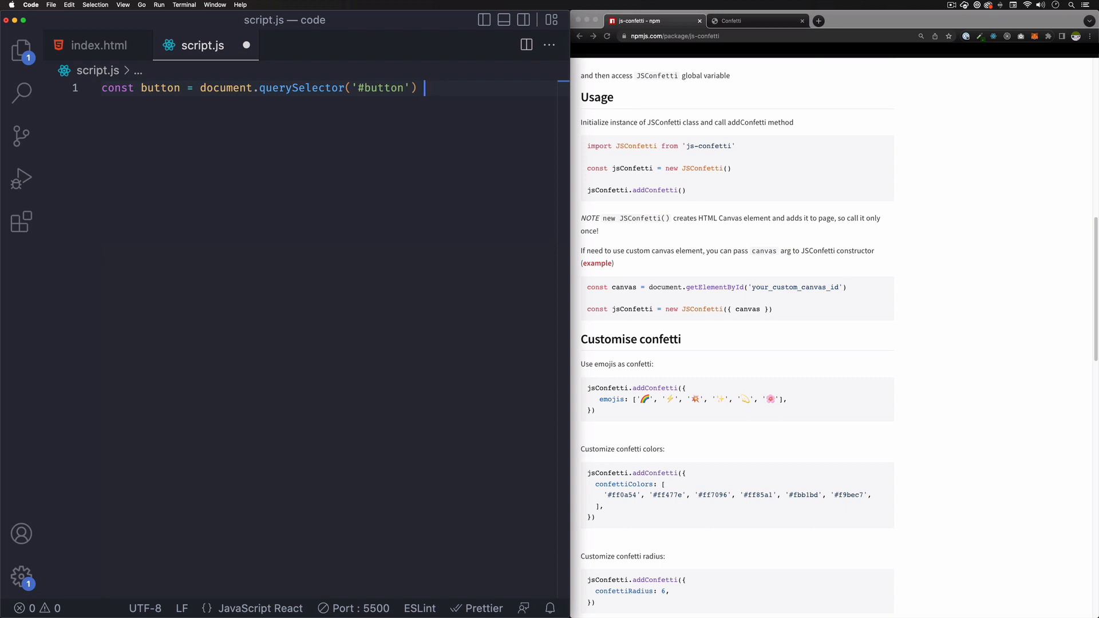
# - Add console.log(button) on the next line
pyautogui.write('console.')
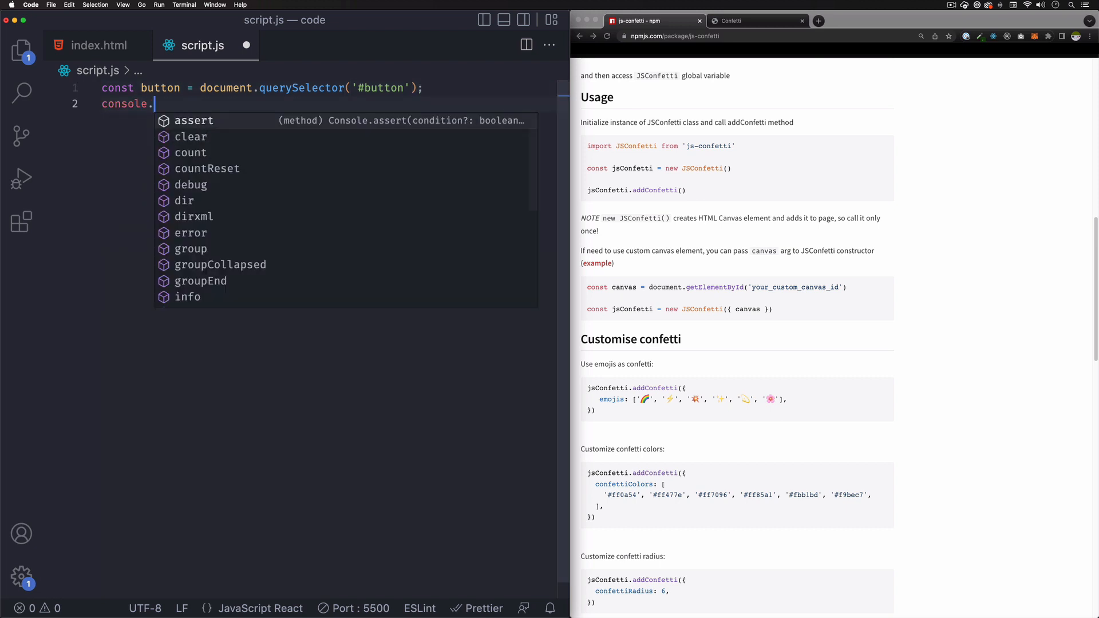
pyautogui.write('logbtt')
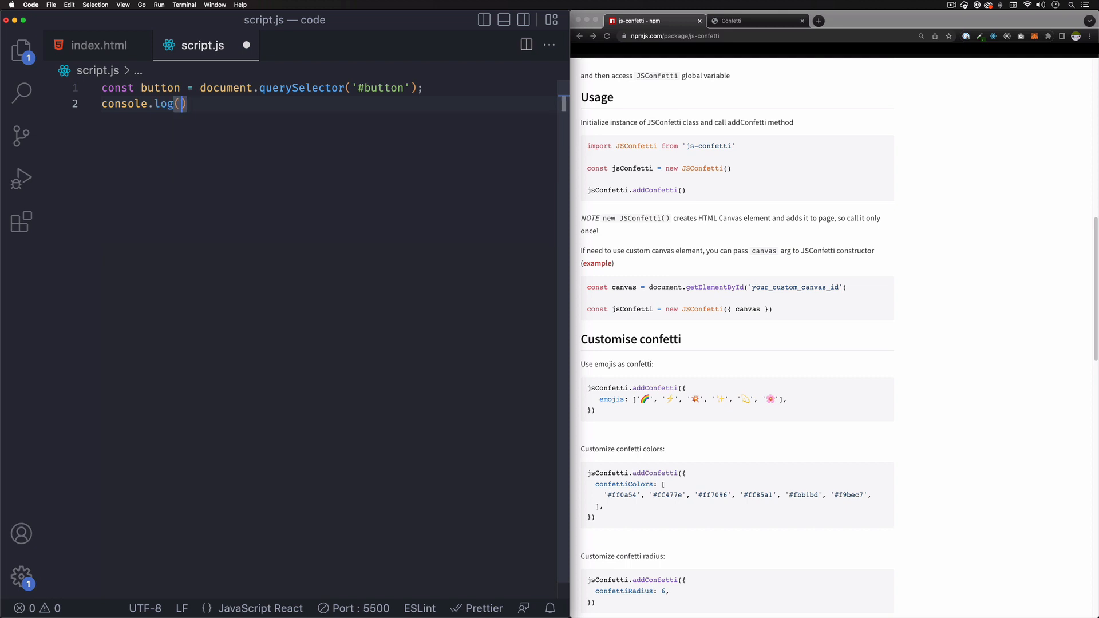
pyautogui.write('button')
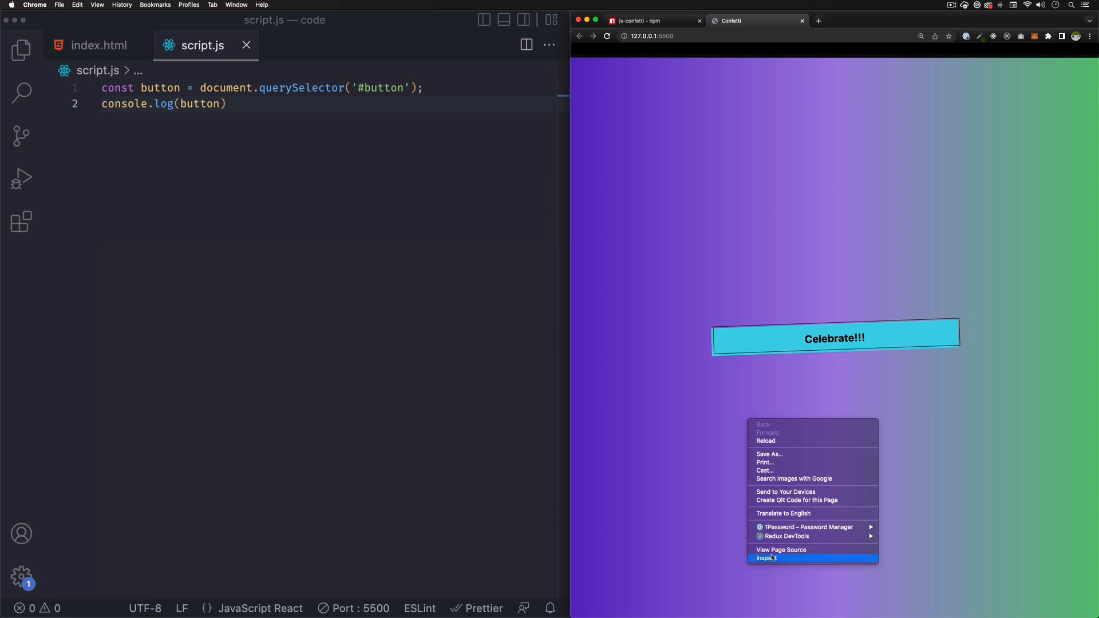
# - Open Chrome DevTools console to see the logged button element
pyautogui.click(765, 558)
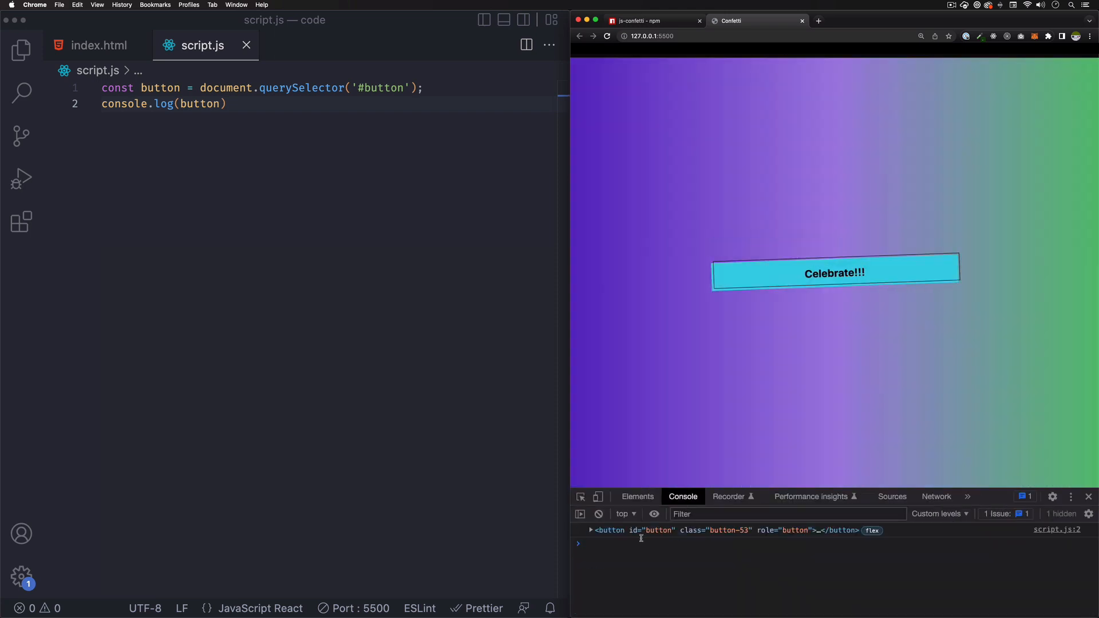
pyautogui.moveTo(655, 530)
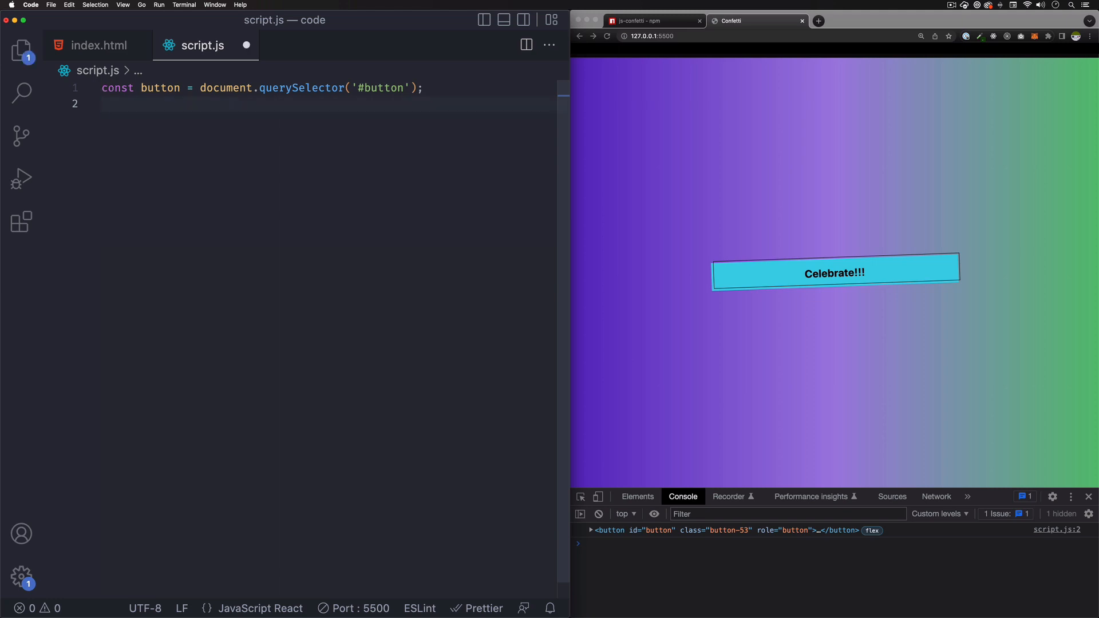
# - Type const canvas = document.querySelector('#' on line 2 of script.js
pyautogui.write('const')
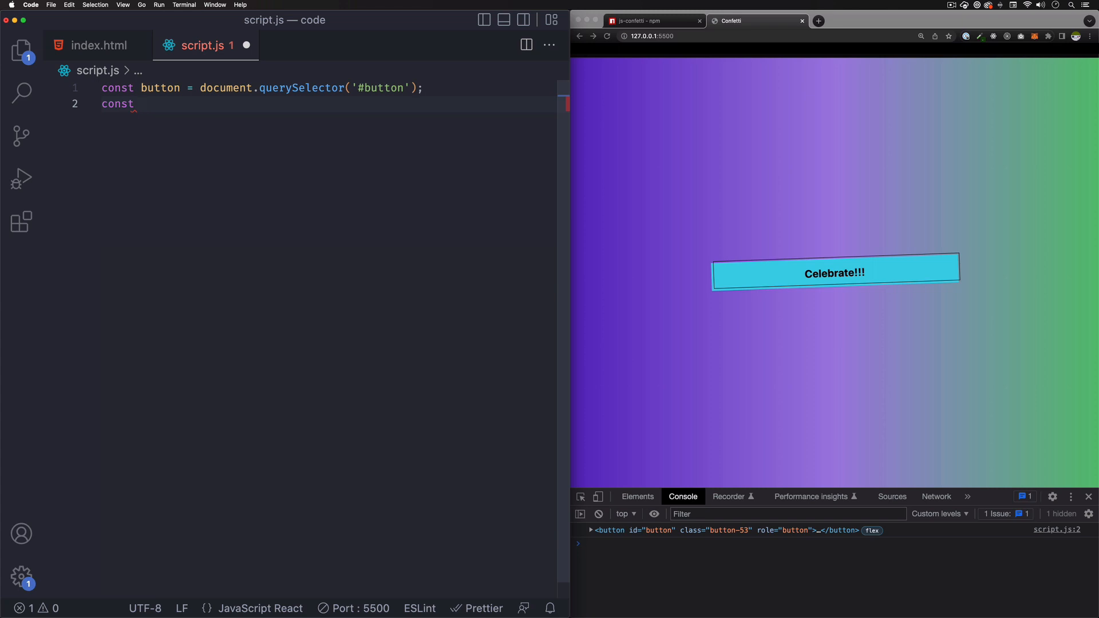
pyautogui.write('canvas')
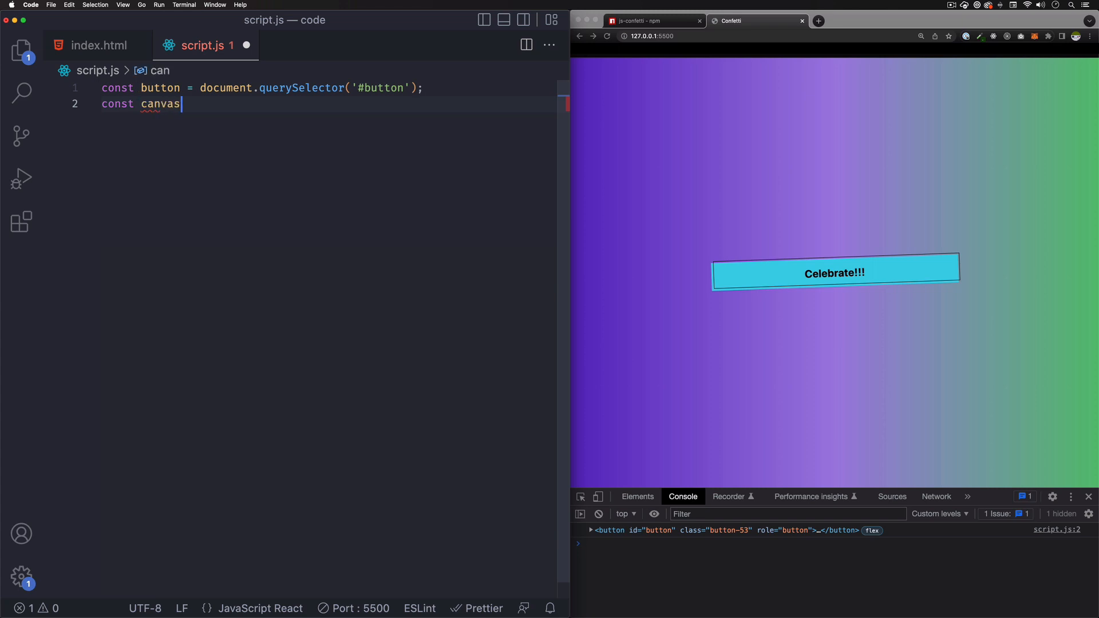
pyautogui.write('=')
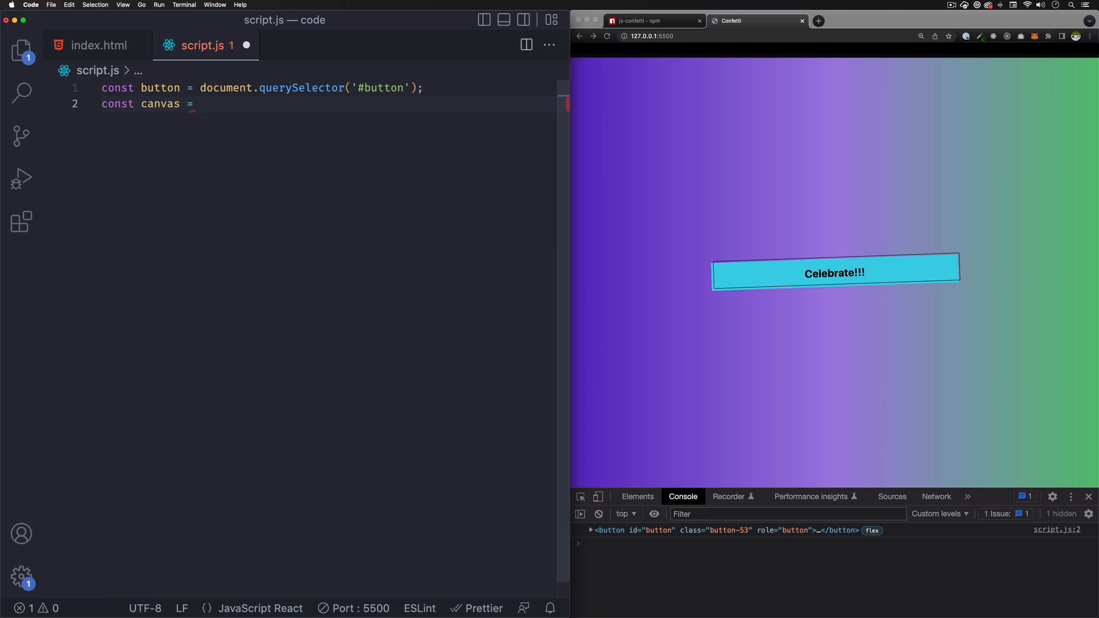
pyautogui.write('du')
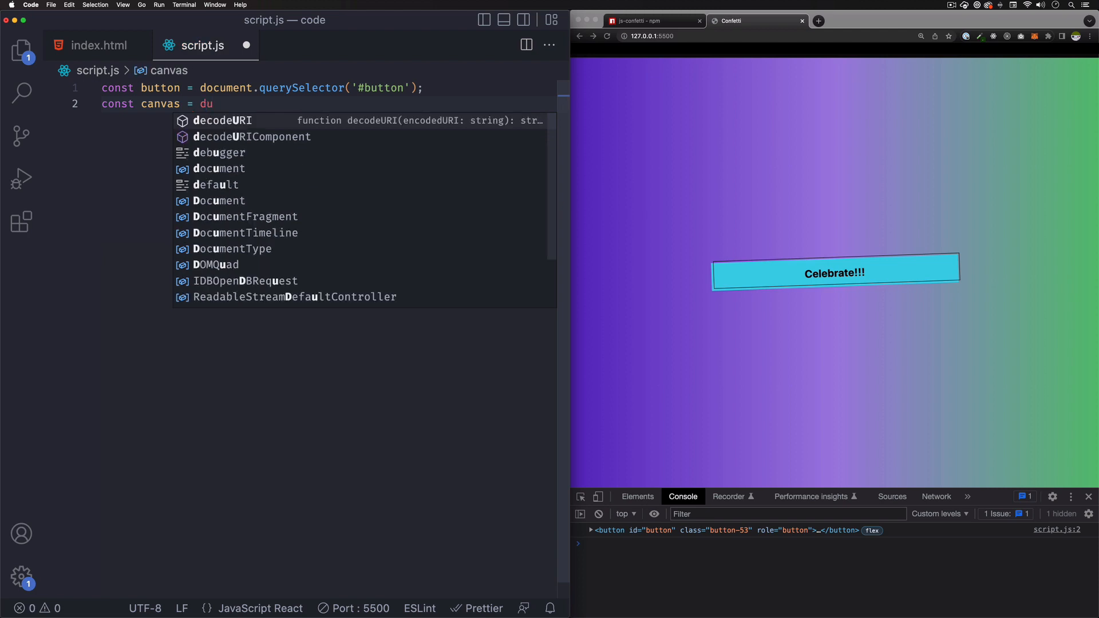
pyautogui.write('cum')
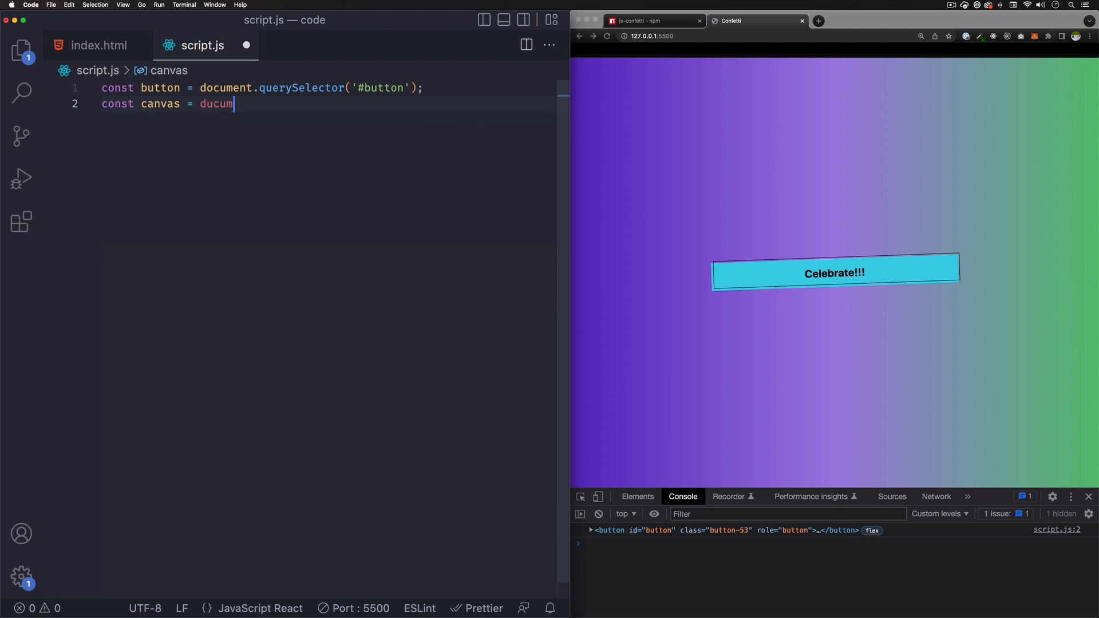
pyautogui.write('docum')
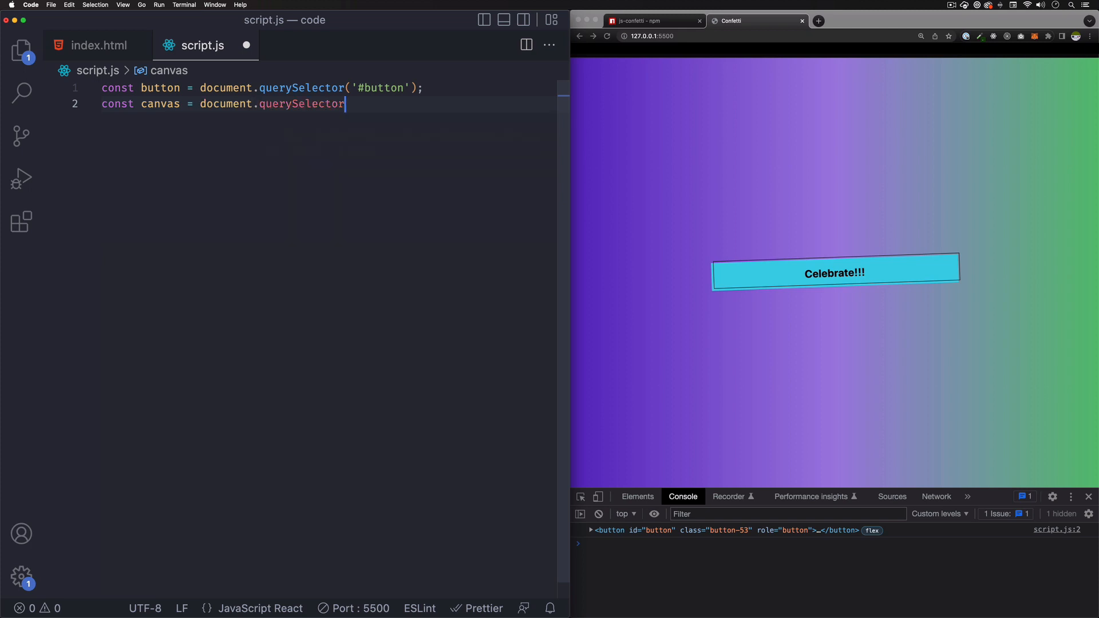
pyautogui.write("('")
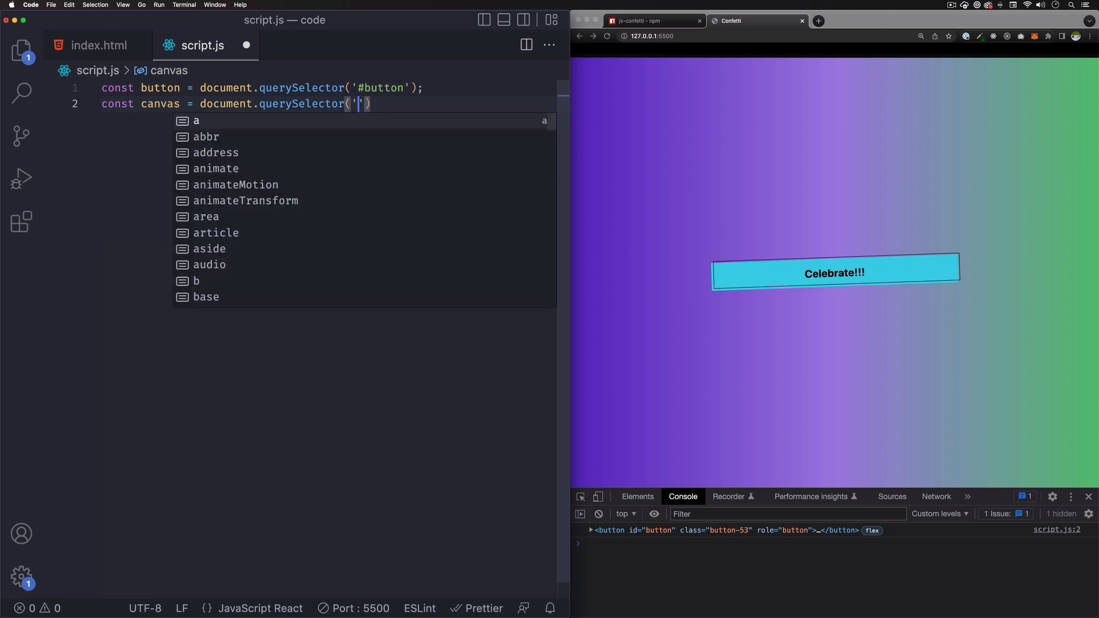
pyautogui.write('#')
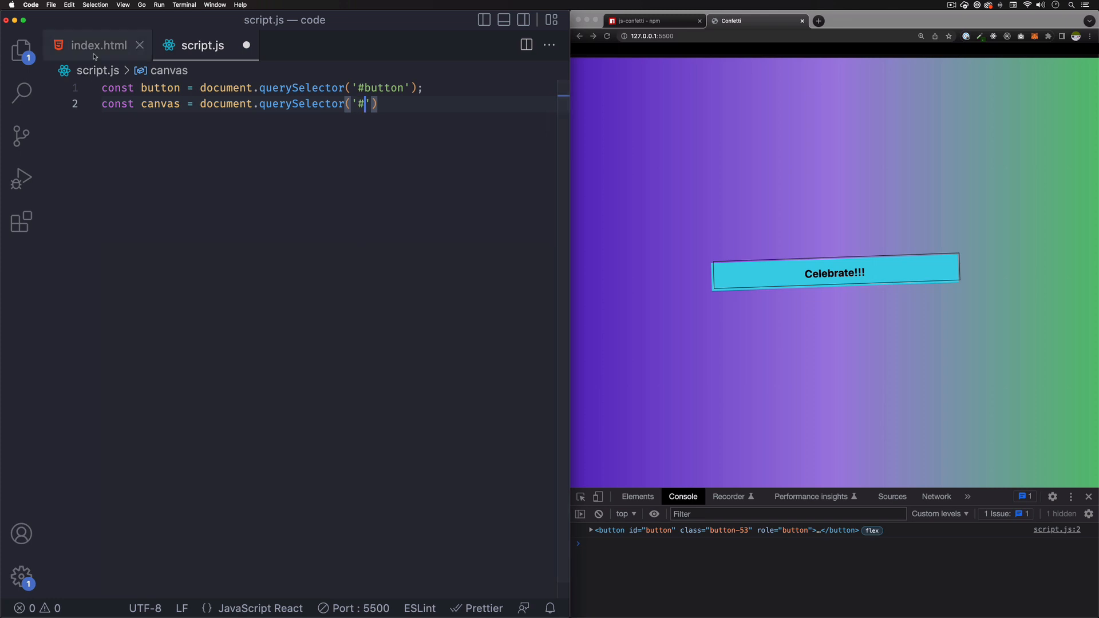
# - Add a <canvas id="confetti"></canvas> element in index.html and copy its id
pyautogui.click(98, 45)
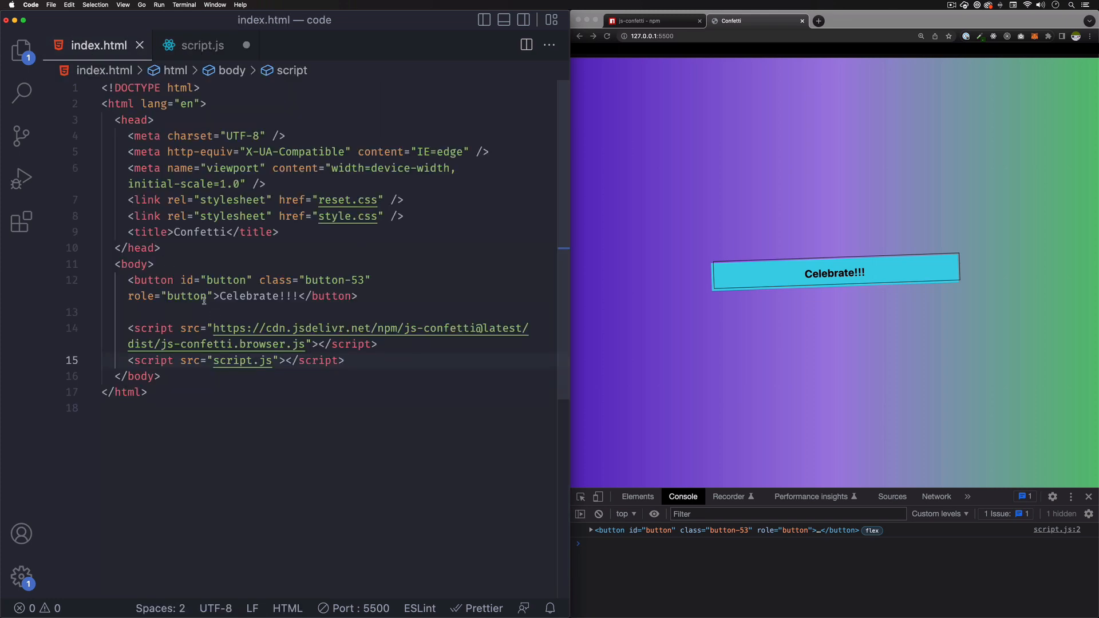
pyautogui.scroll(-3)
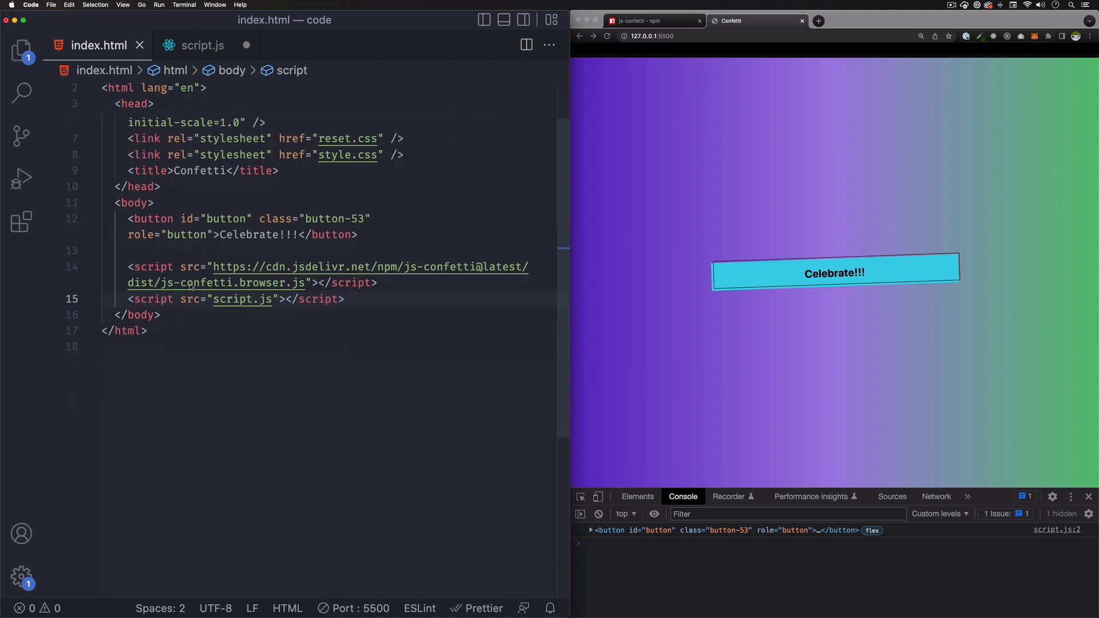
pyautogui.moveTo(190, 283)
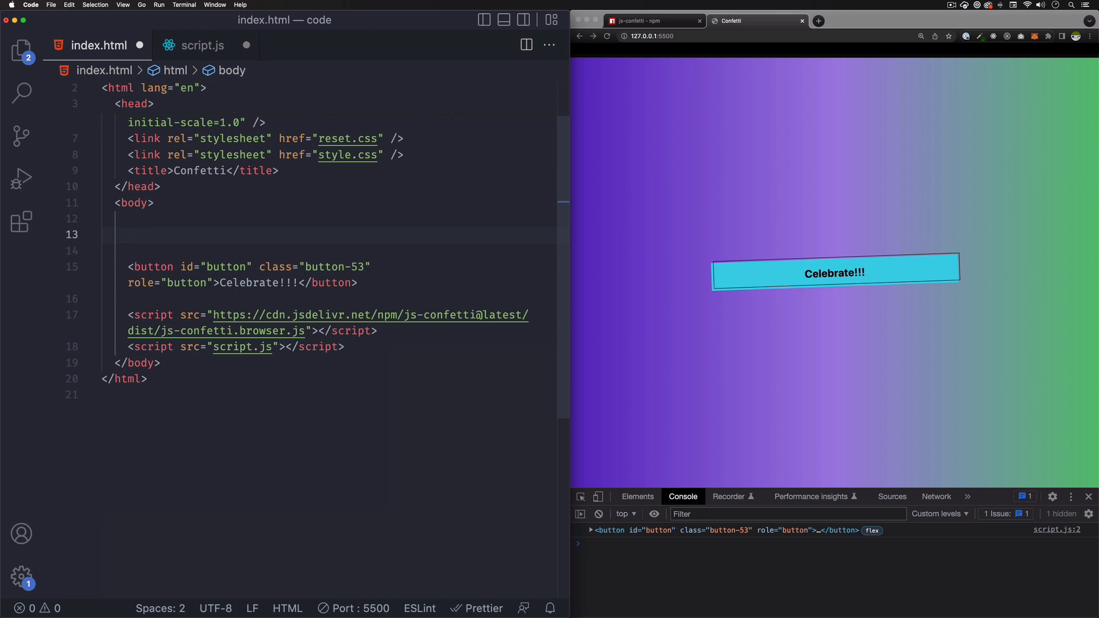
pyautogui.write('<canvas></canvas>')
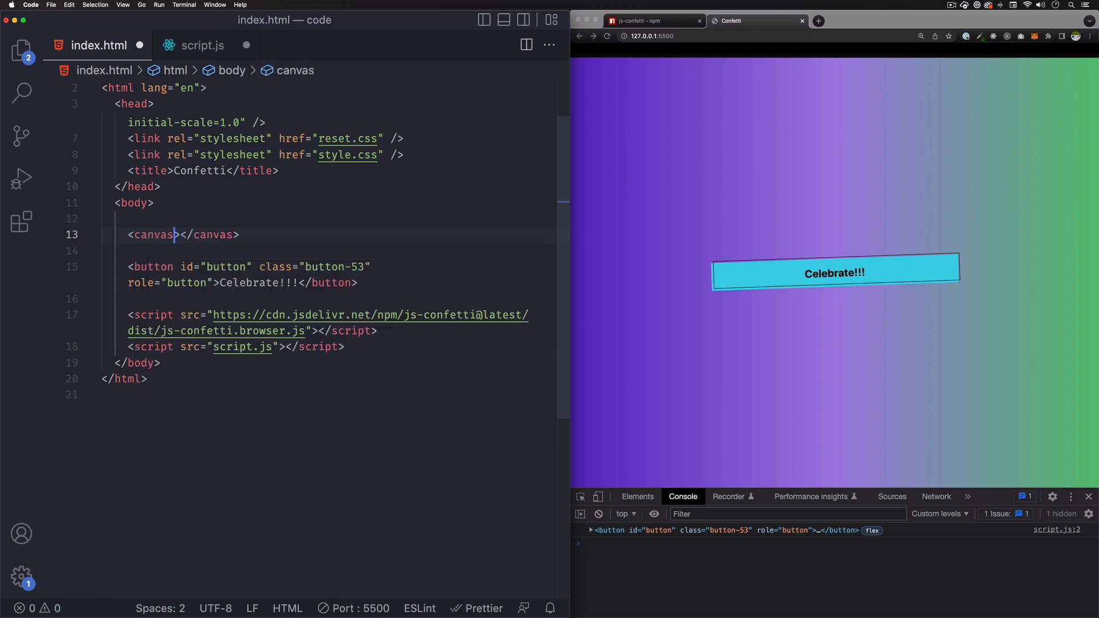
pyautogui.write('id=""')
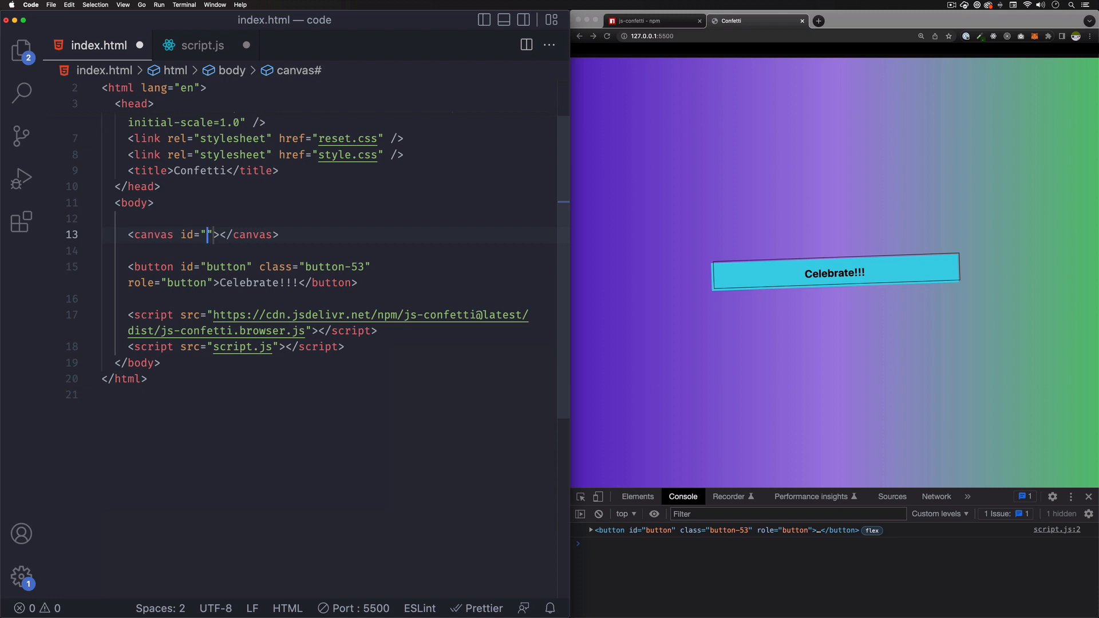
pyautogui.write('confe')
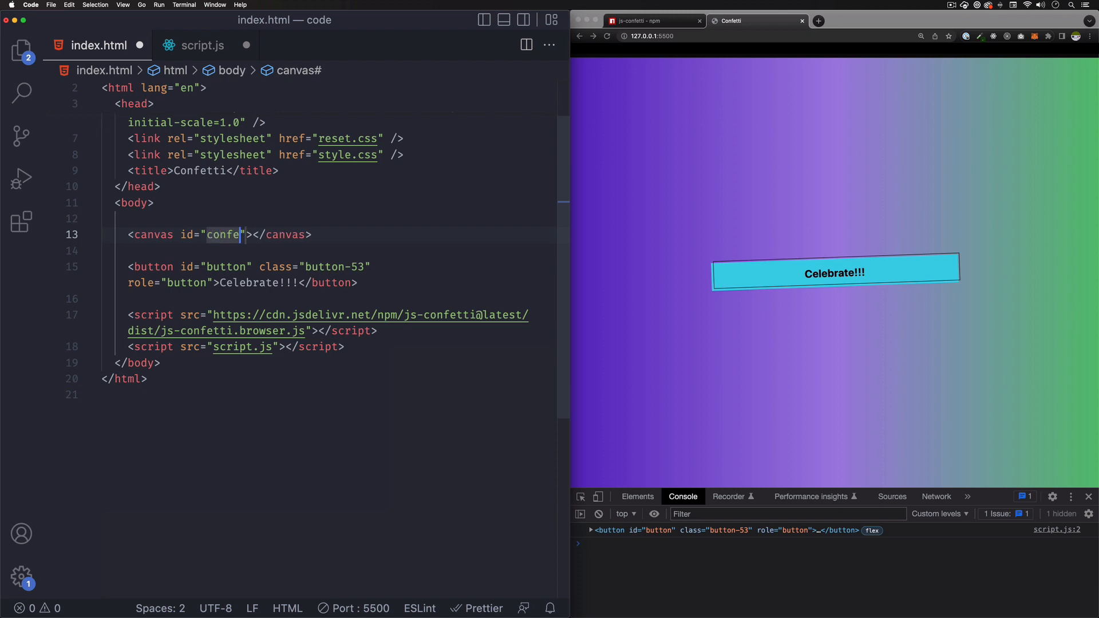
pyautogui.write('tti')
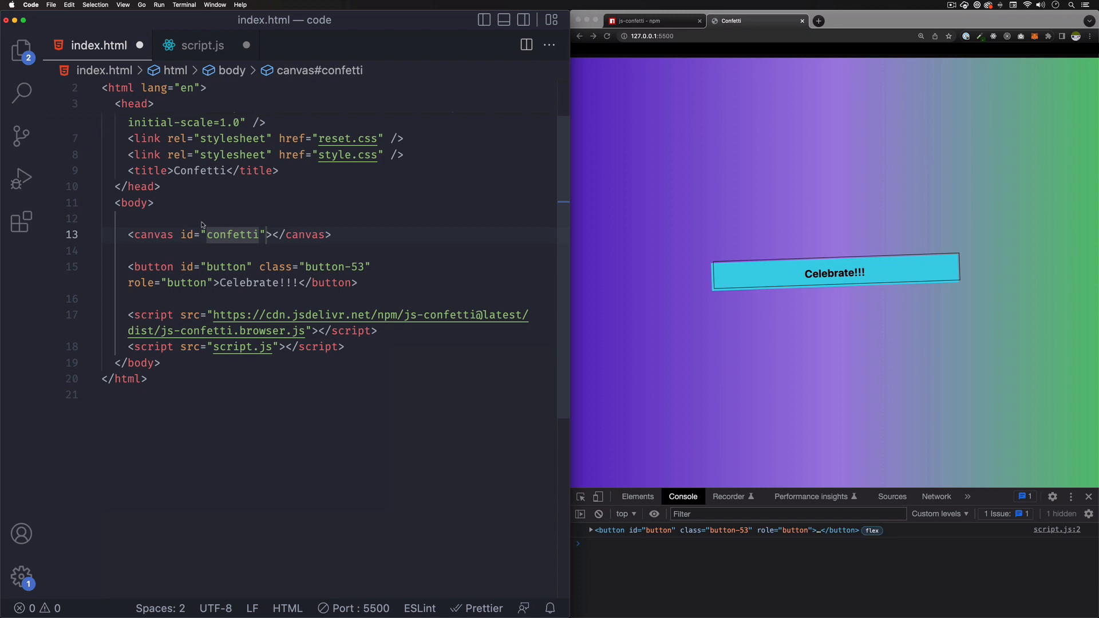
pyautogui.doubleClick(233, 235)
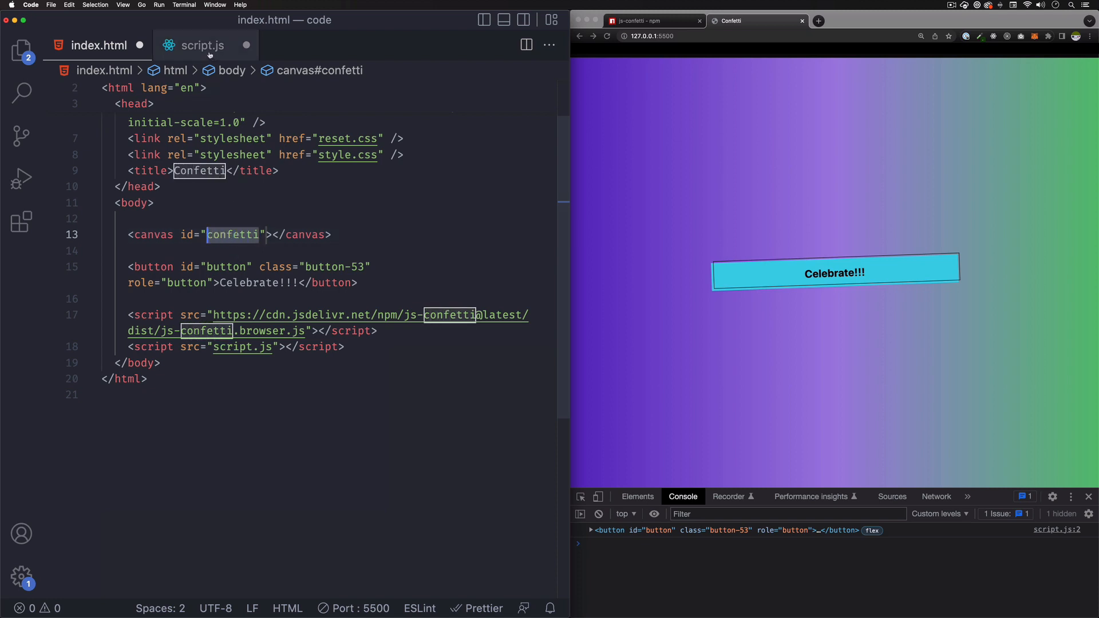
# - Complete the canvas query as document.querySelector('#confetti'); and save both files
pyautogui.click(202, 44)
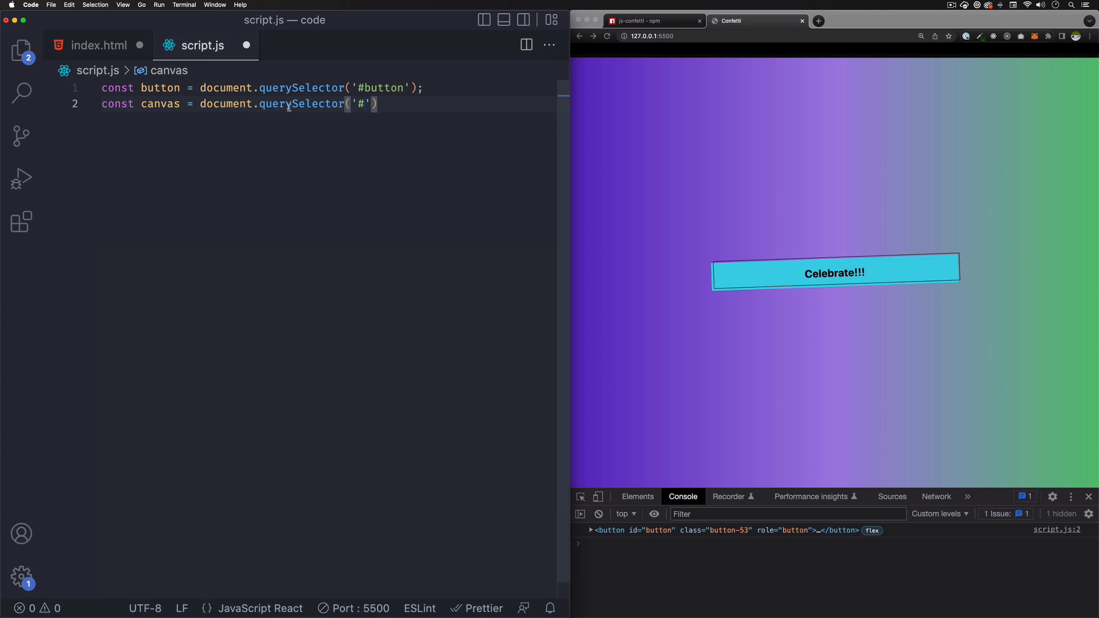
pyautogui.write('confetti')
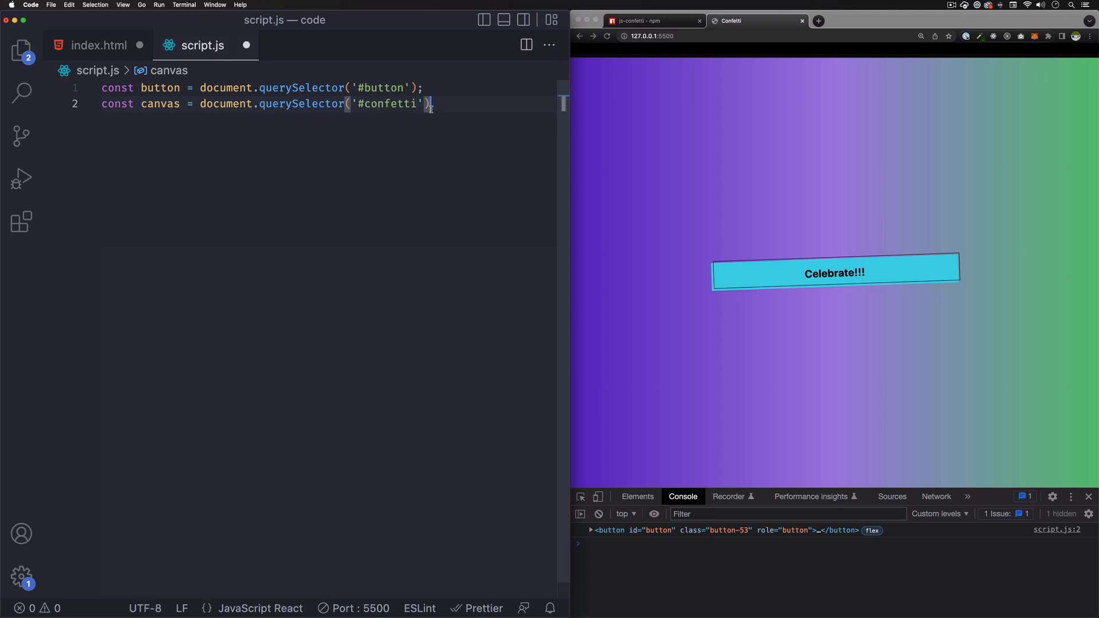
pyautogui.write(';')
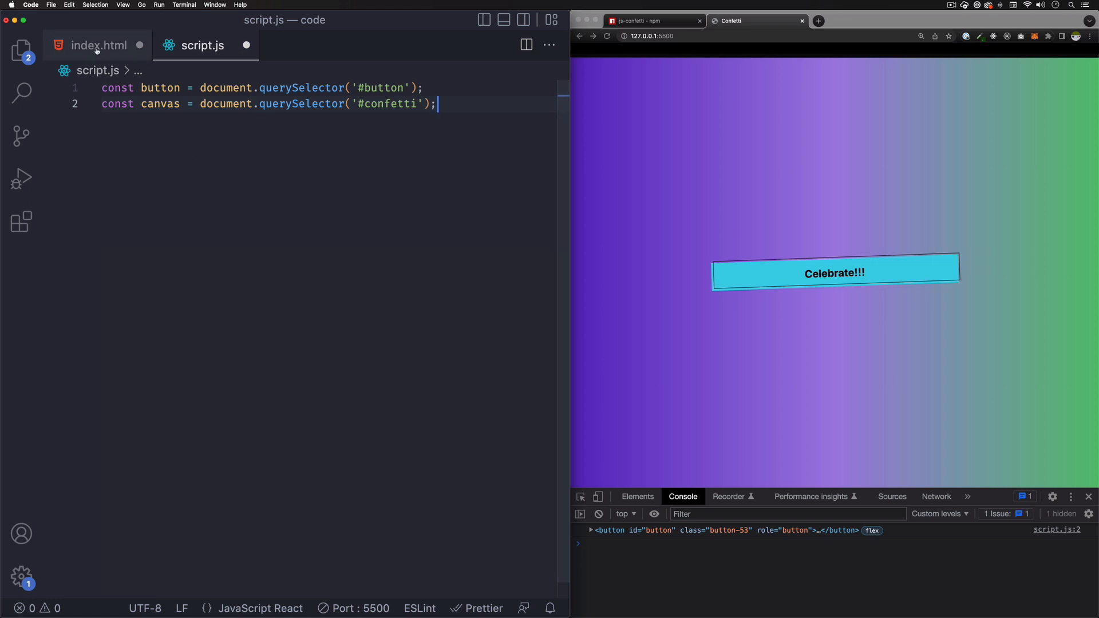
pyautogui.click(98, 45)
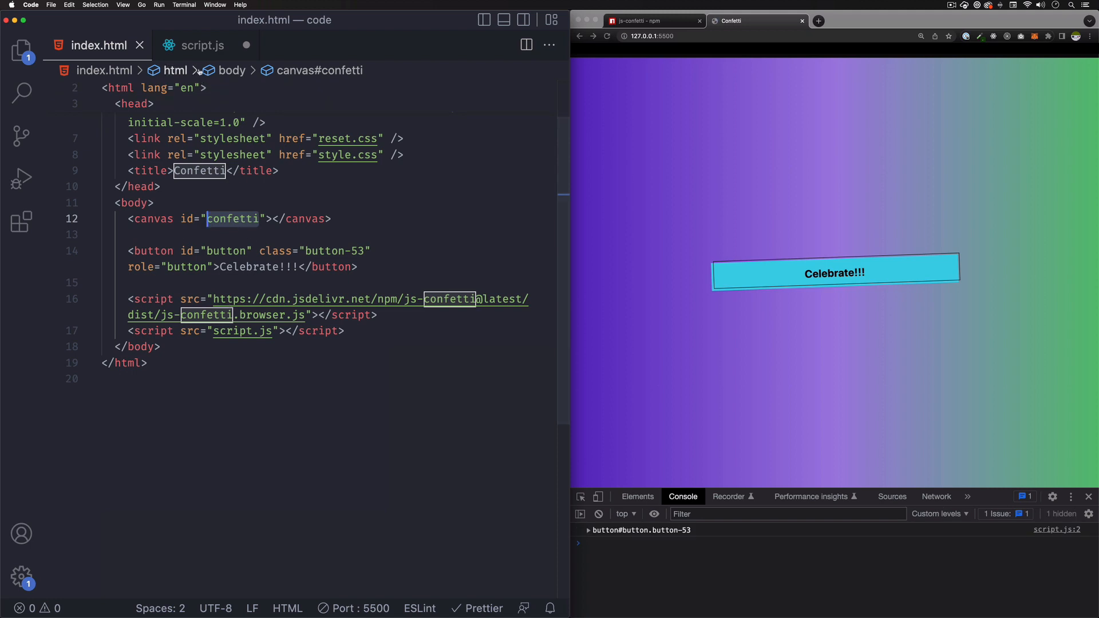
pyautogui.click(202, 45)
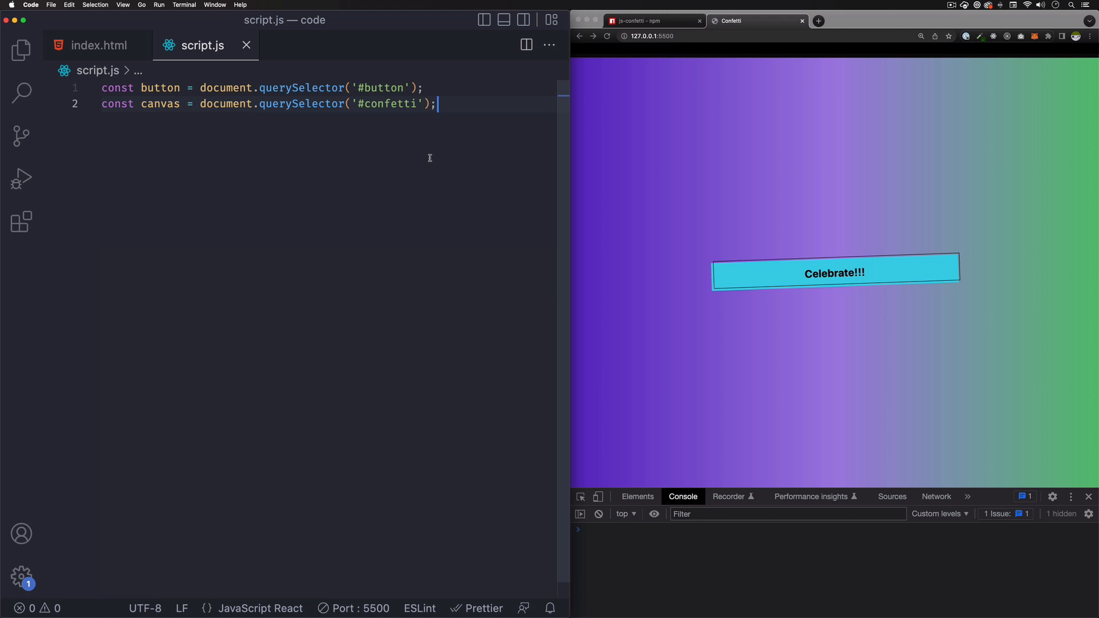
# - Add const jsConfetti = new JSConfetti() below the queries and begin another line
pyautogui.click(652, 21)
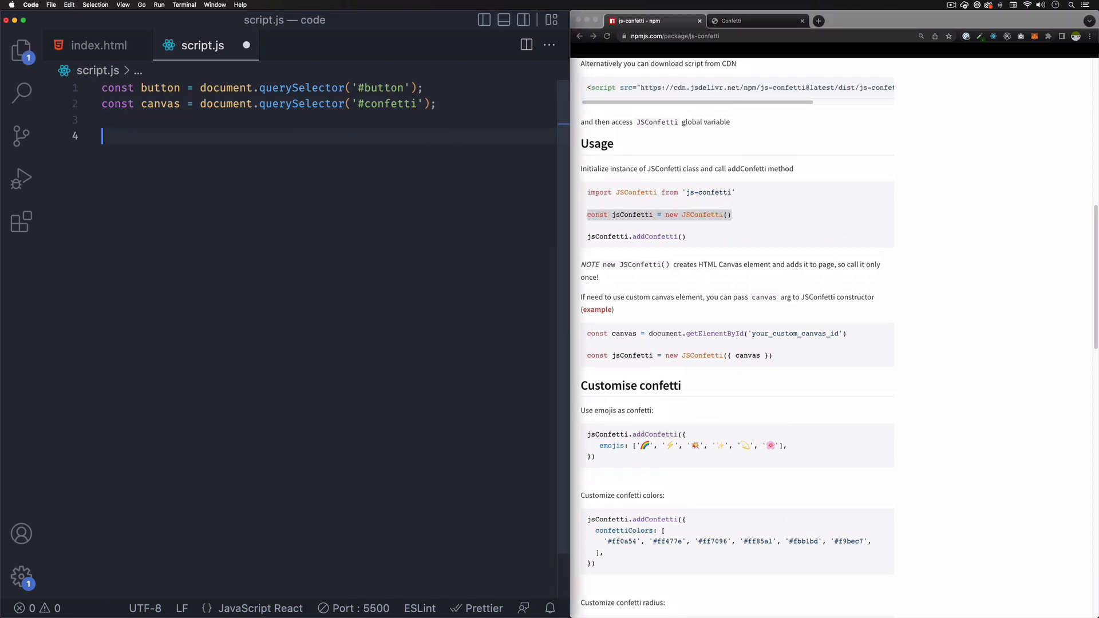
pyautogui.write('const jsConfetti = new JSConfetti();')
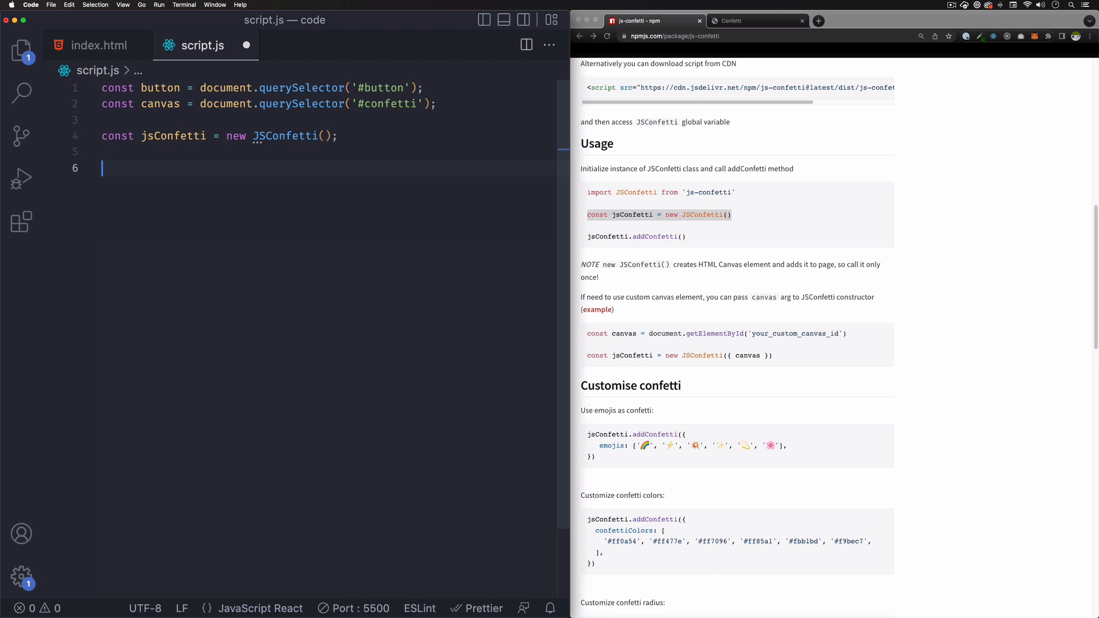
pyautogui.write('bitt')
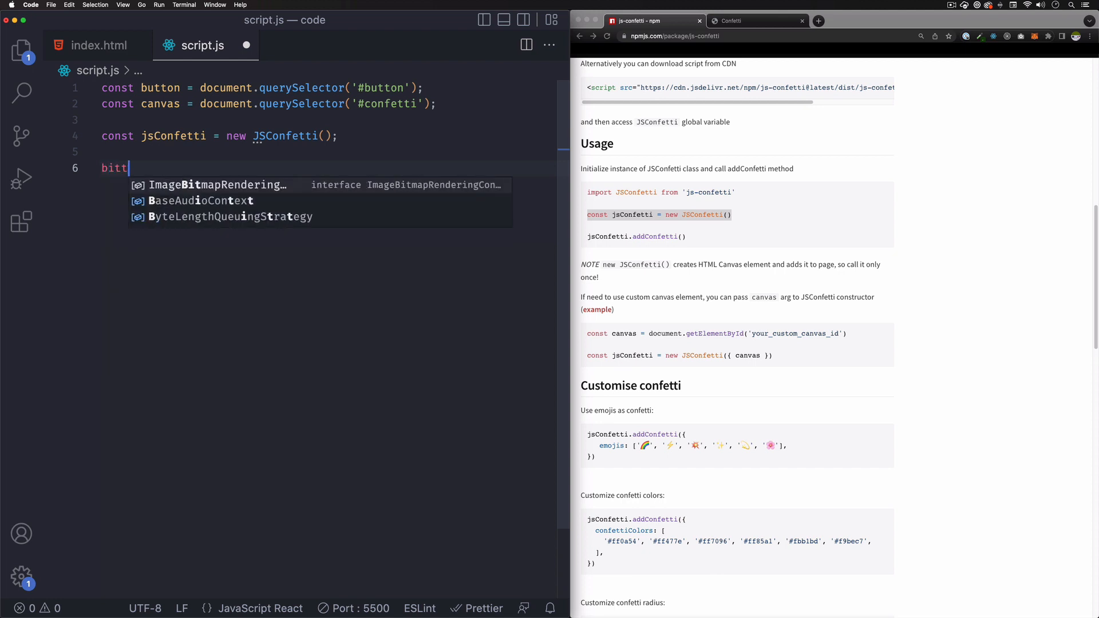
# - Add a button click listener whose callback logs 'clicked!!!'
pyautogui.write('button')
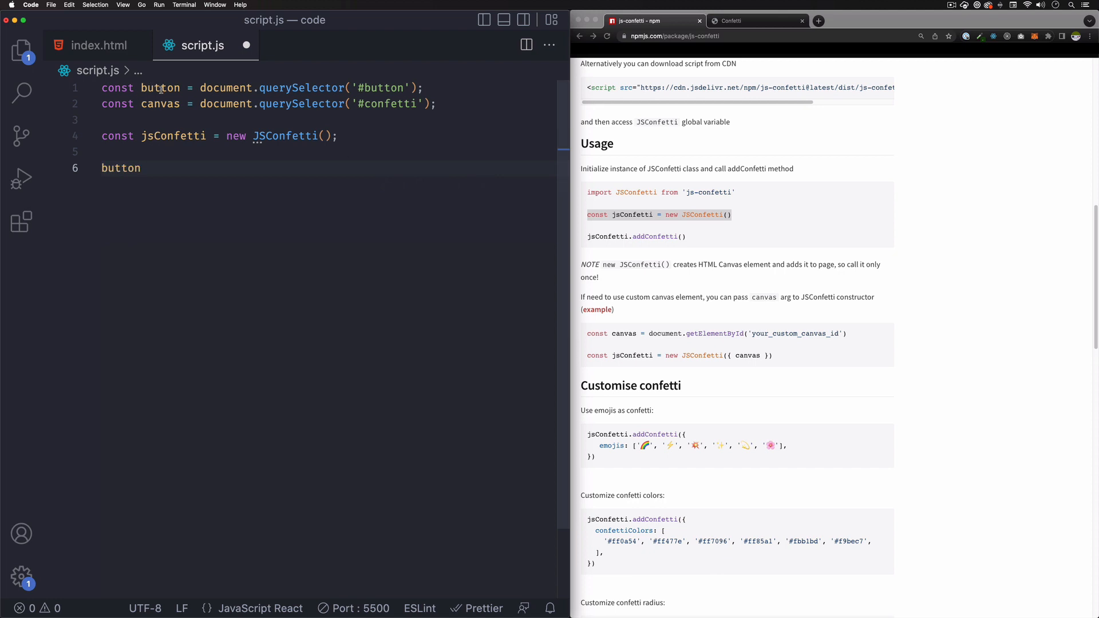
pyautogui.write('.addEventListener(')
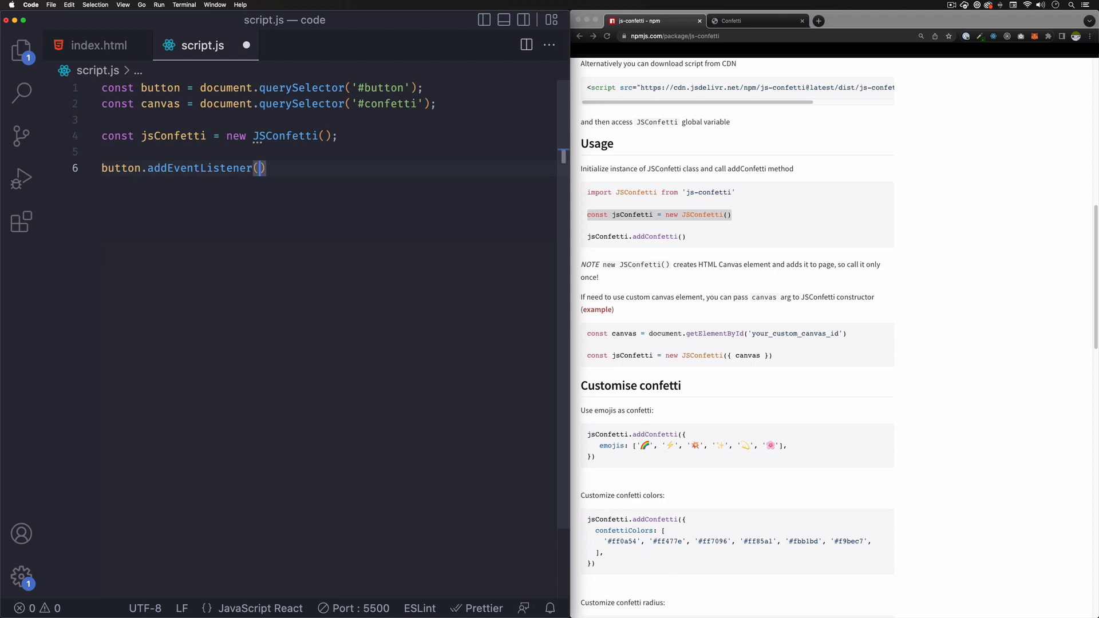
pyautogui.write("'")
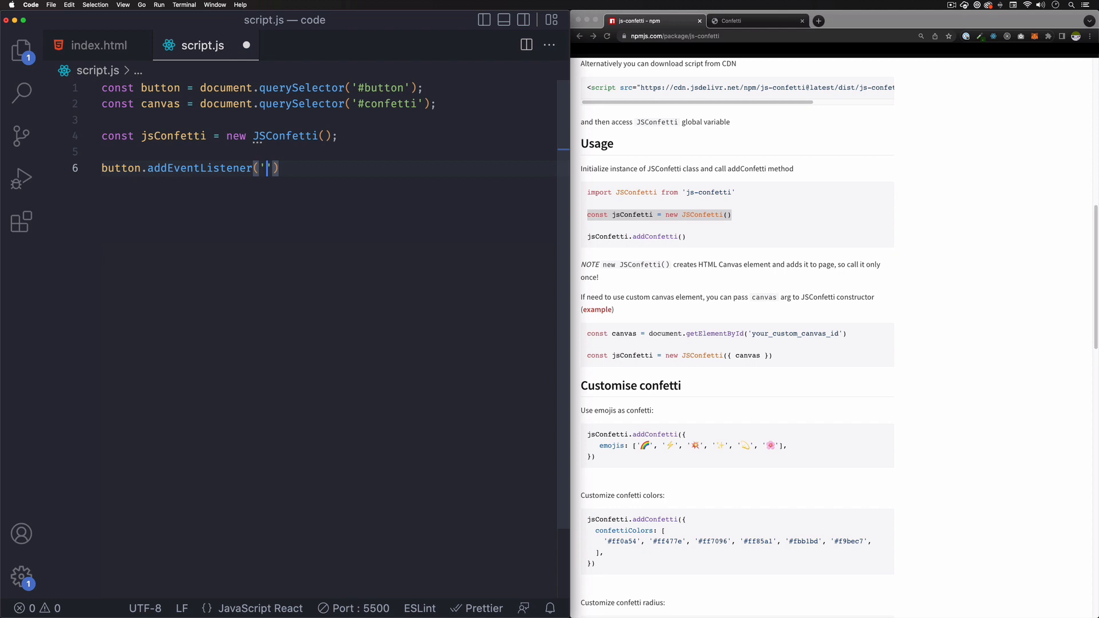
pyautogui.write('cli')
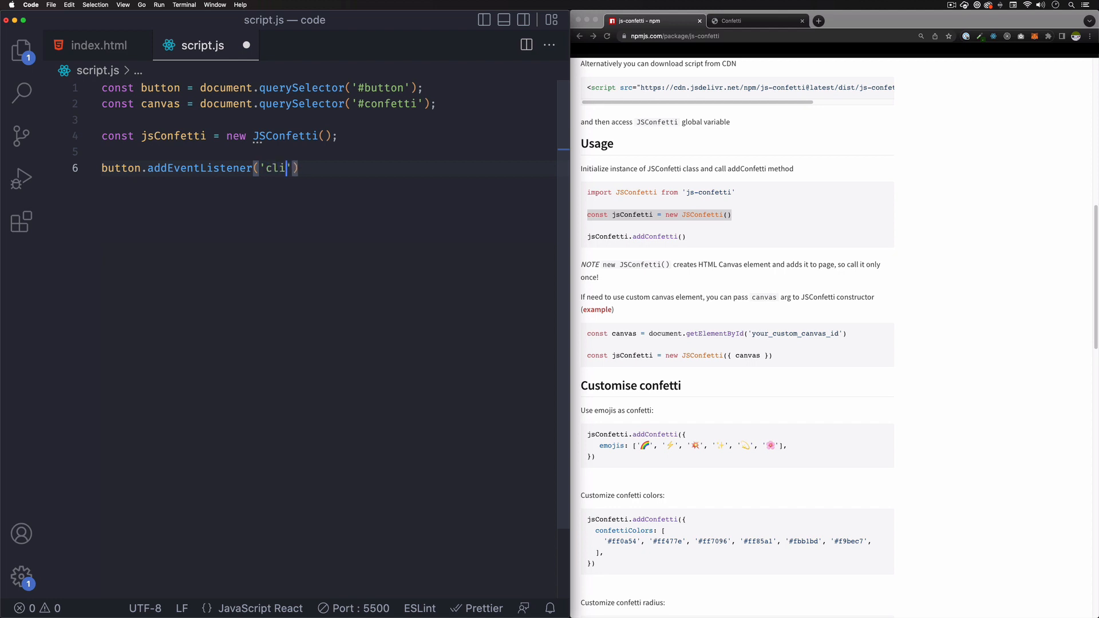
pyautogui.write('ck')
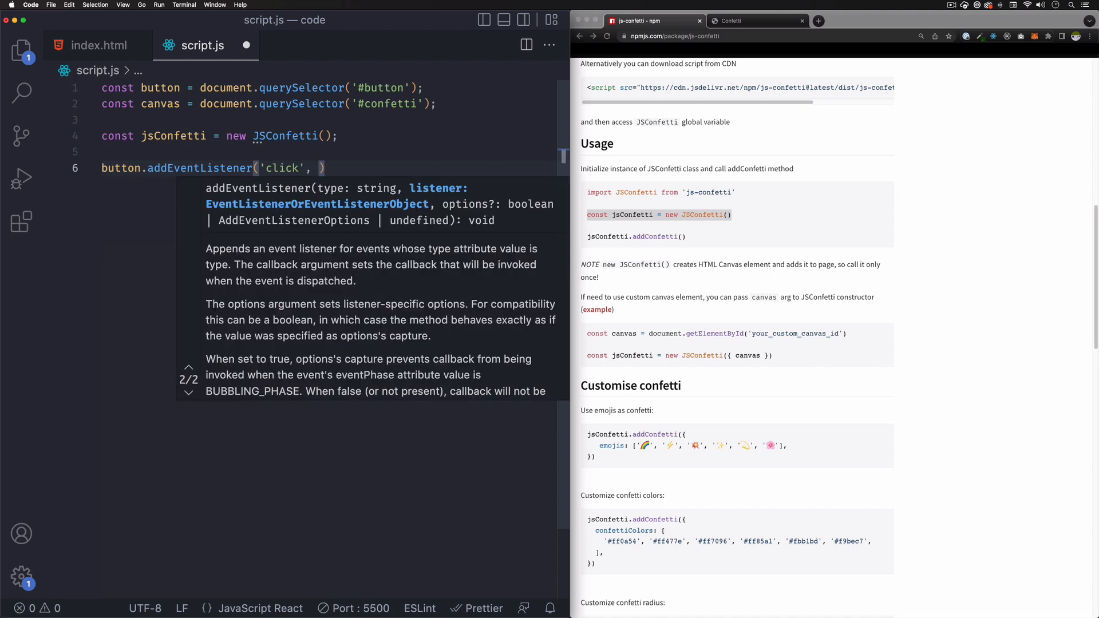
pyautogui.write('() =>)')
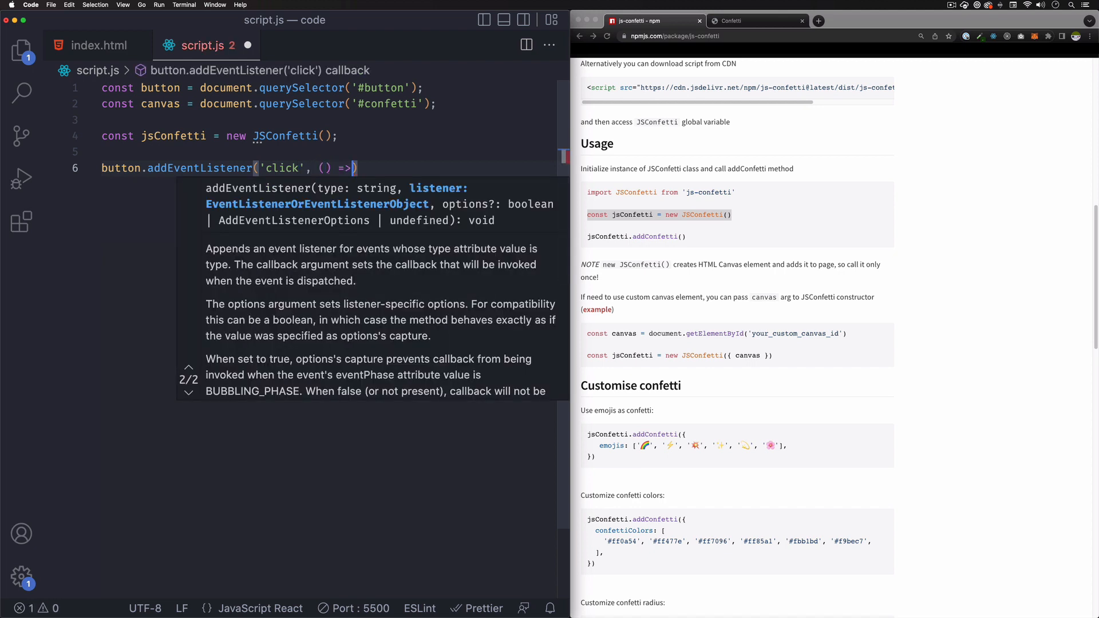
pyautogui.write('{')
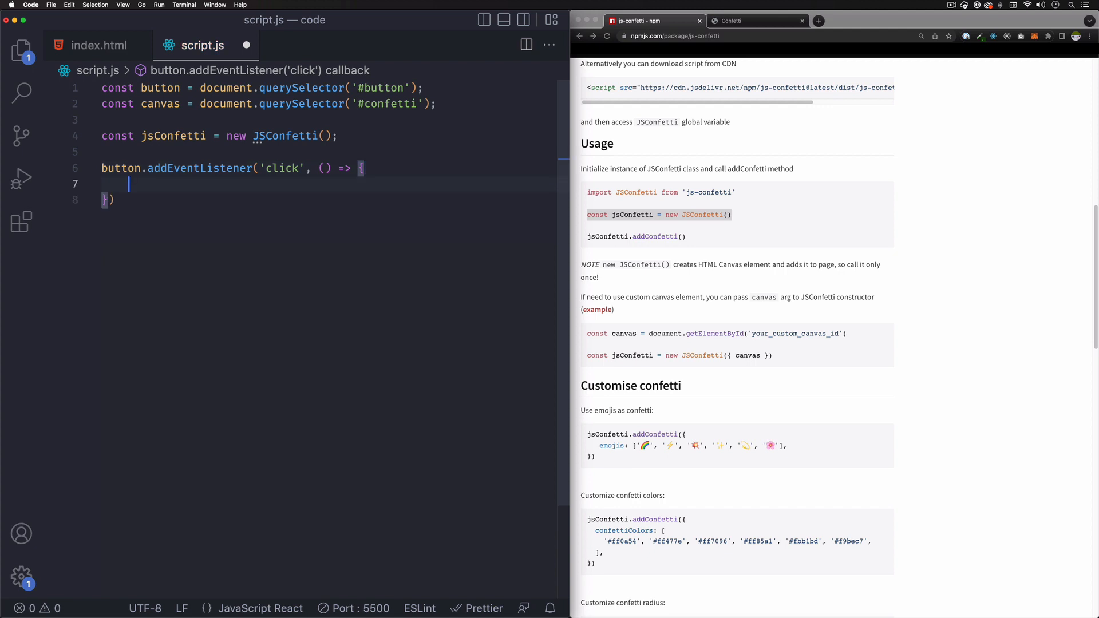
pyautogui.write('console.log')
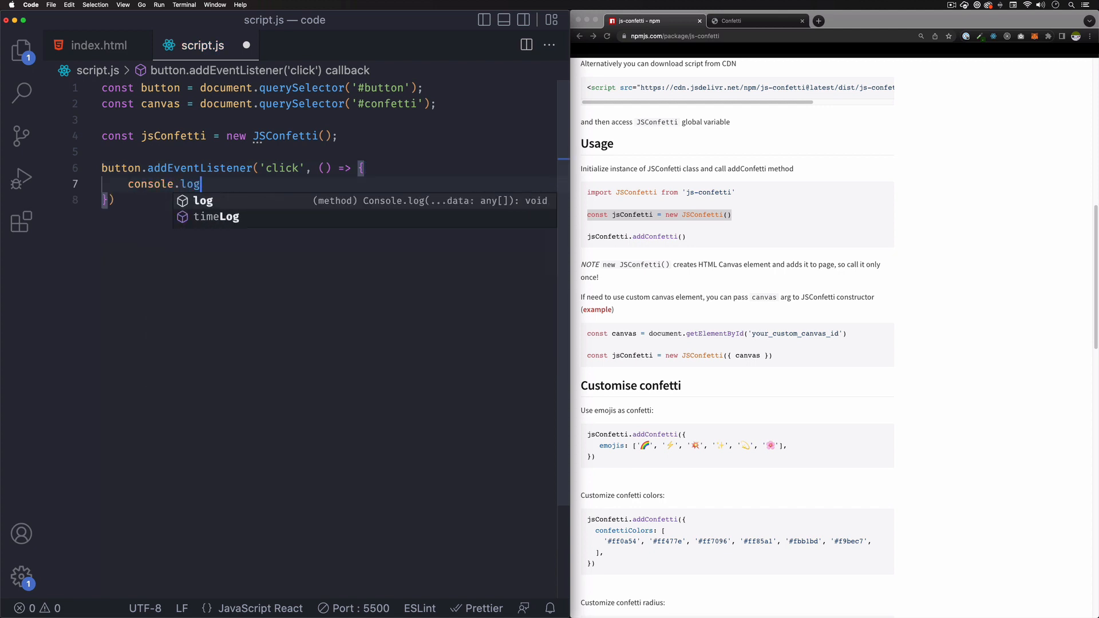
pyautogui.write("('')")
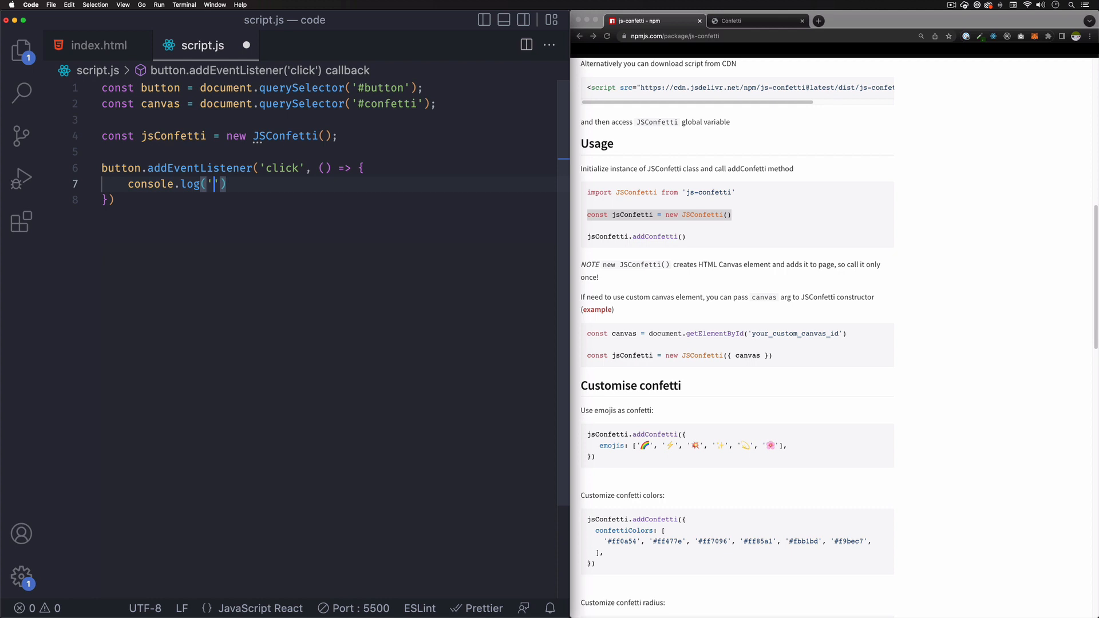
pyautogui.write('clicked!!!')
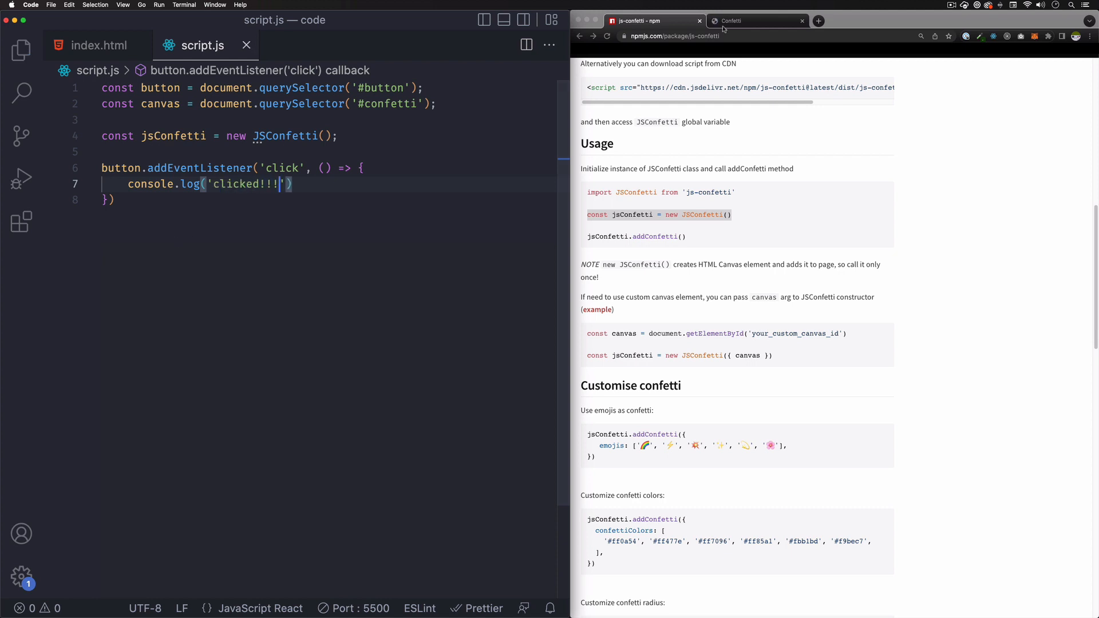
# - Click Celebrate twice in Chrome to confirm 'clicked!!!' is logged
pyautogui.click(757, 20)
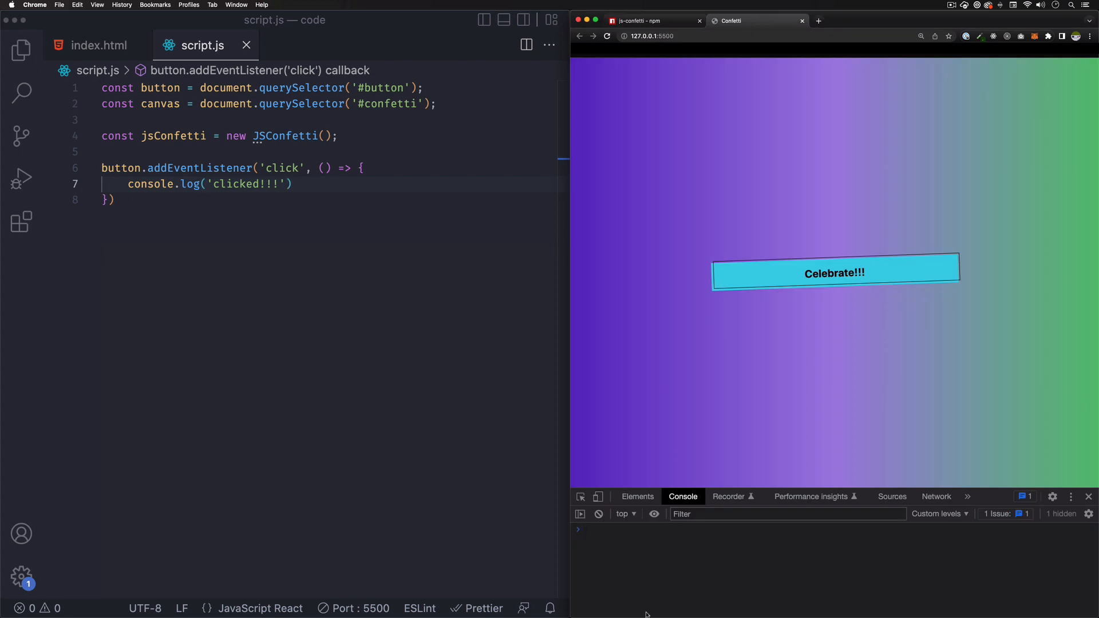
pyautogui.click(834, 273)
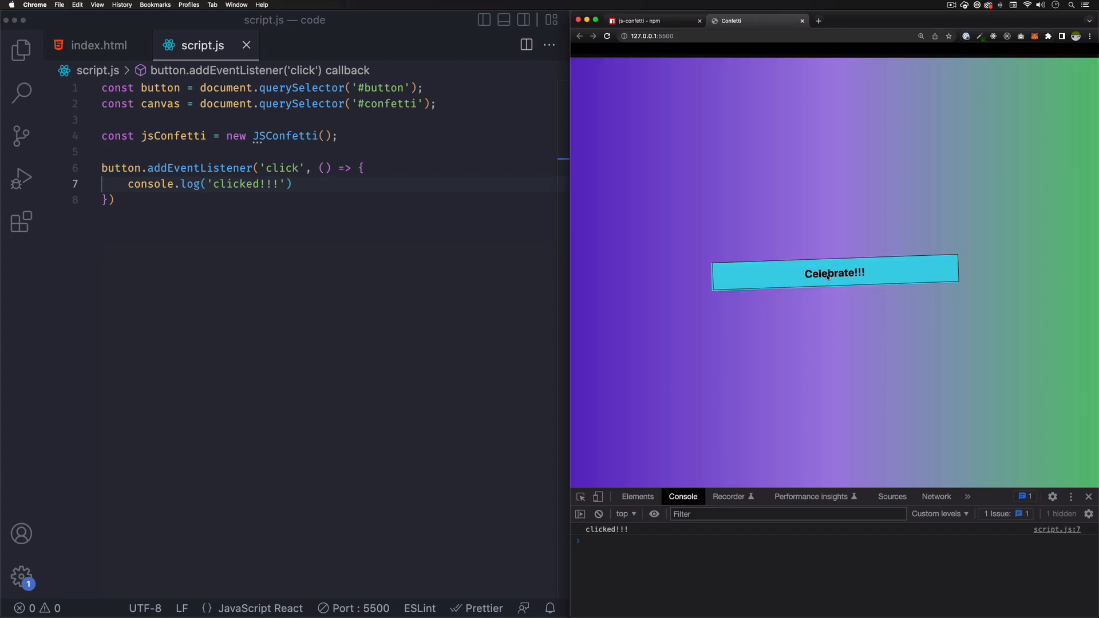
pyautogui.click(834, 273)
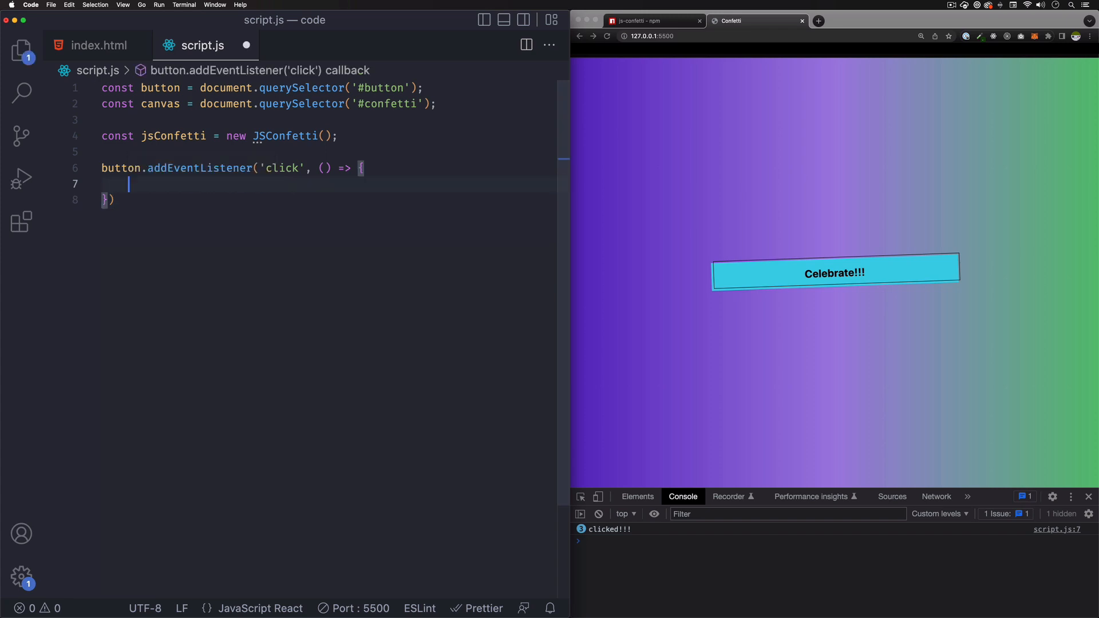
pyautogui.moveTo(160, 197)
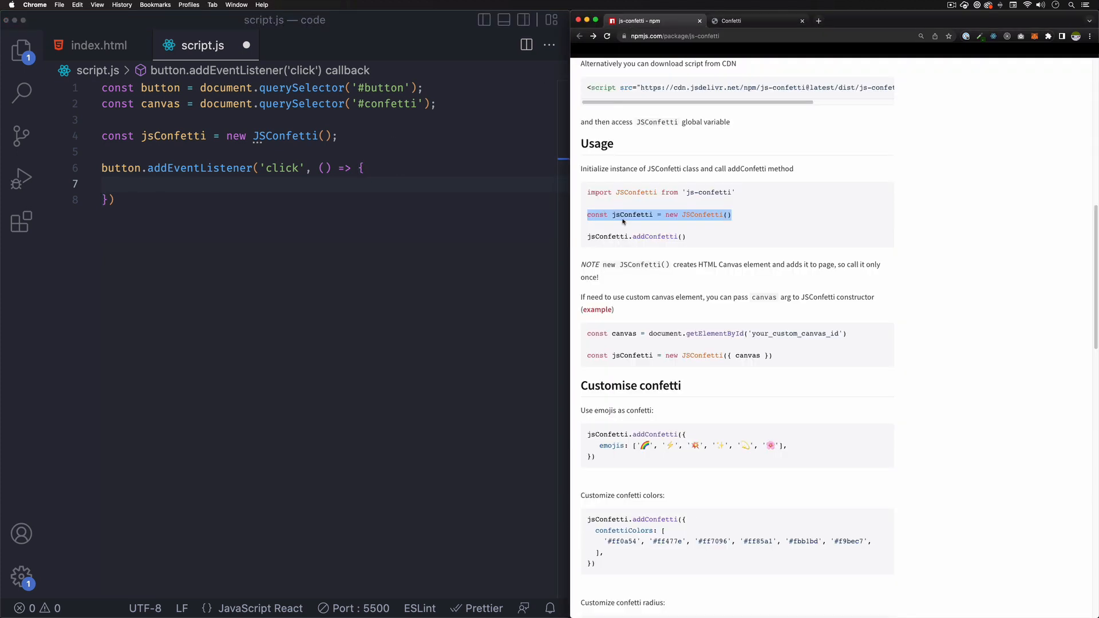
# - Put jsConfetti.addConfetti() inside the click handler in place of the log
pyautogui.scroll(-3)
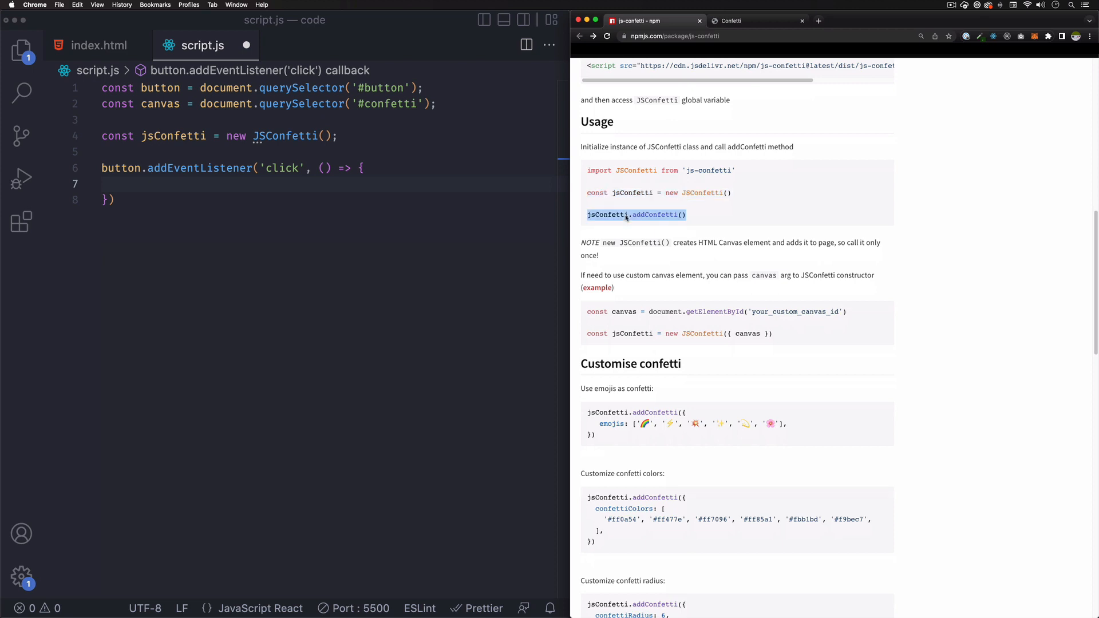
pyautogui.click(159, 191)
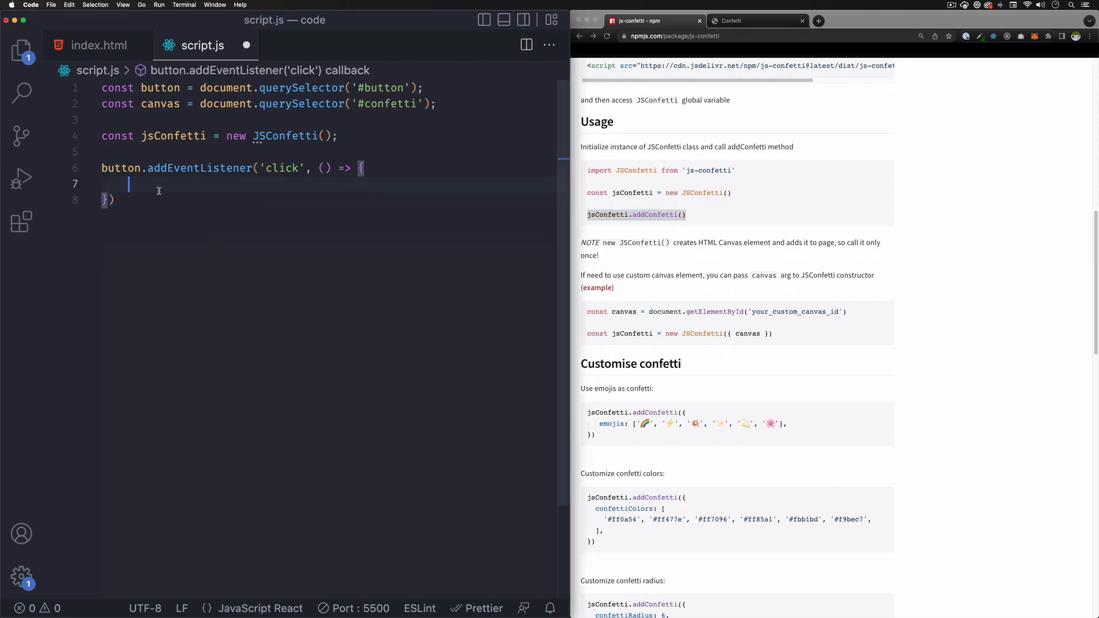
pyautogui.write('jsConfetti.addConfetti()')
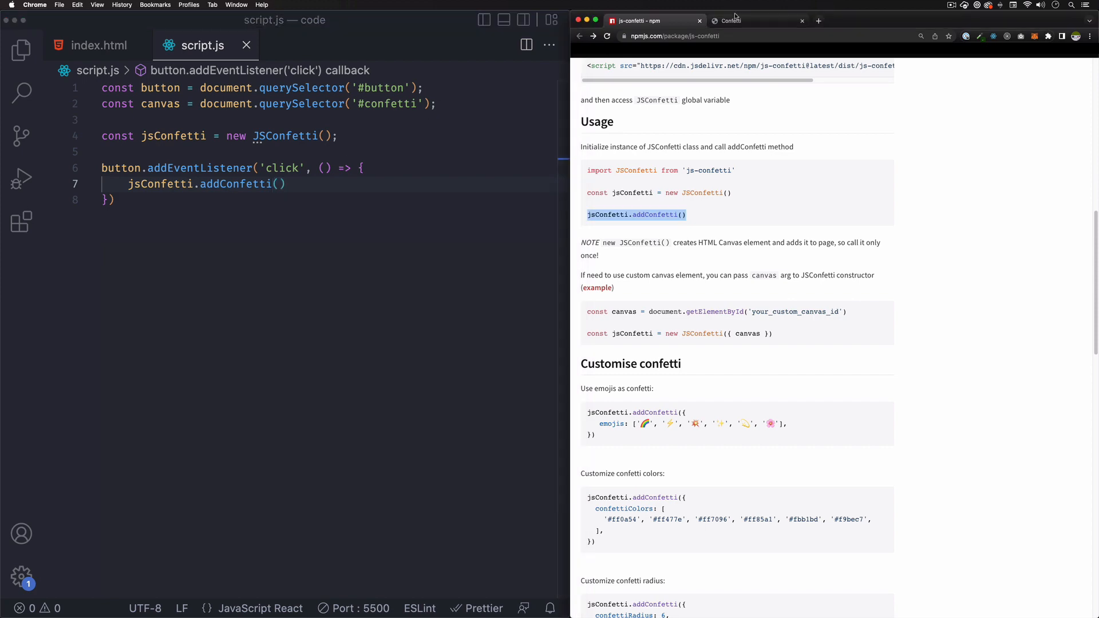
# - Click Celebrate twice in Chrome to fire confetti bursts
pyautogui.click(757, 21)
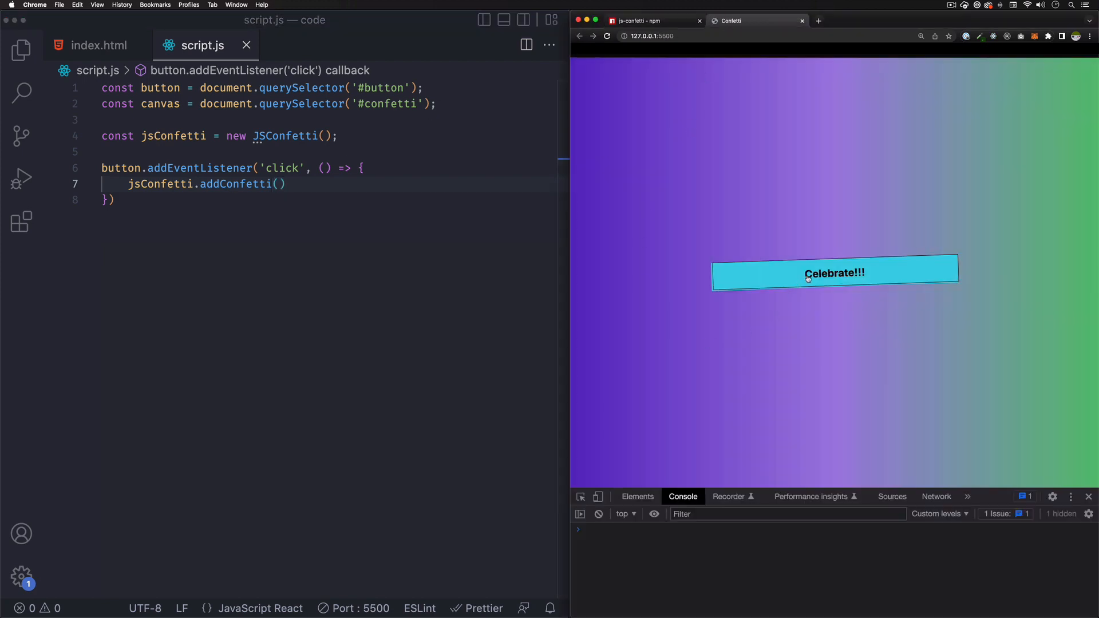
pyautogui.click(834, 273)
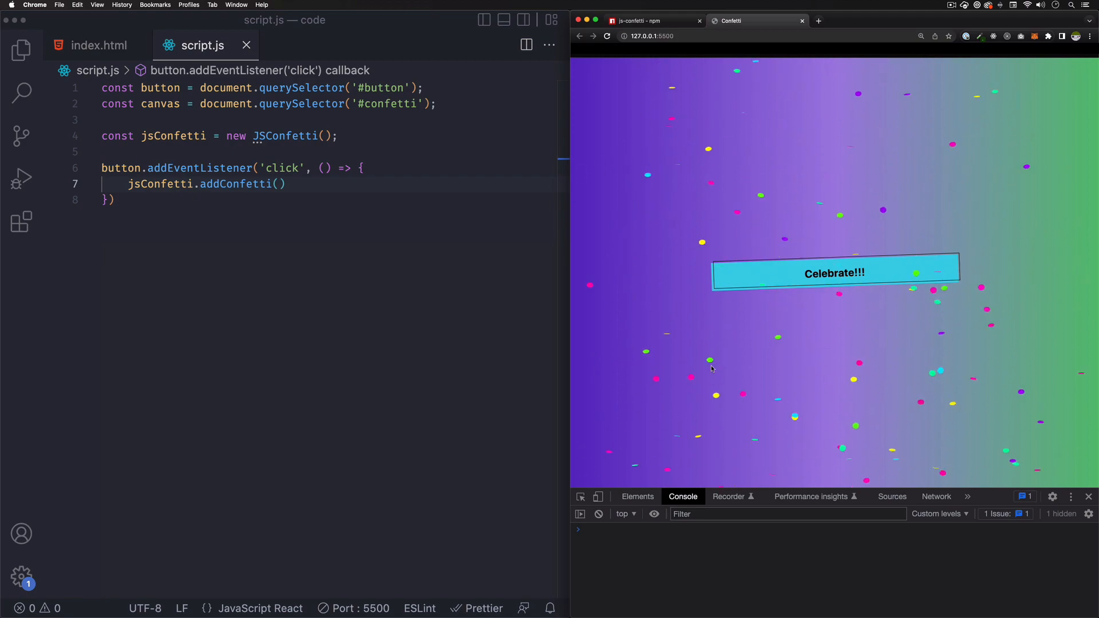
pyautogui.click(834, 272)
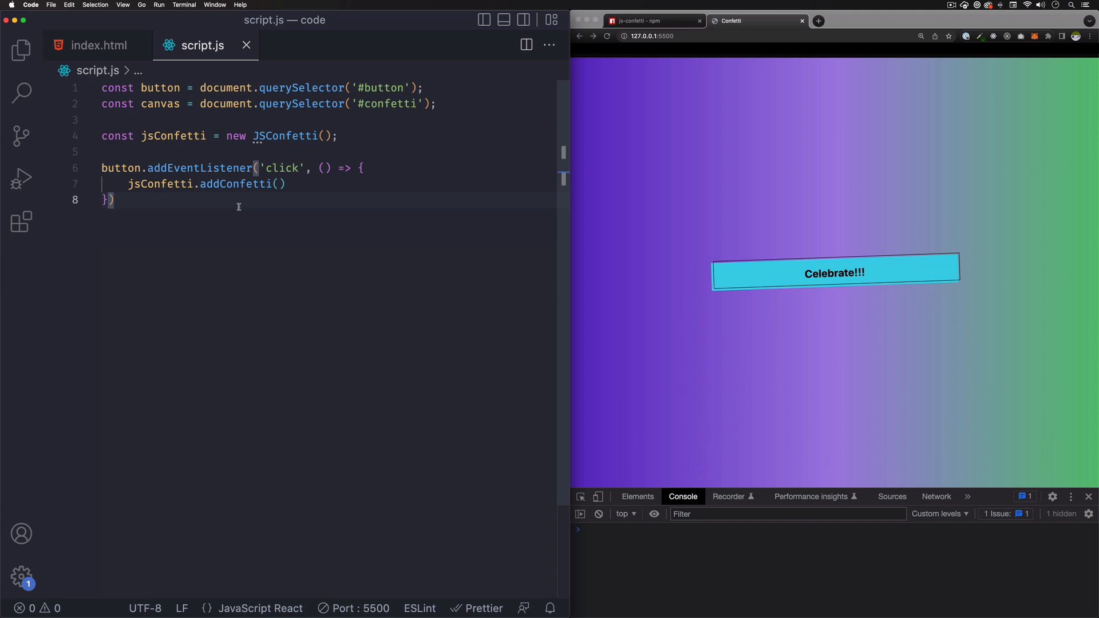
# - Scroll the js-confetti readme to Customise confetti, test Celebrate, then return to the emojis example
pyautogui.click(652, 21)
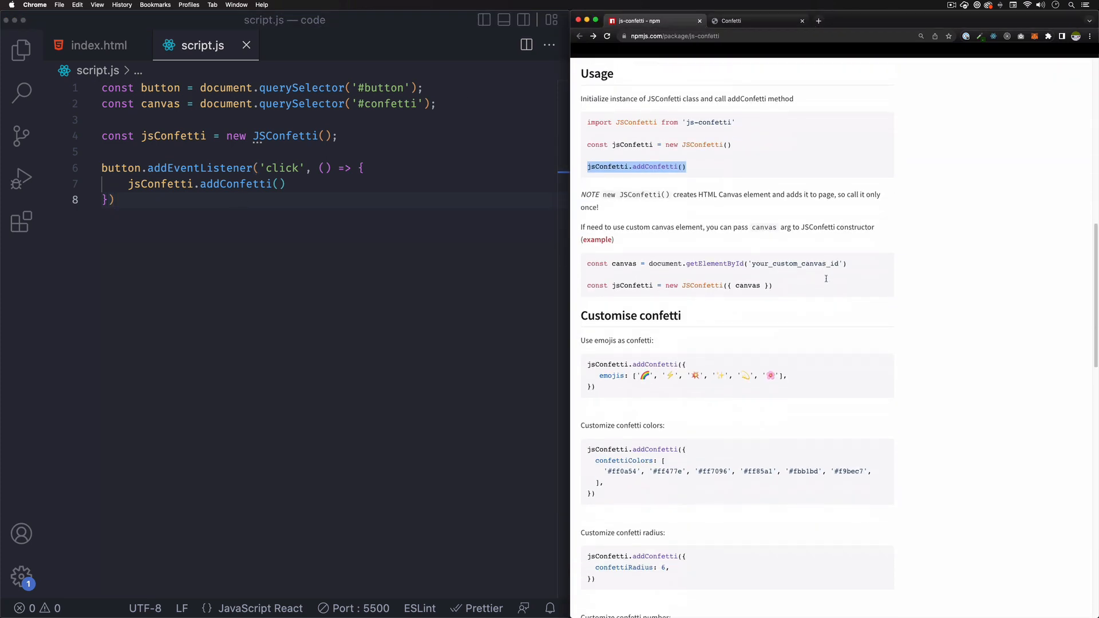
pyautogui.scroll(-3)
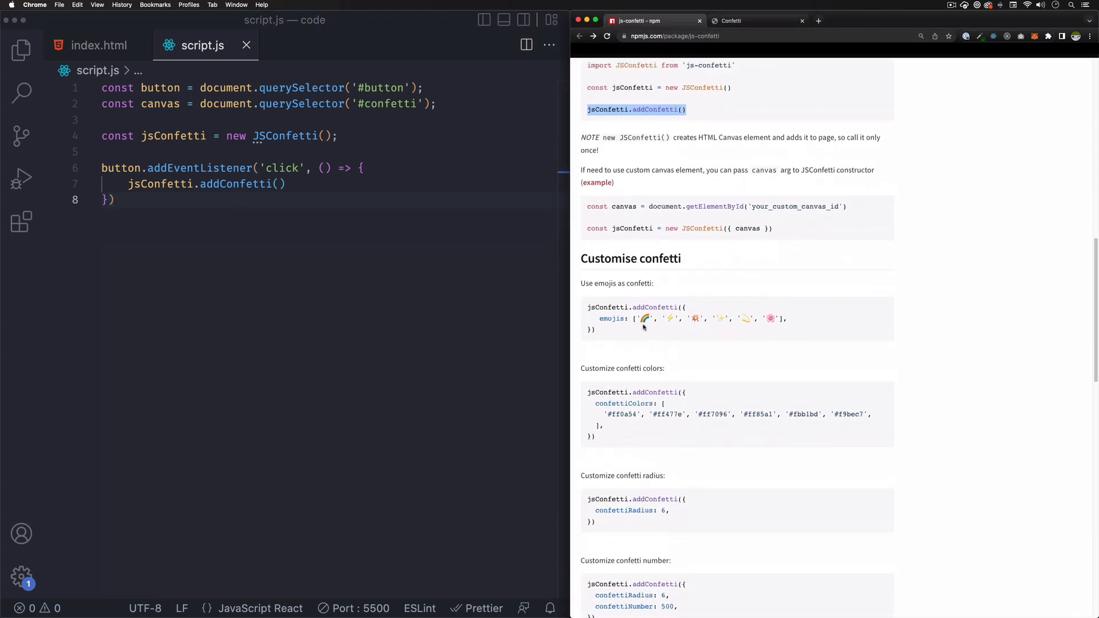
pyautogui.scroll(-3)
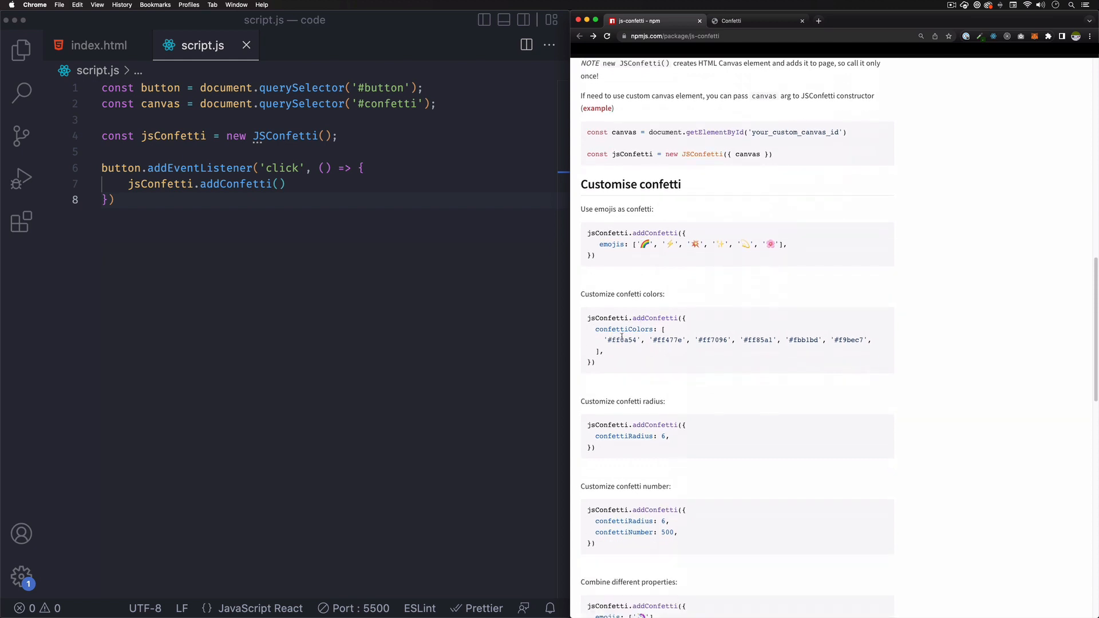
pyautogui.scroll(-3)
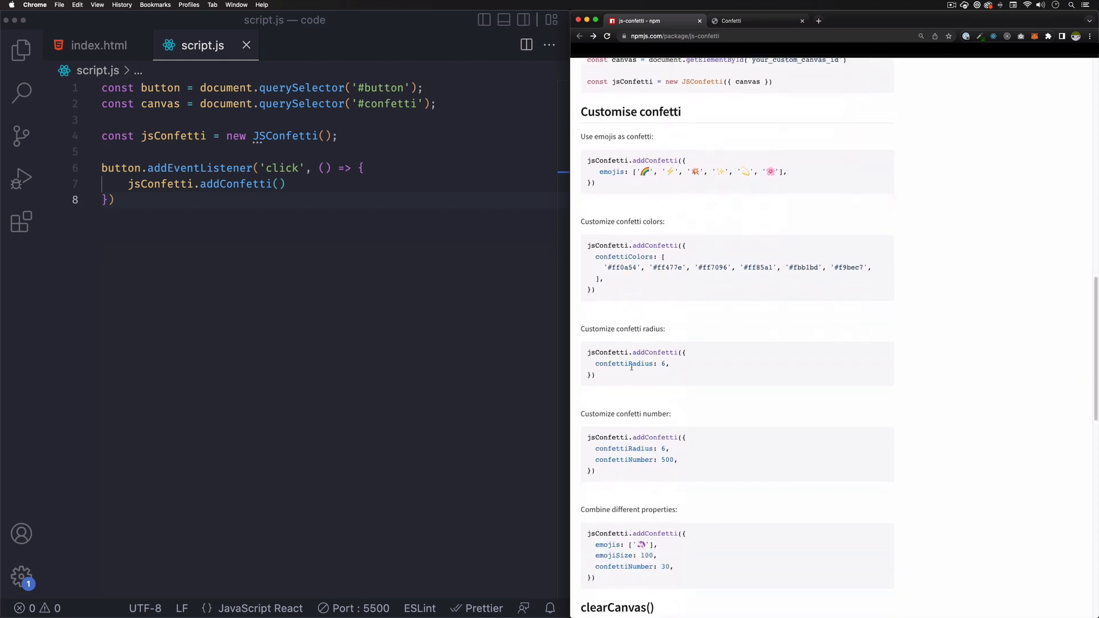
pyautogui.scroll(-3)
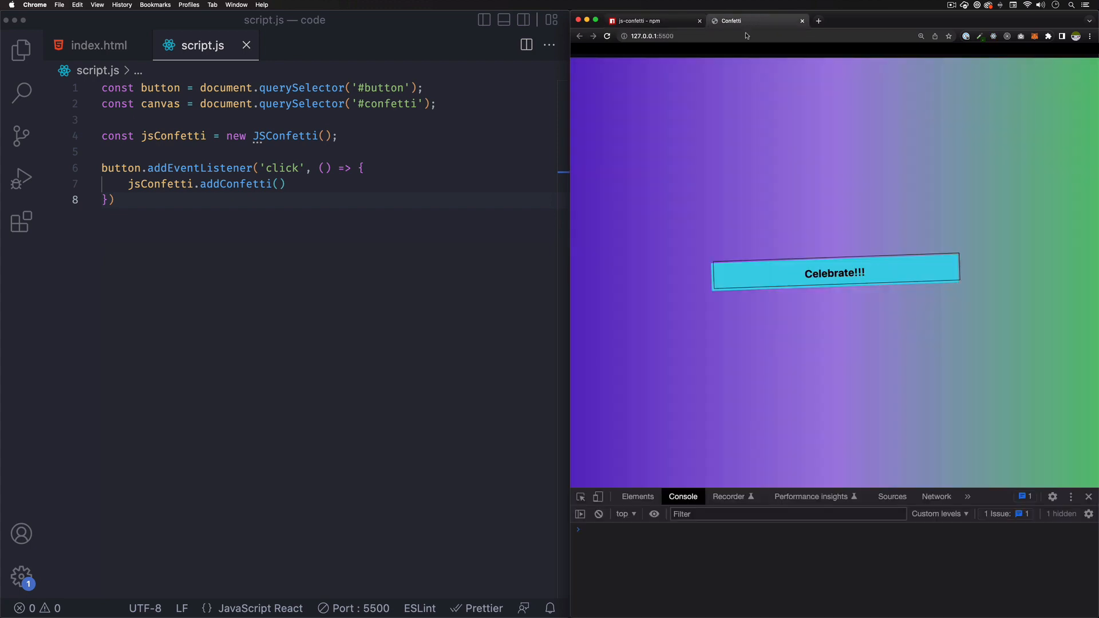
pyautogui.click(835, 273)
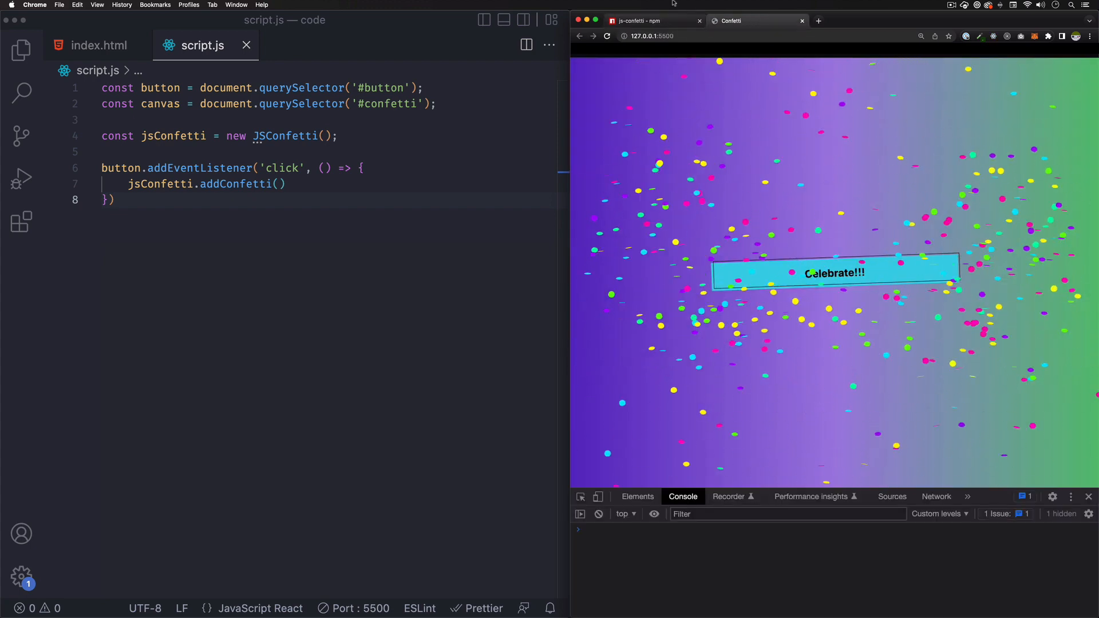
pyautogui.click(638, 20)
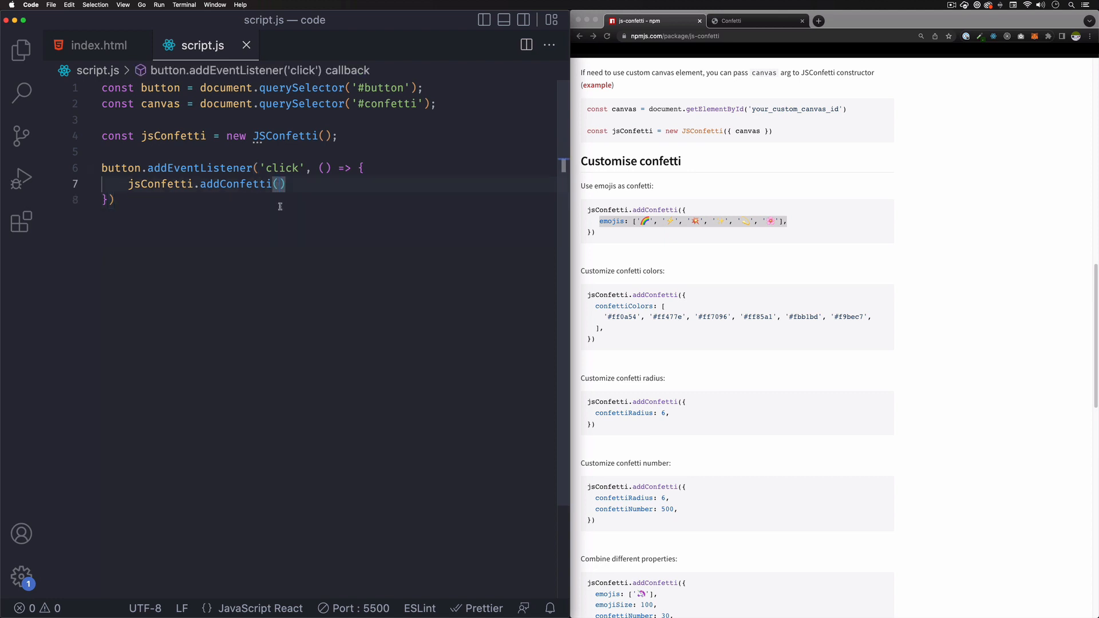
# - Pass addConfetti an emojis array ['🌈', '⚡', '💥', '✨', '🪐', '🌸'] and test Celebrate
pyautogui.write('{')
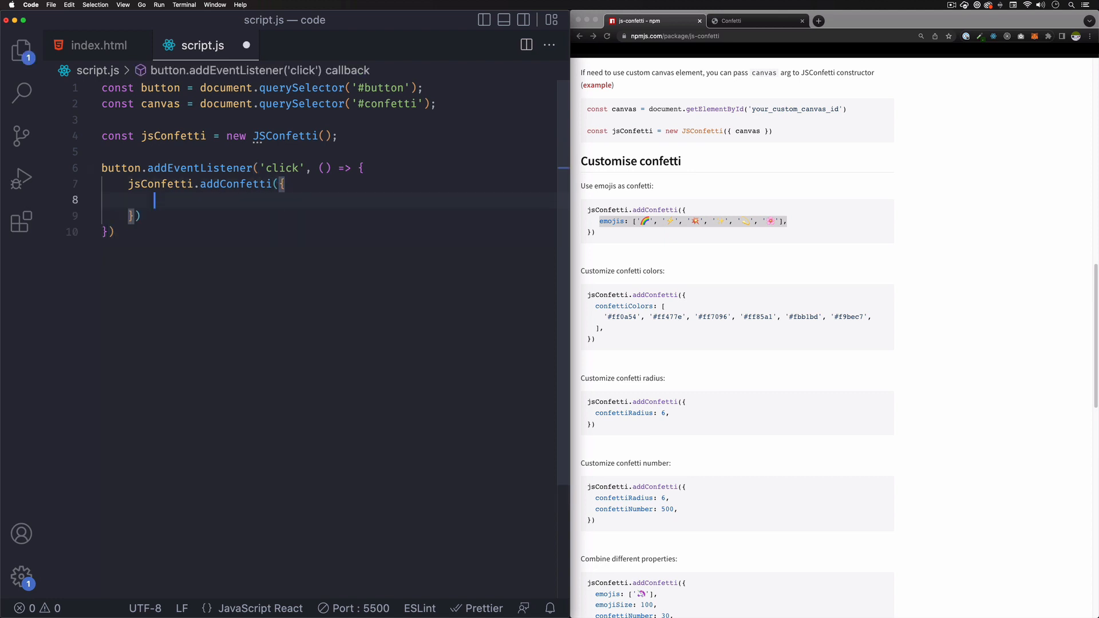
pyautogui.write("emojis: ['🌈', '⚡', '💥', '✨', '🪐', '🌸'],")
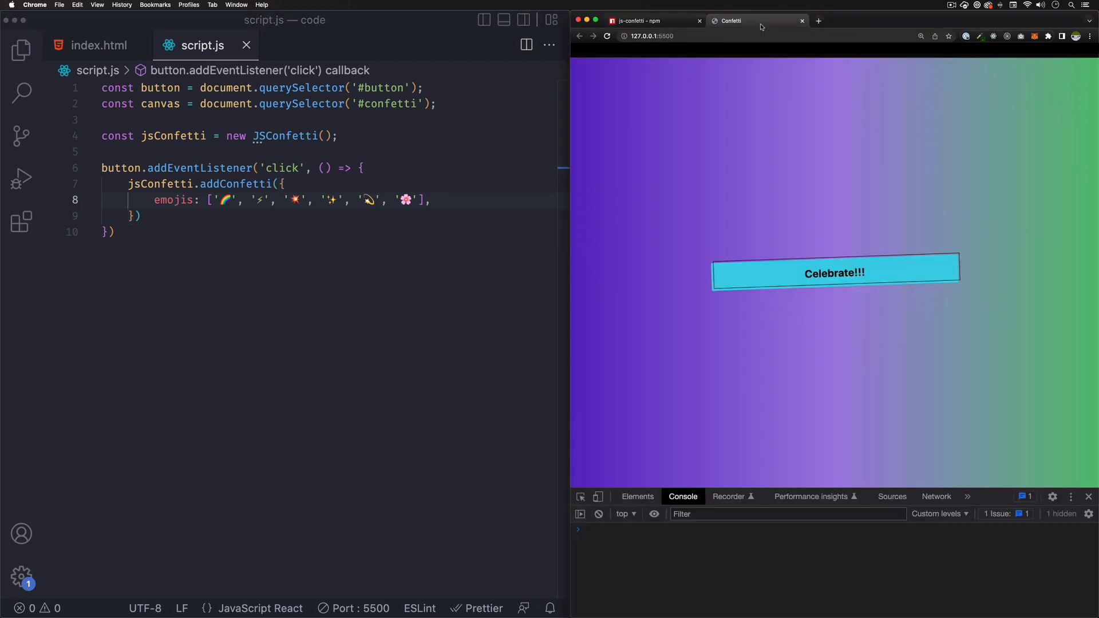
pyautogui.click(834, 272)
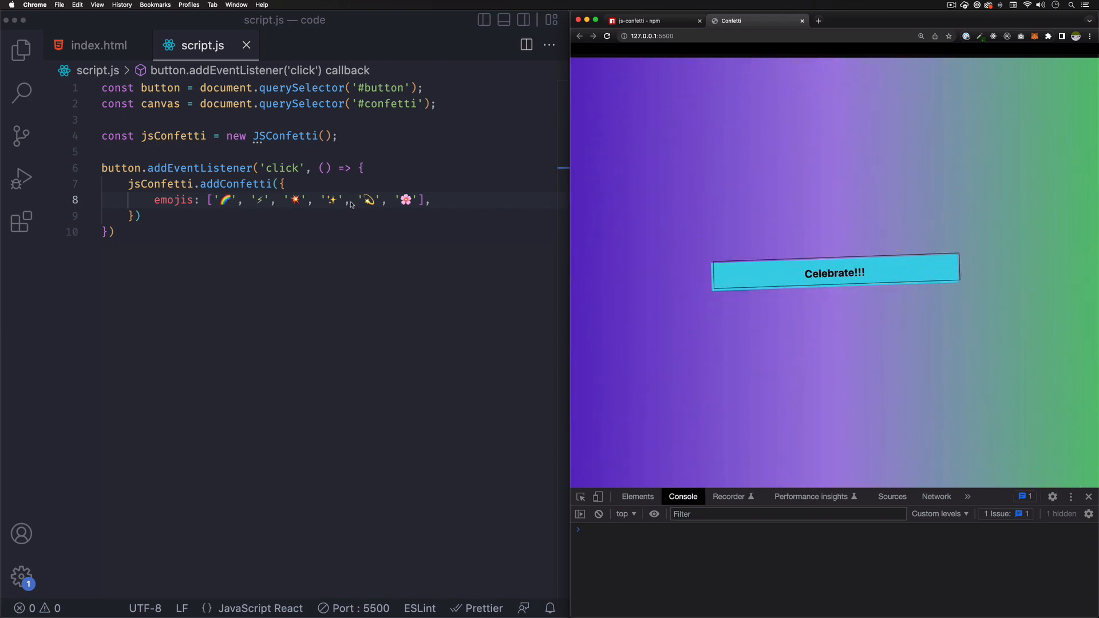
pyautogui.click(834, 273)
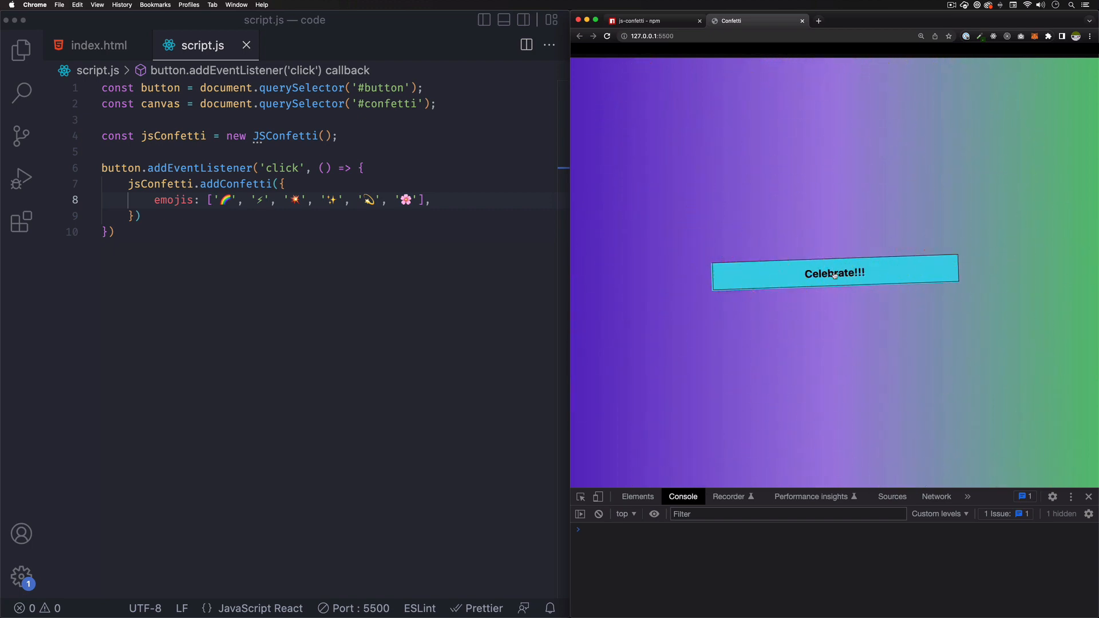
pyautogui.click(834, 273)
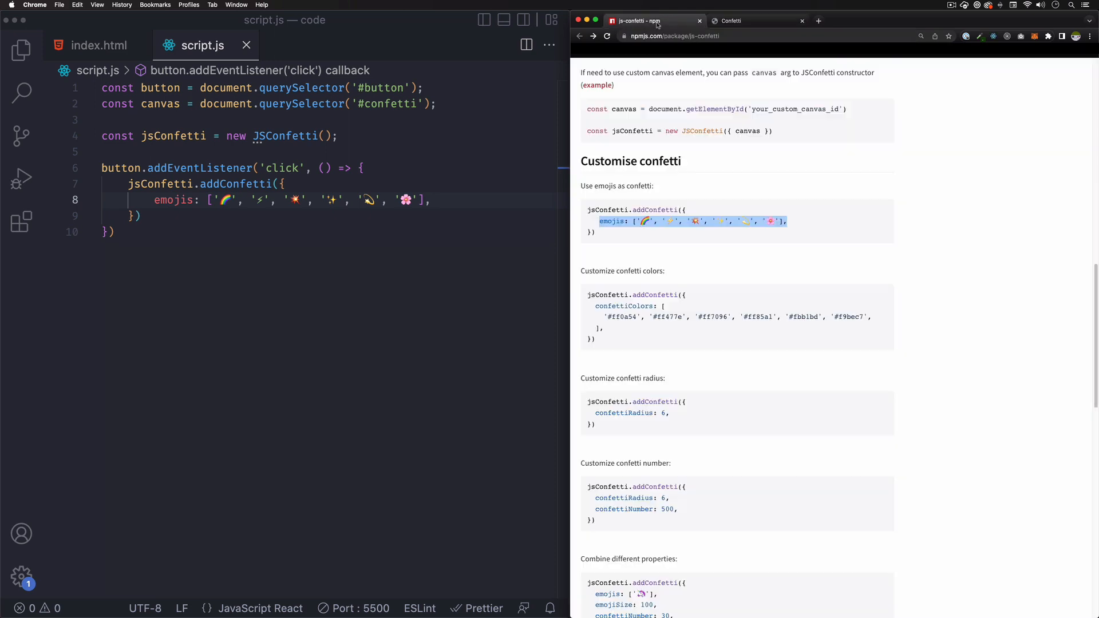
# - Scroll the js-confetti readme down to the addConfetti Promise section
pyautogui.scroll(-3)
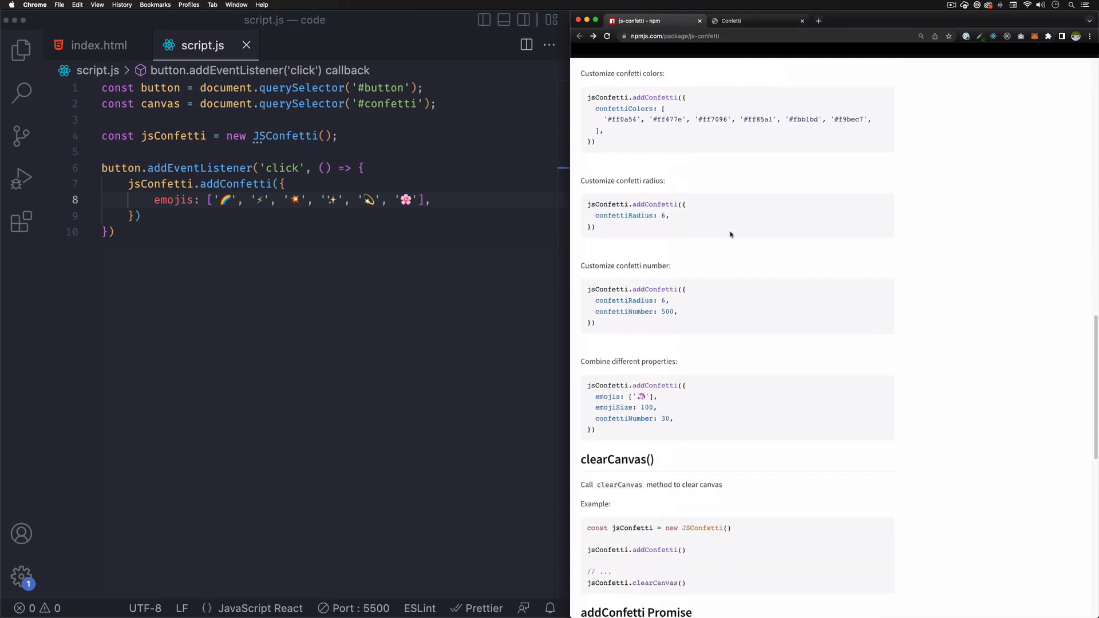
pyautogui.scroll(-3)
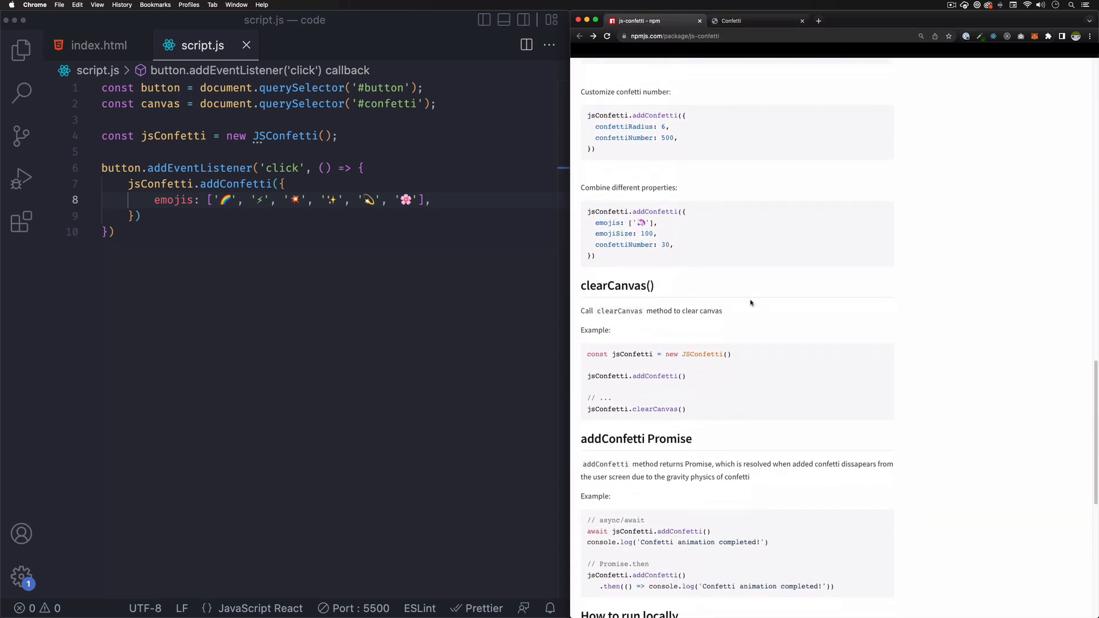
pyautogui.scroll(-3)
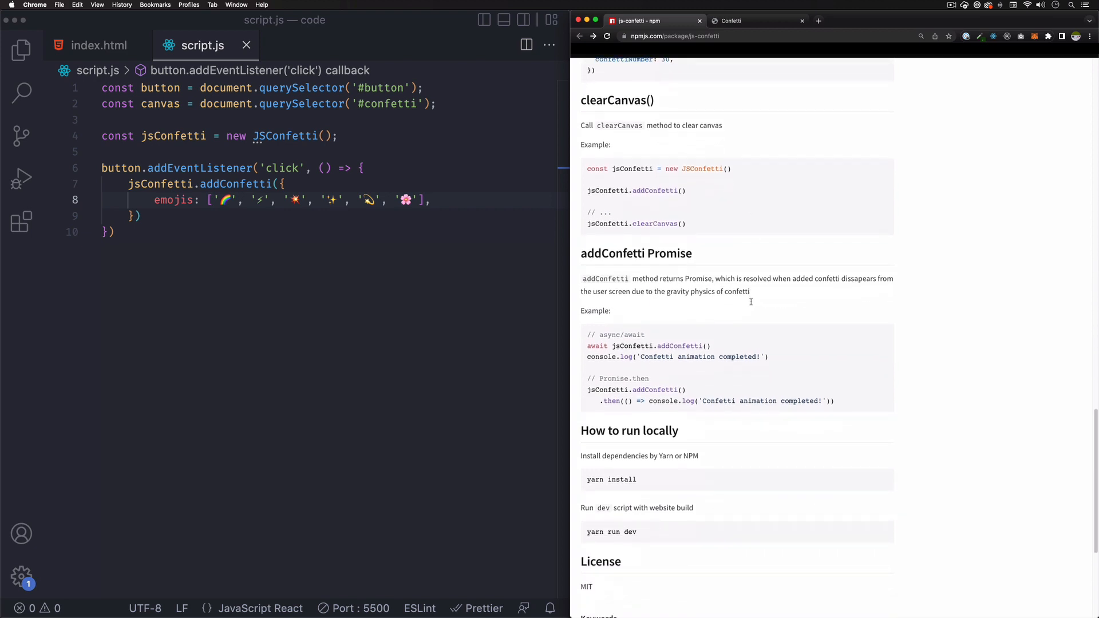
pyautogui.scroll(-3)
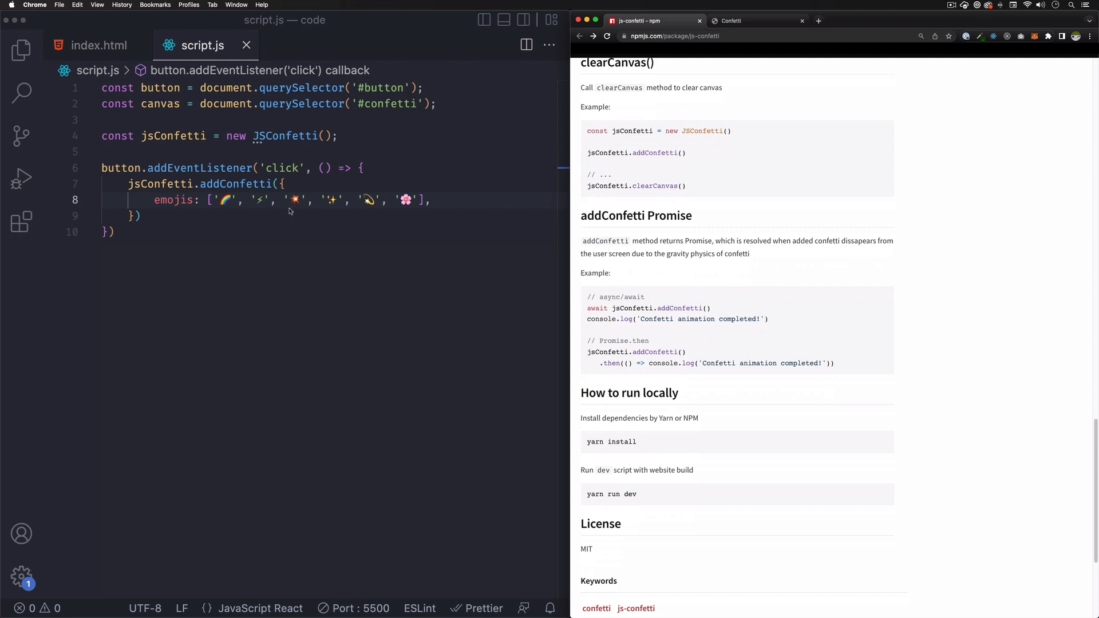
pyautogui.moveTo(145, 219)
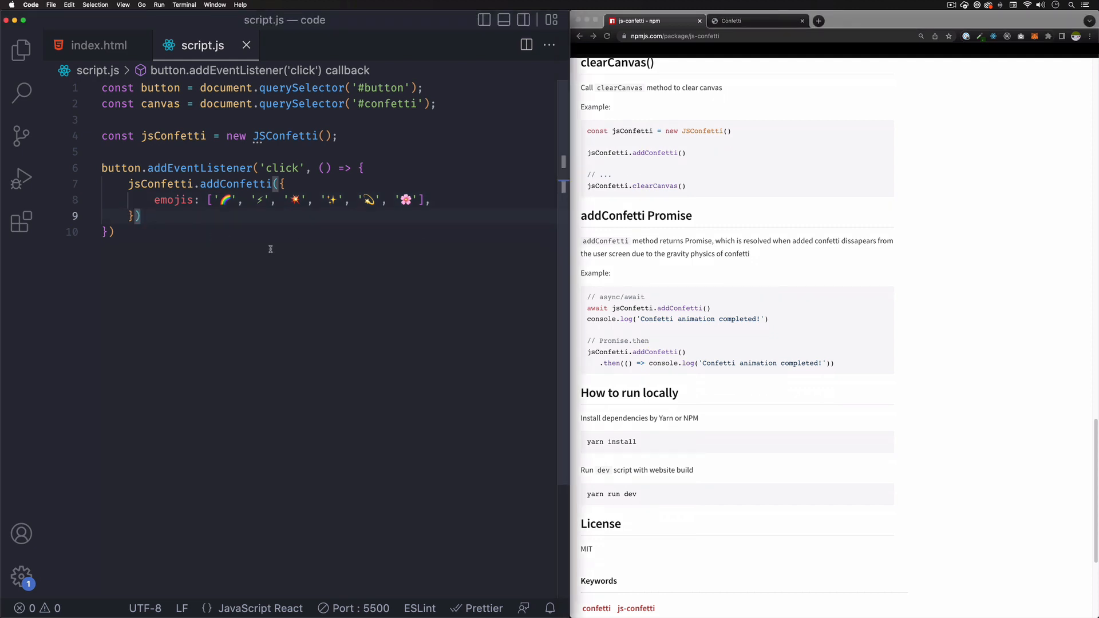
pyautogui.scroll(-3)
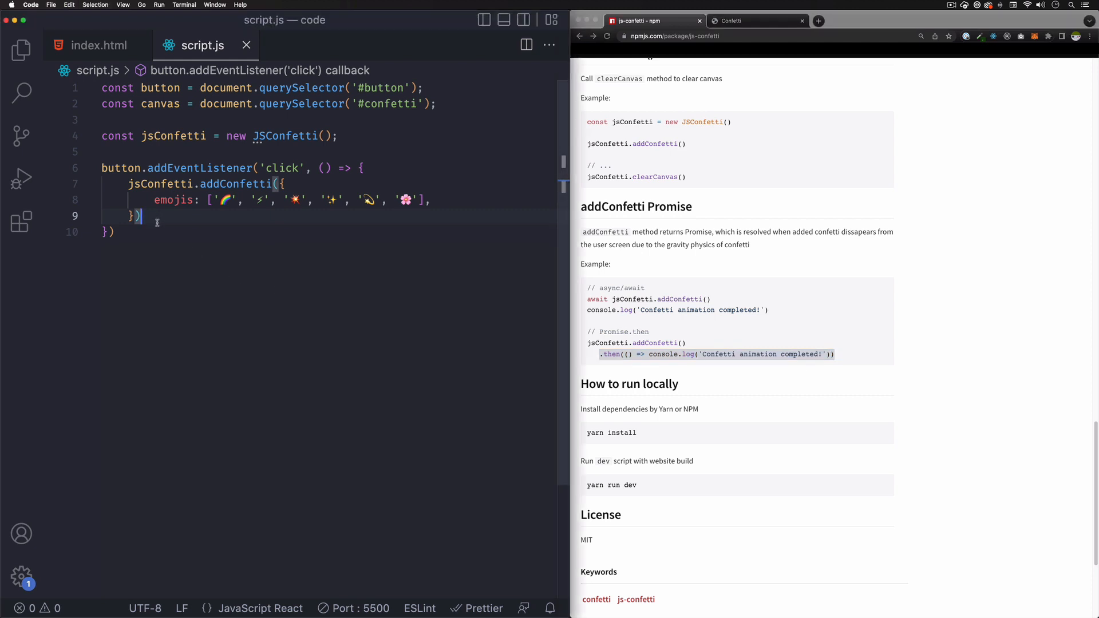
# - Chain .then(() => console.log('Confetti animation completed!')) onto the addConfetti call
pyautogui.write(".then(() => console.log('Confetti animation completed!'))")
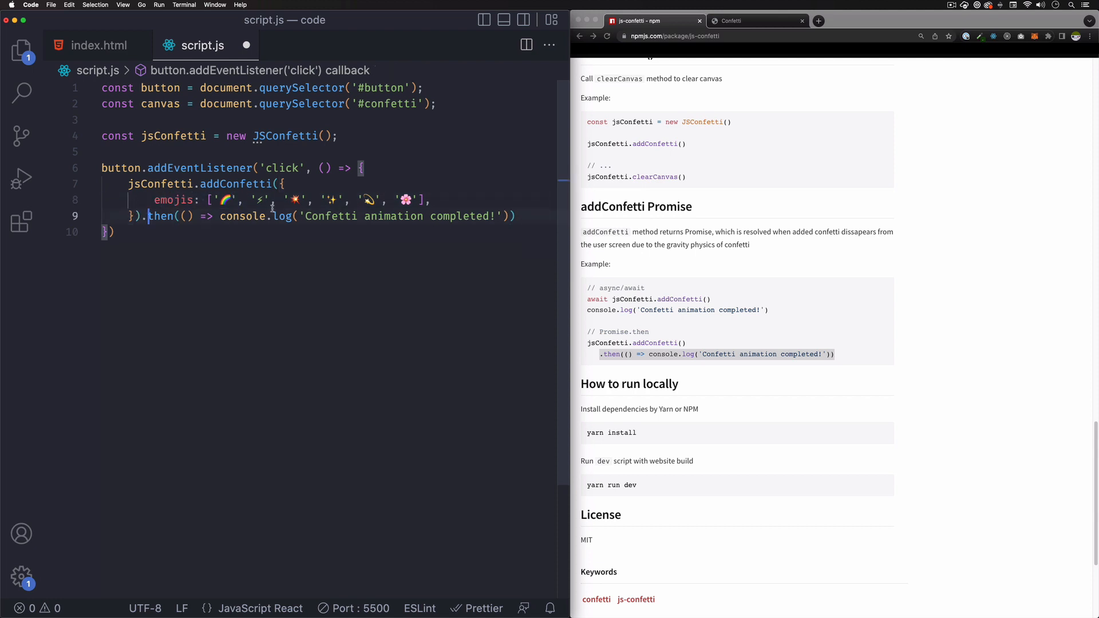
pyautogui.moveTo(220, 216); pyautogui.dragTo(491, 216)
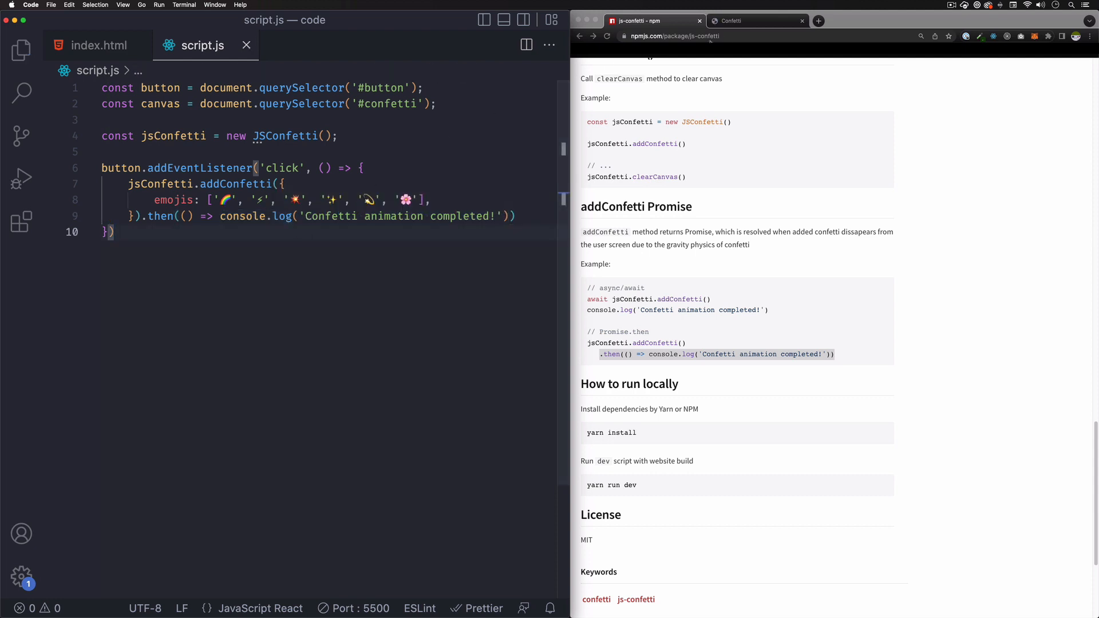
pyautogui.click(757, 21)
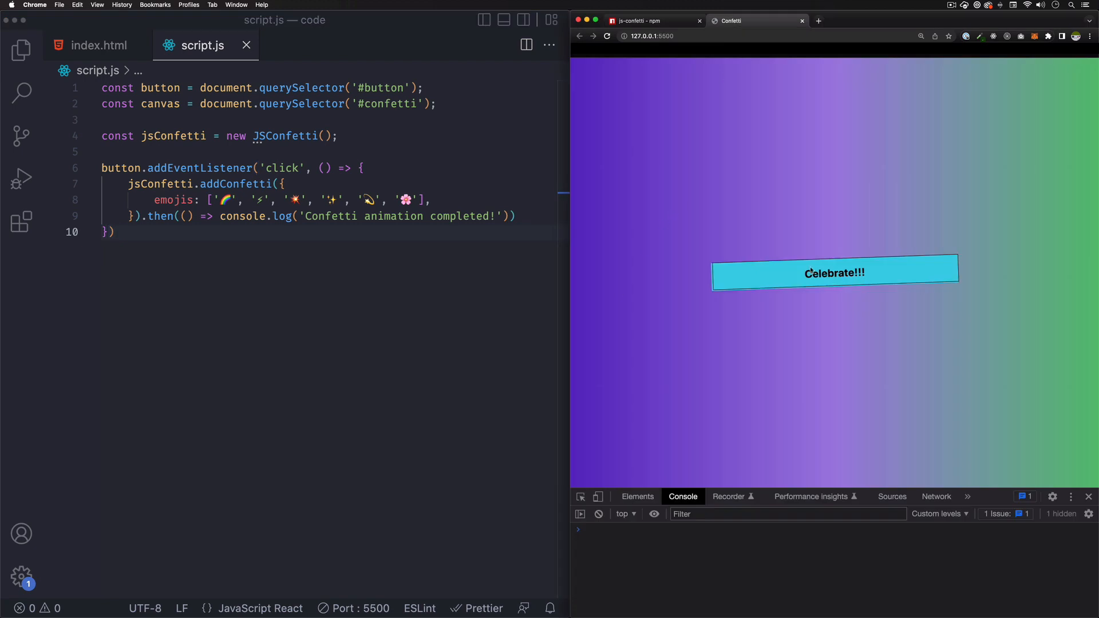
# - Fire Celebrate and check the console prints 'Confetti animation completed!'
pyautogui.click(834, 273)
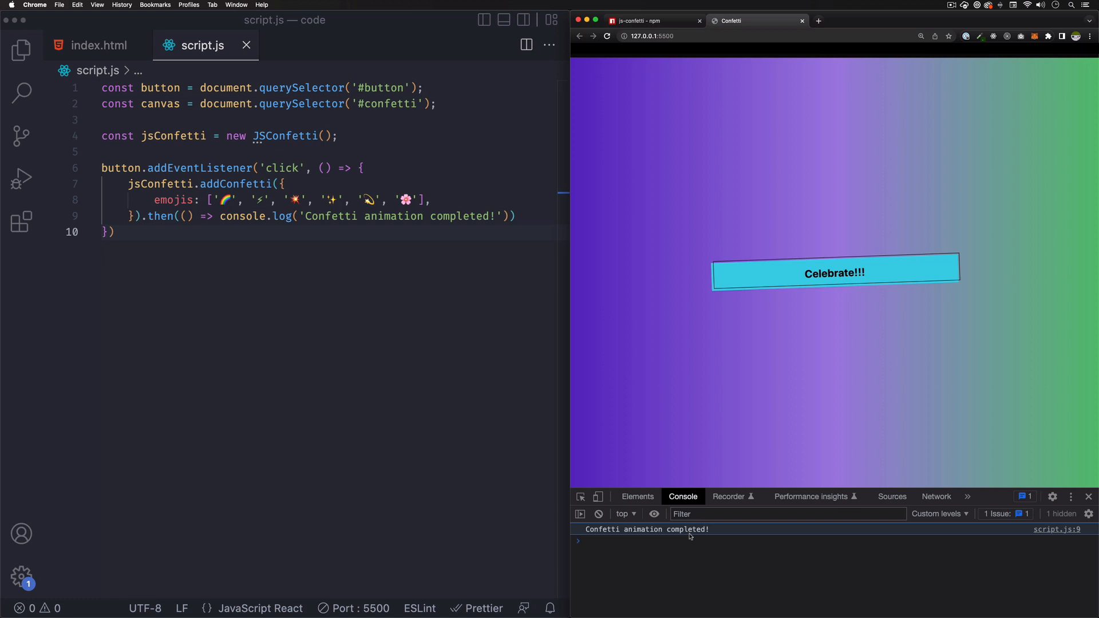
pyautogui.moveTo(256, 235)
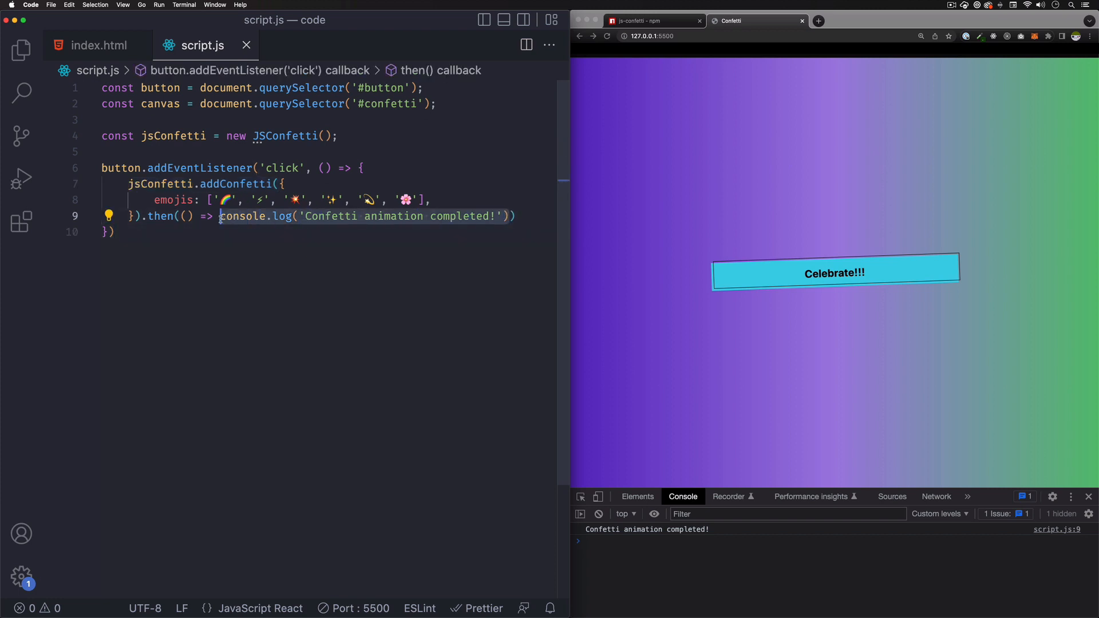
# - Replace the console.log with jsConfetti.addConfetti() and test the chained burst via Celebrate
pyautogui.write('jsConfetti.addConfetti())')
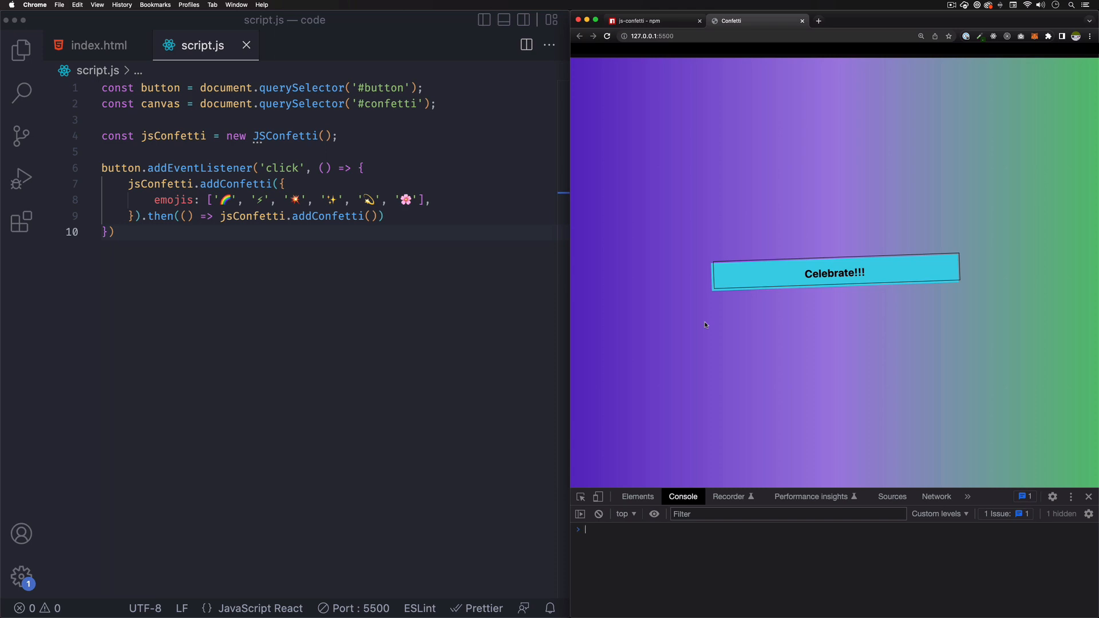
pyautogui.moveTo(198, 194)
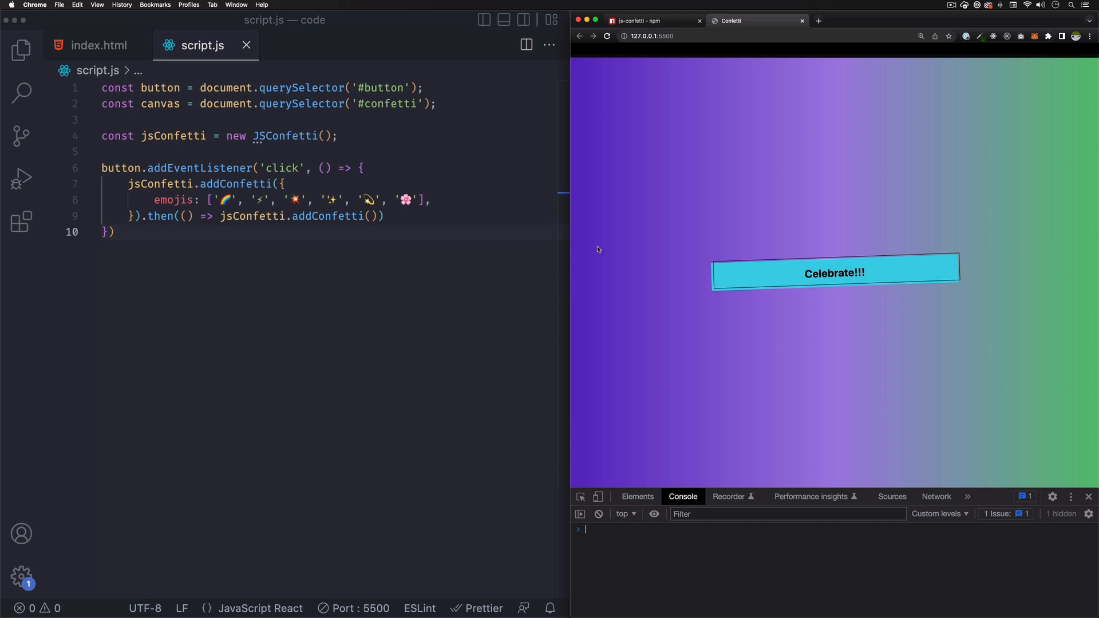
pyautogui.click(834, 272)
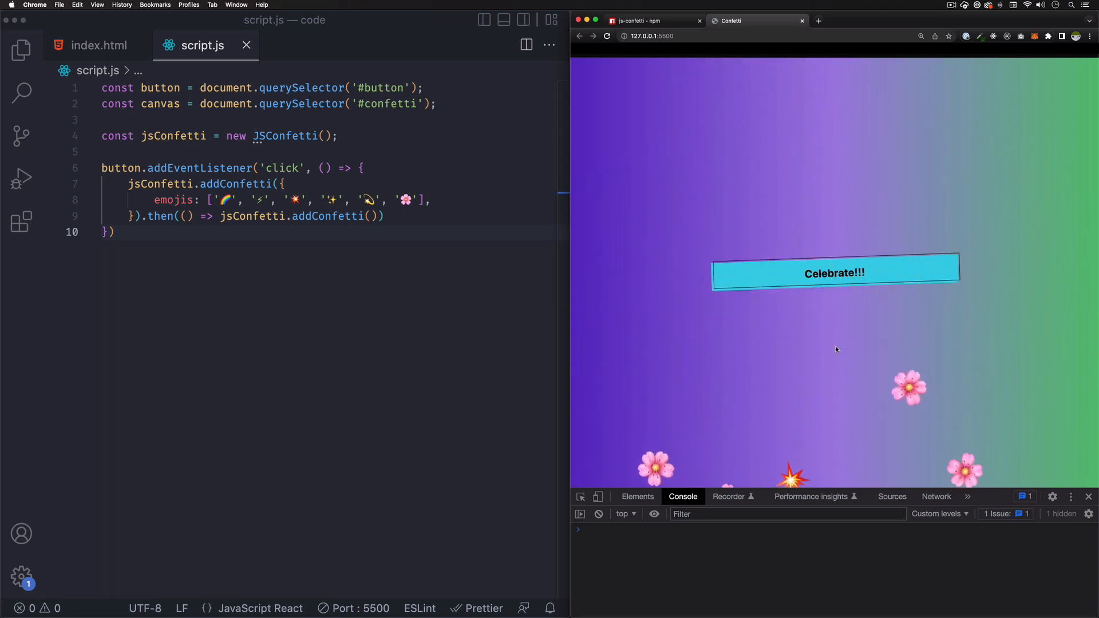
pyautogui.click(834, 272)
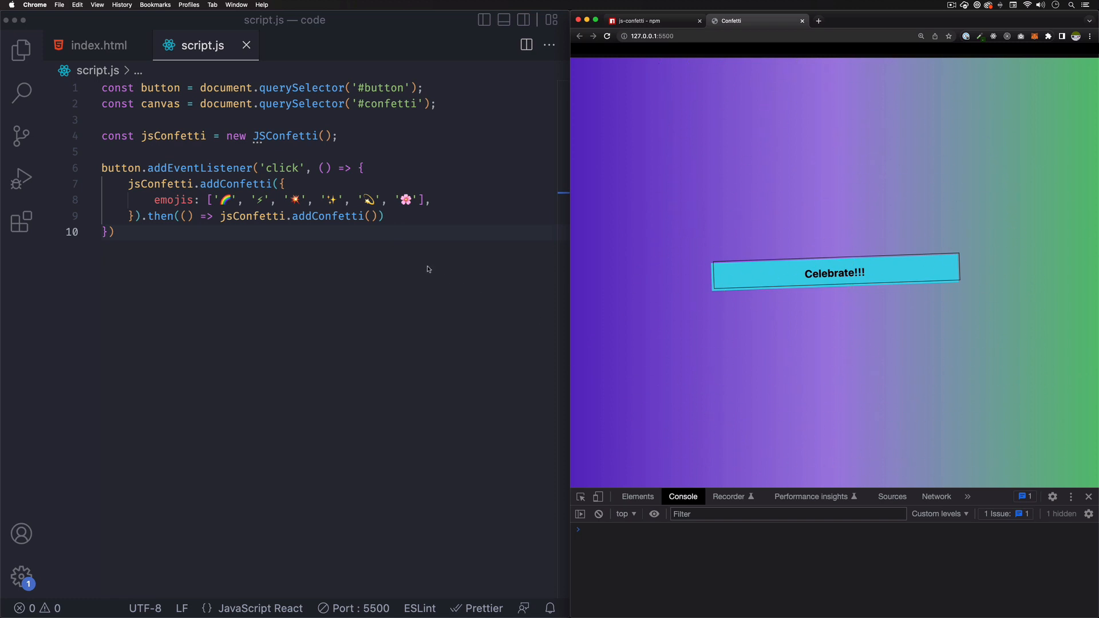
pyautogui.moveTo(630, 246)
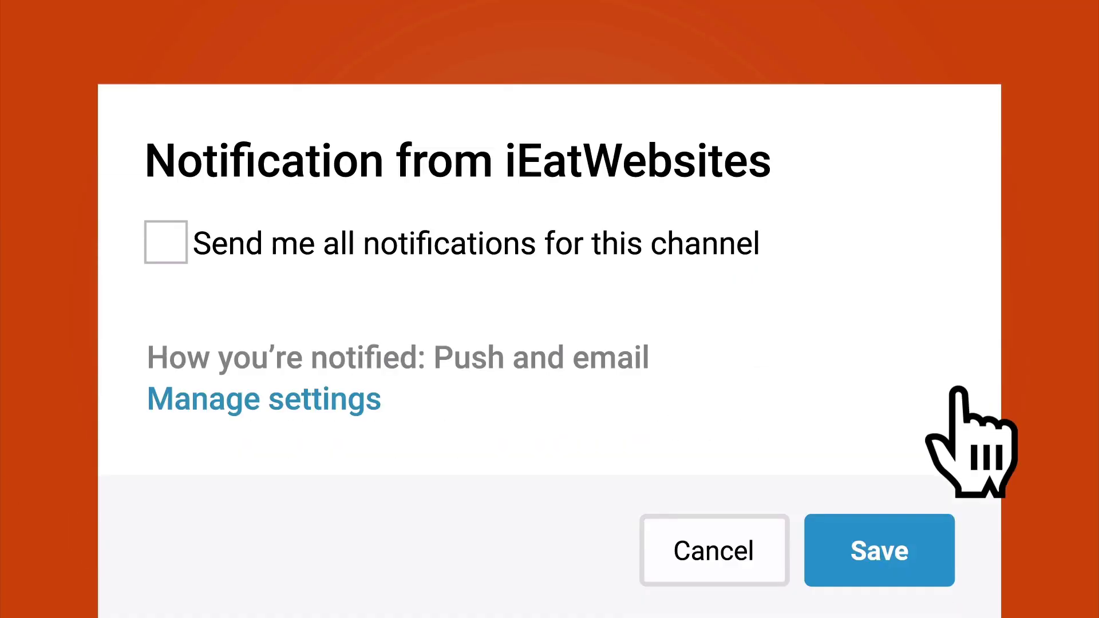
pyautogui.click(166, 242)
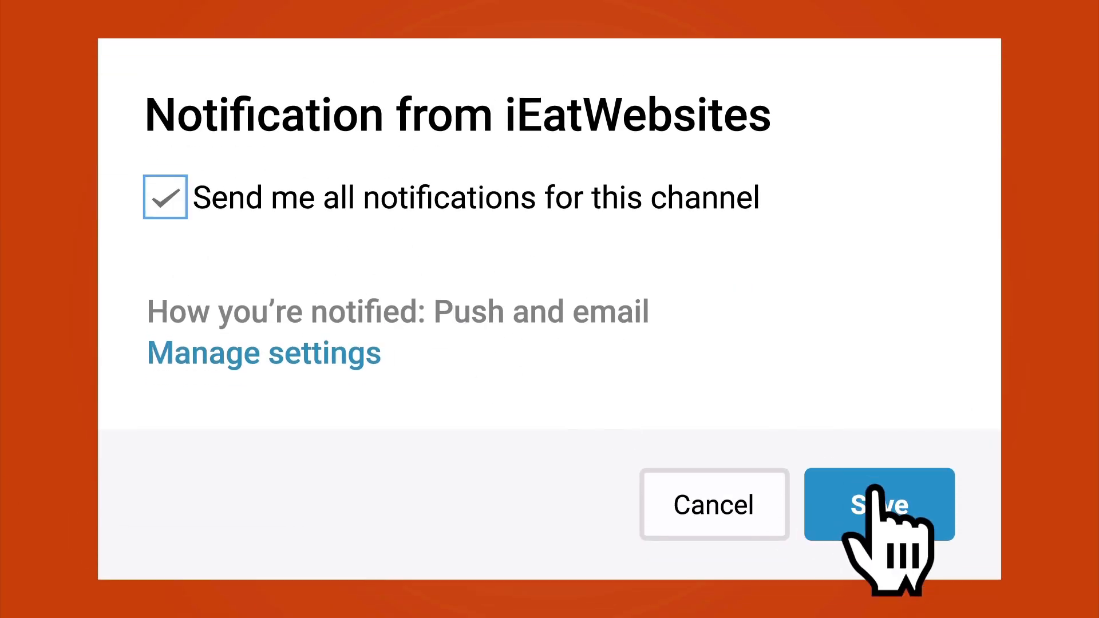